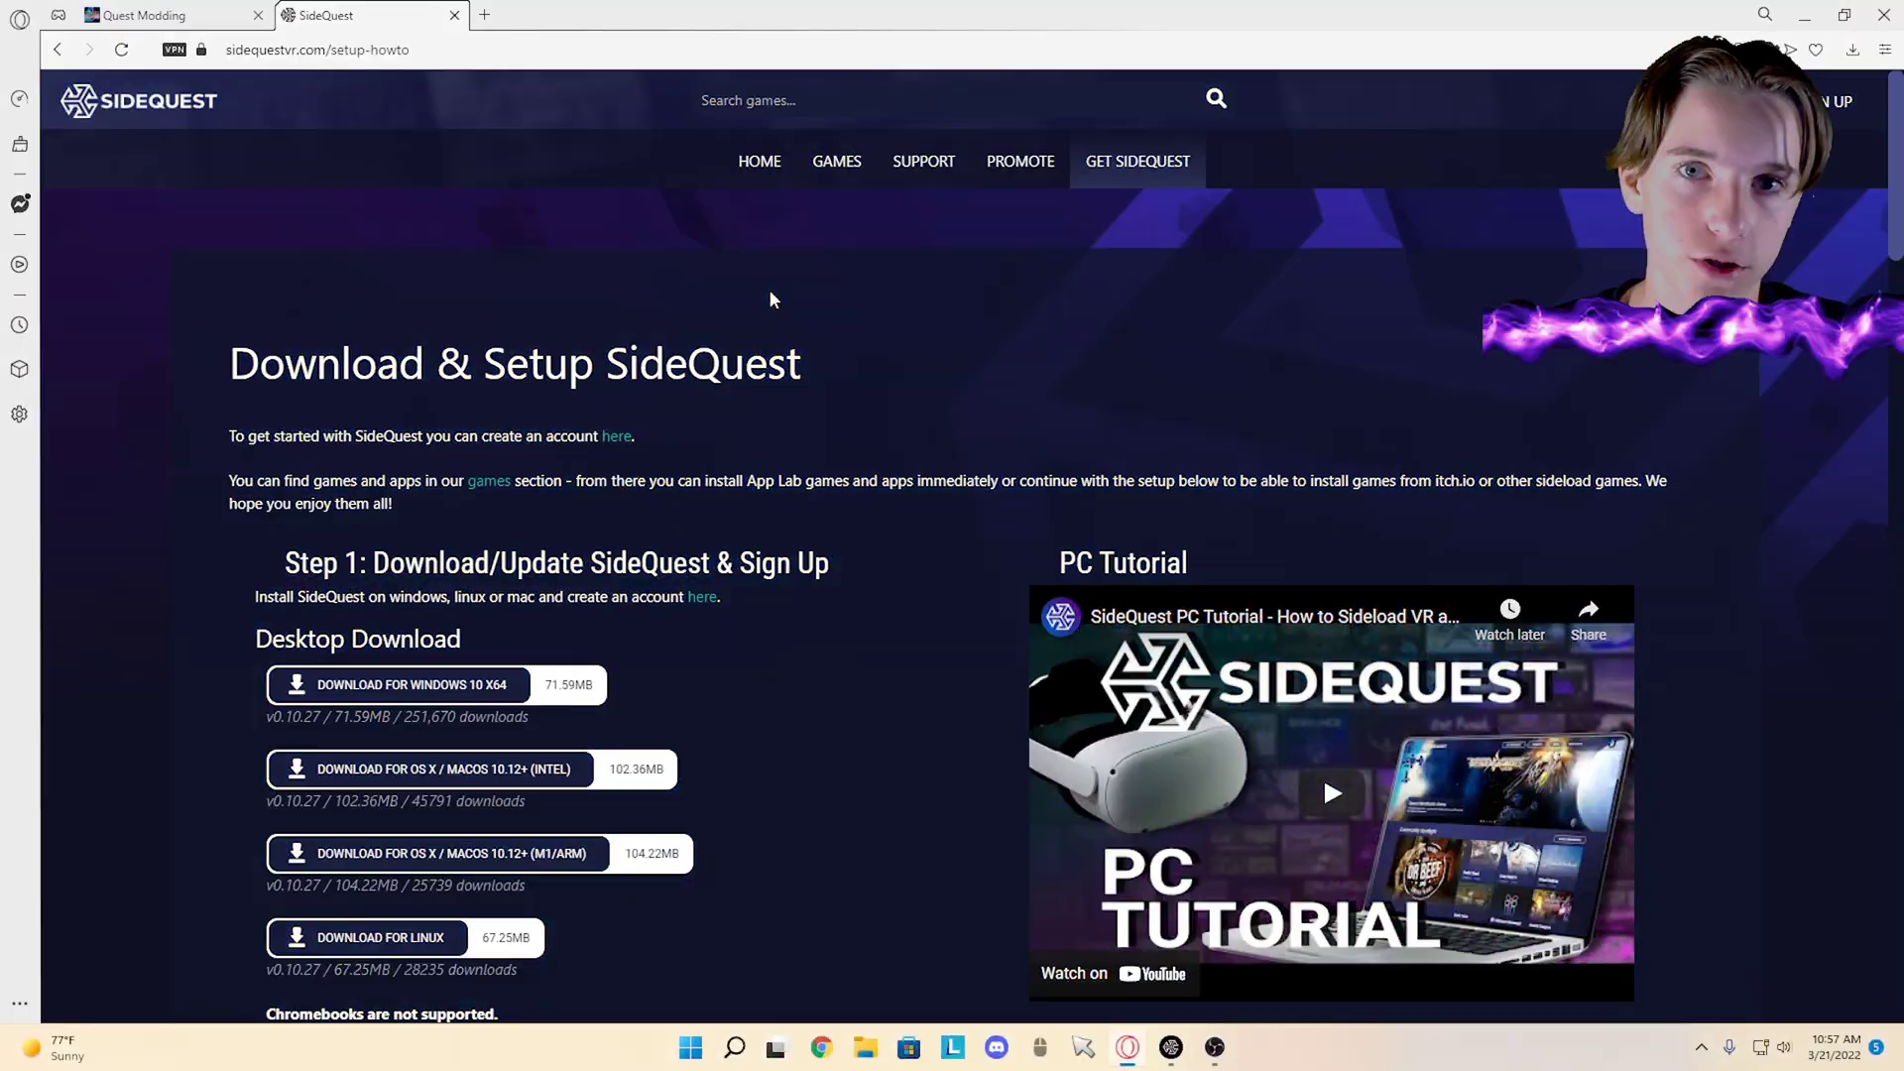
pyautogui.moveTo(494, 635)
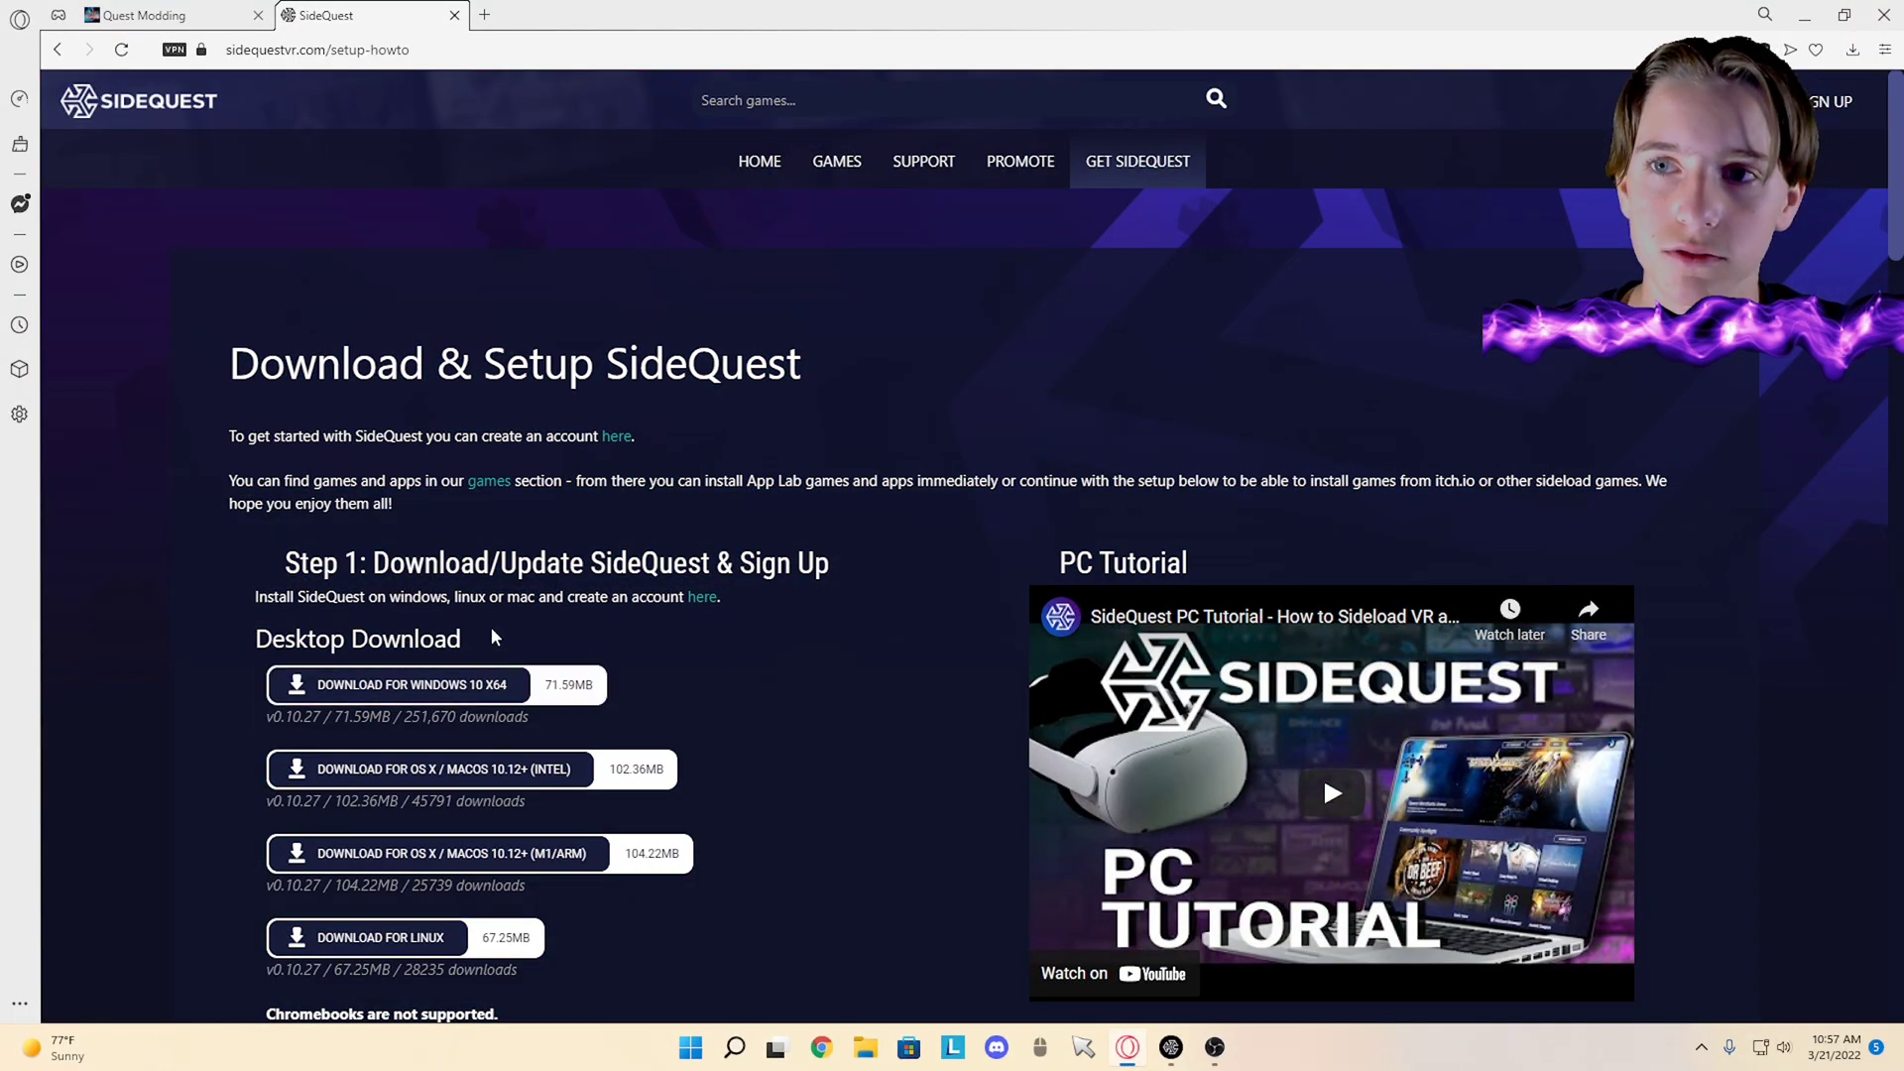
# Step: Close the SideQuest setup page, leaving the questboard.xyz Beat Saber modding guide showing
pyautogui.scroll(-3)
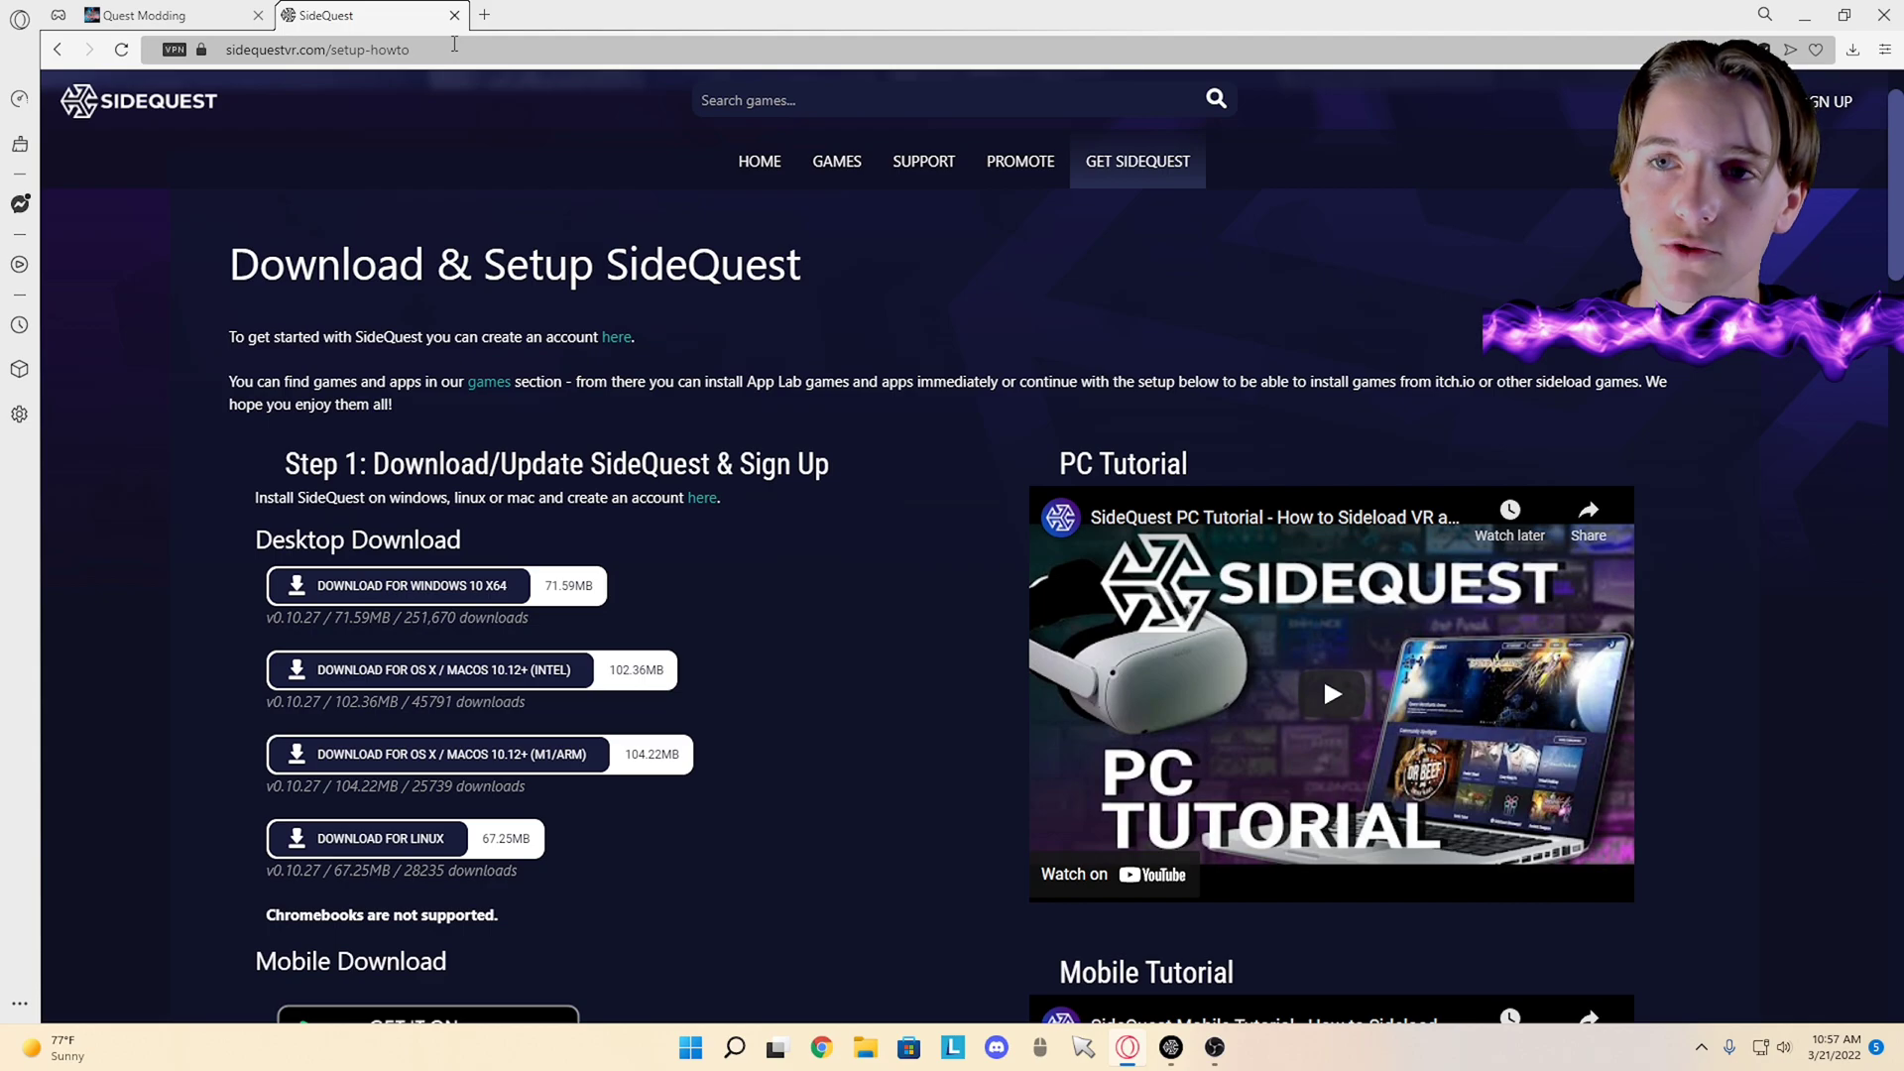
pyautogui.scroll(-3)
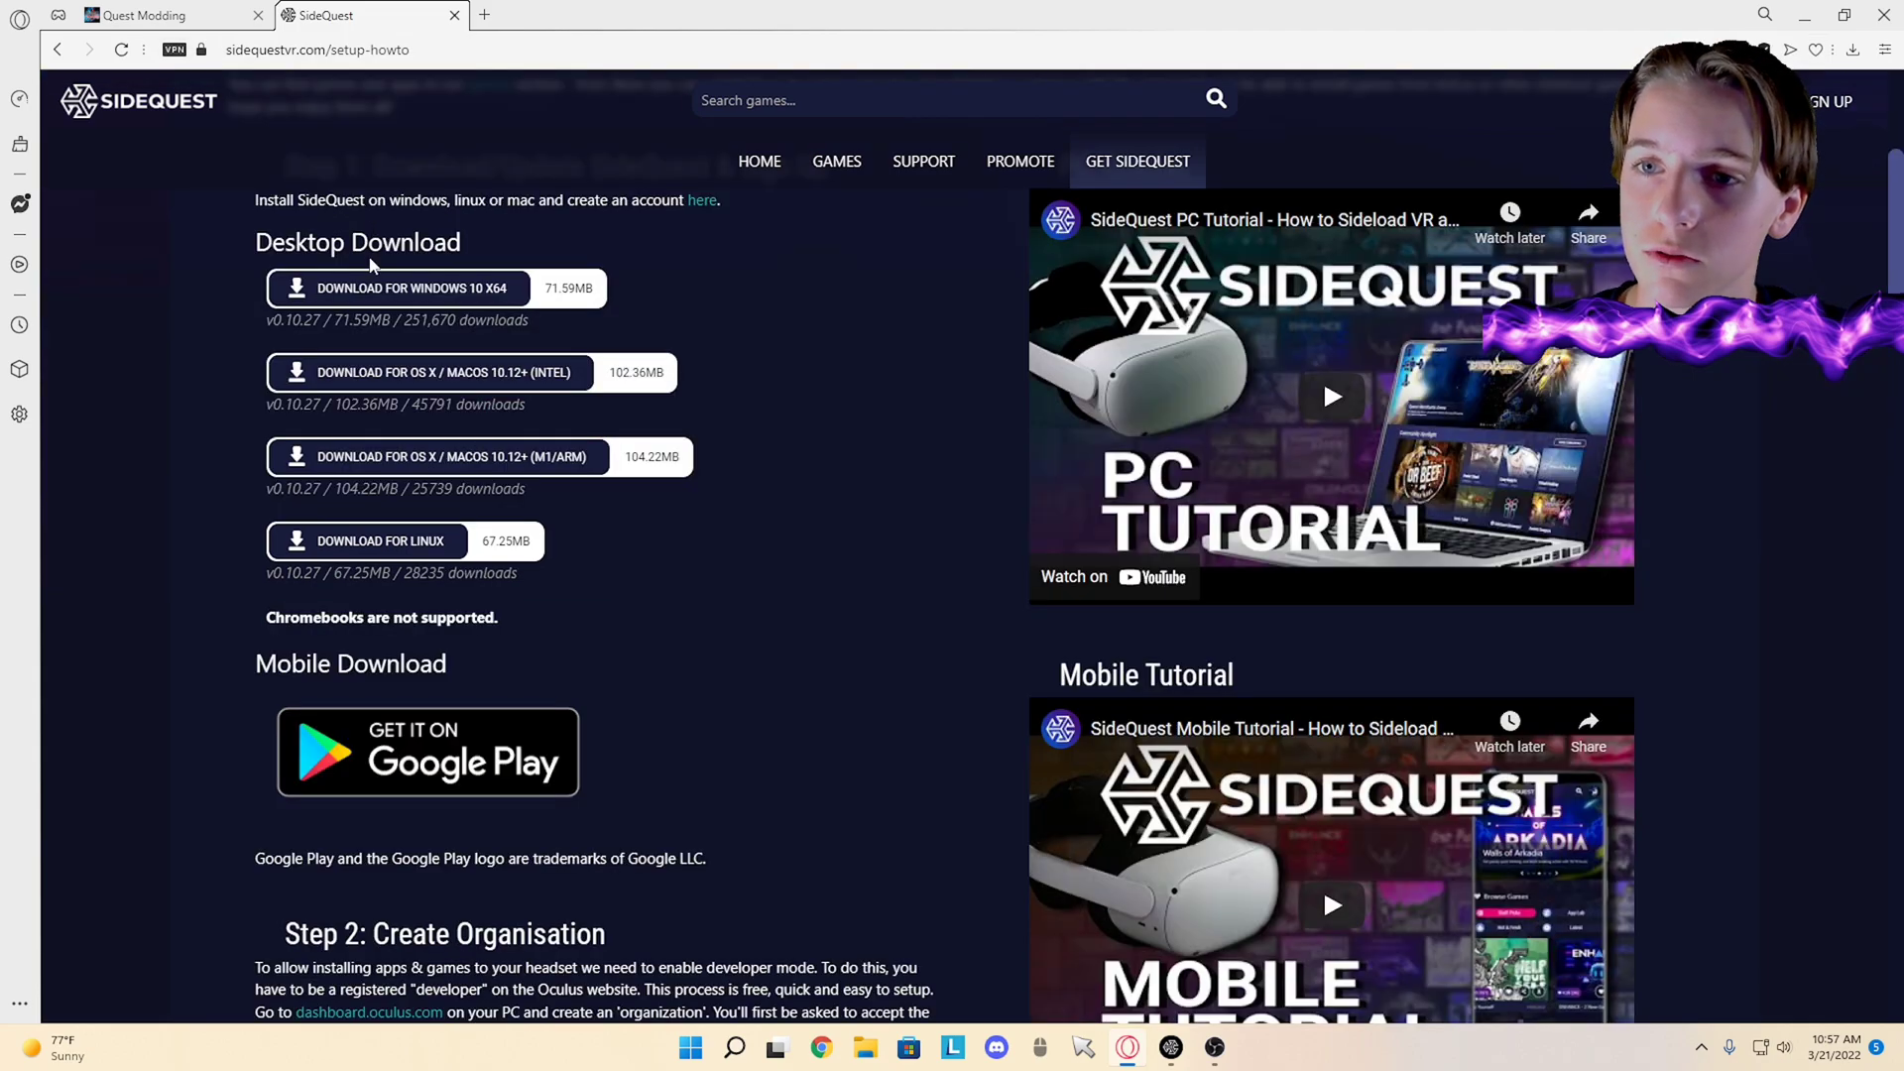
pyautogui.moveTo(436, 456)
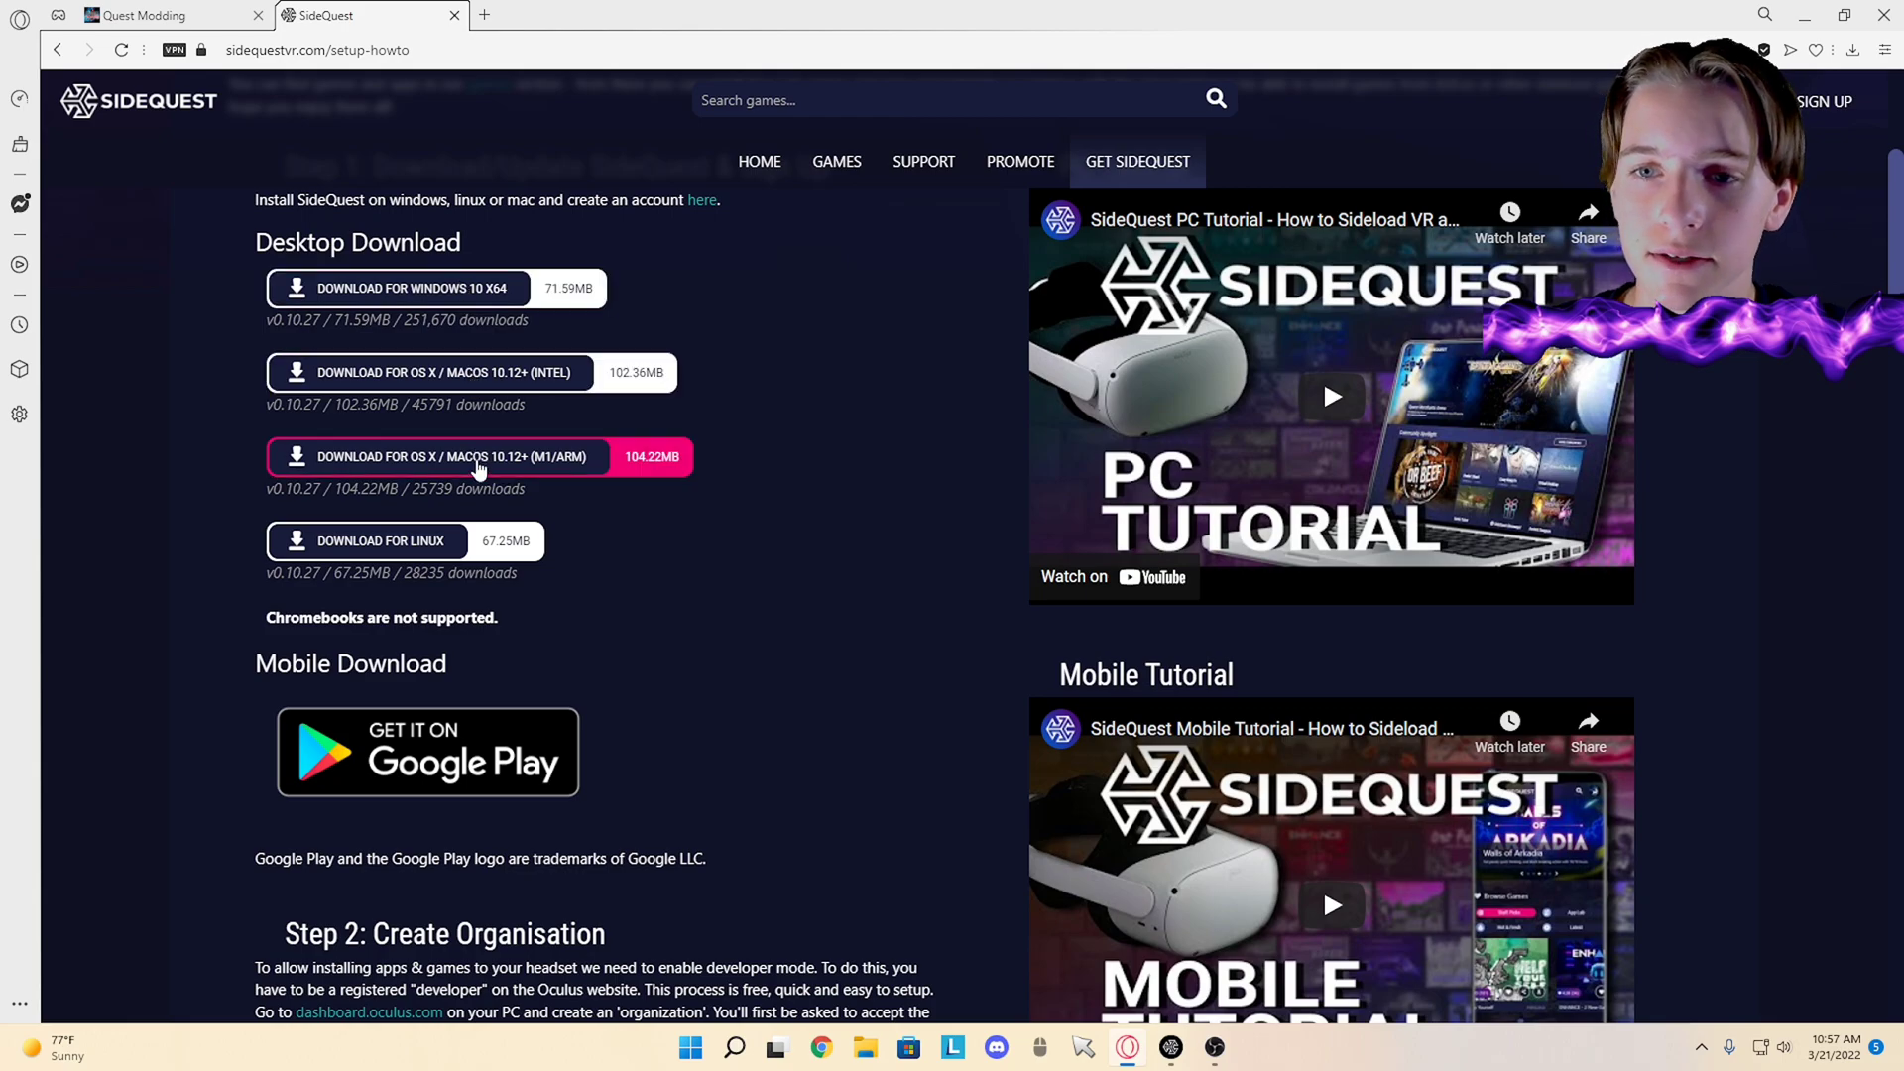
pyautogui.moveTo(851, 622)
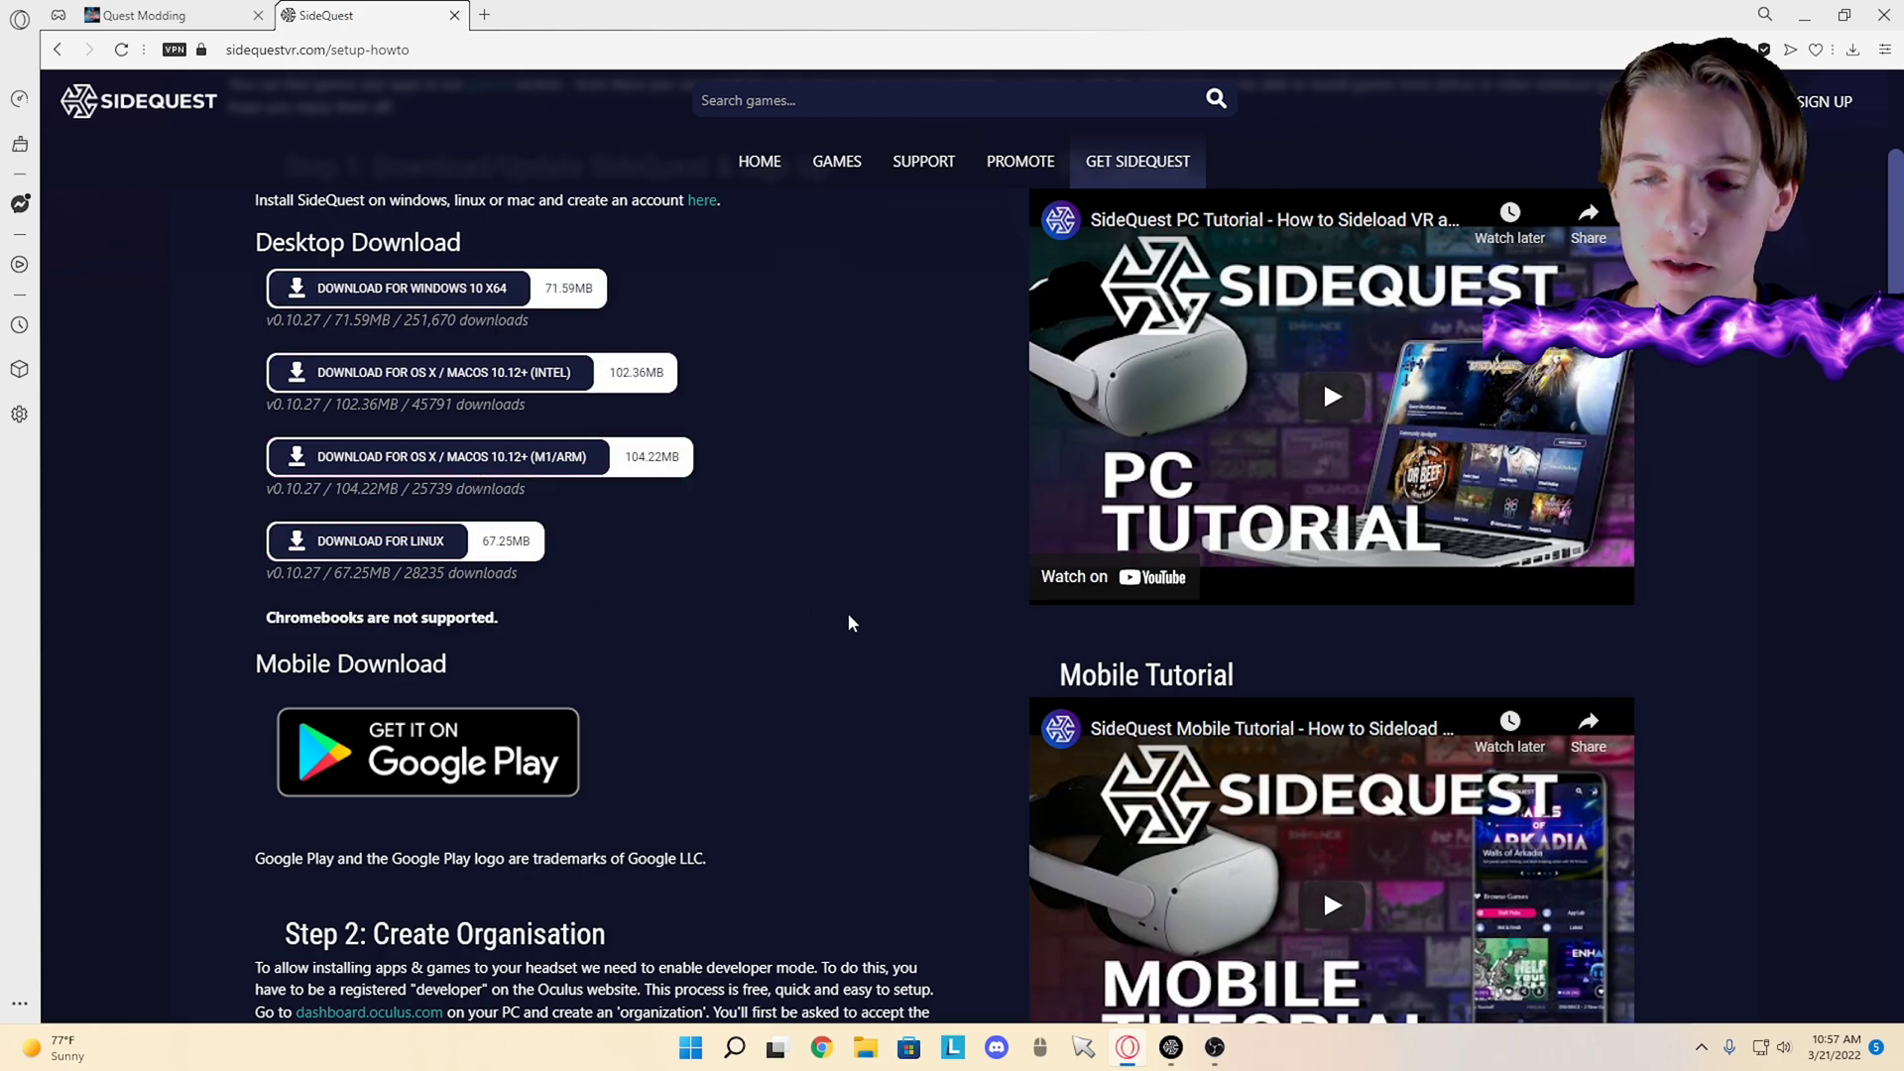
pyautogui.scroll(3)
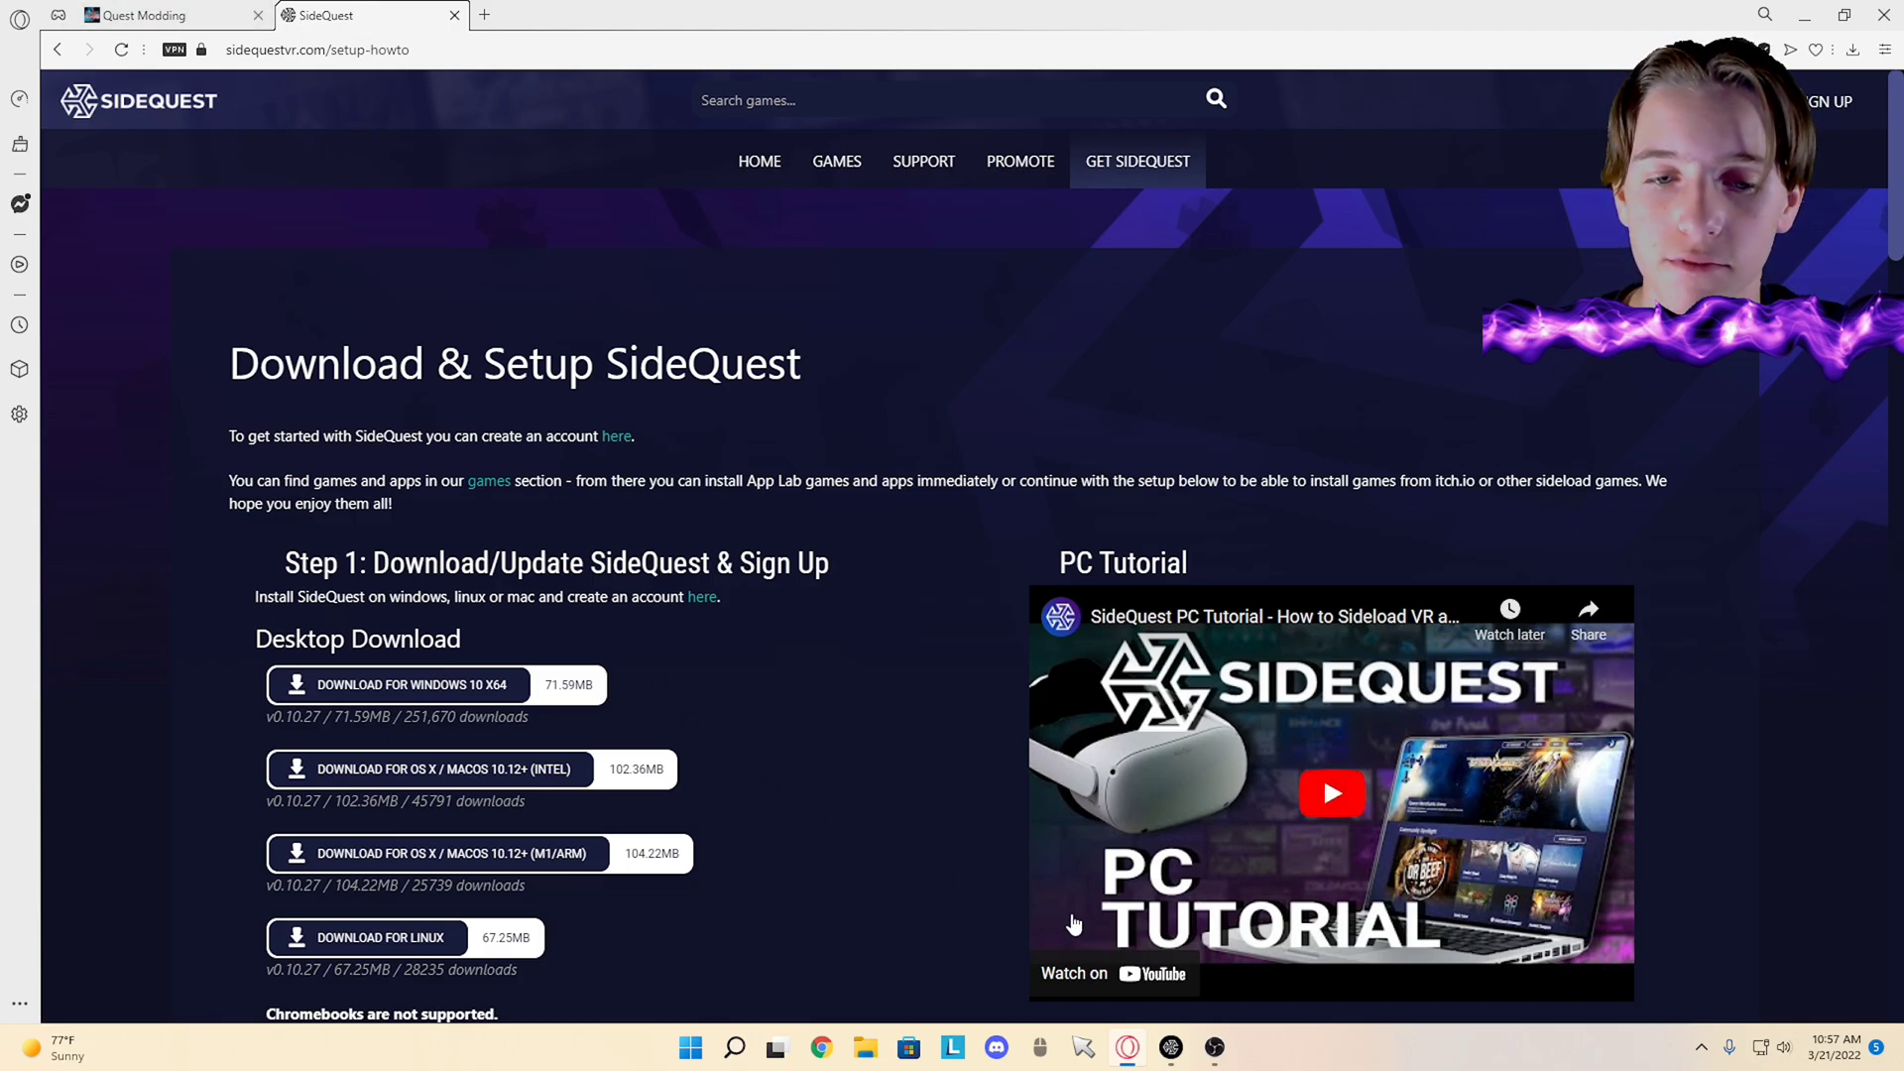
pyautogui.moveTo(452, 13)
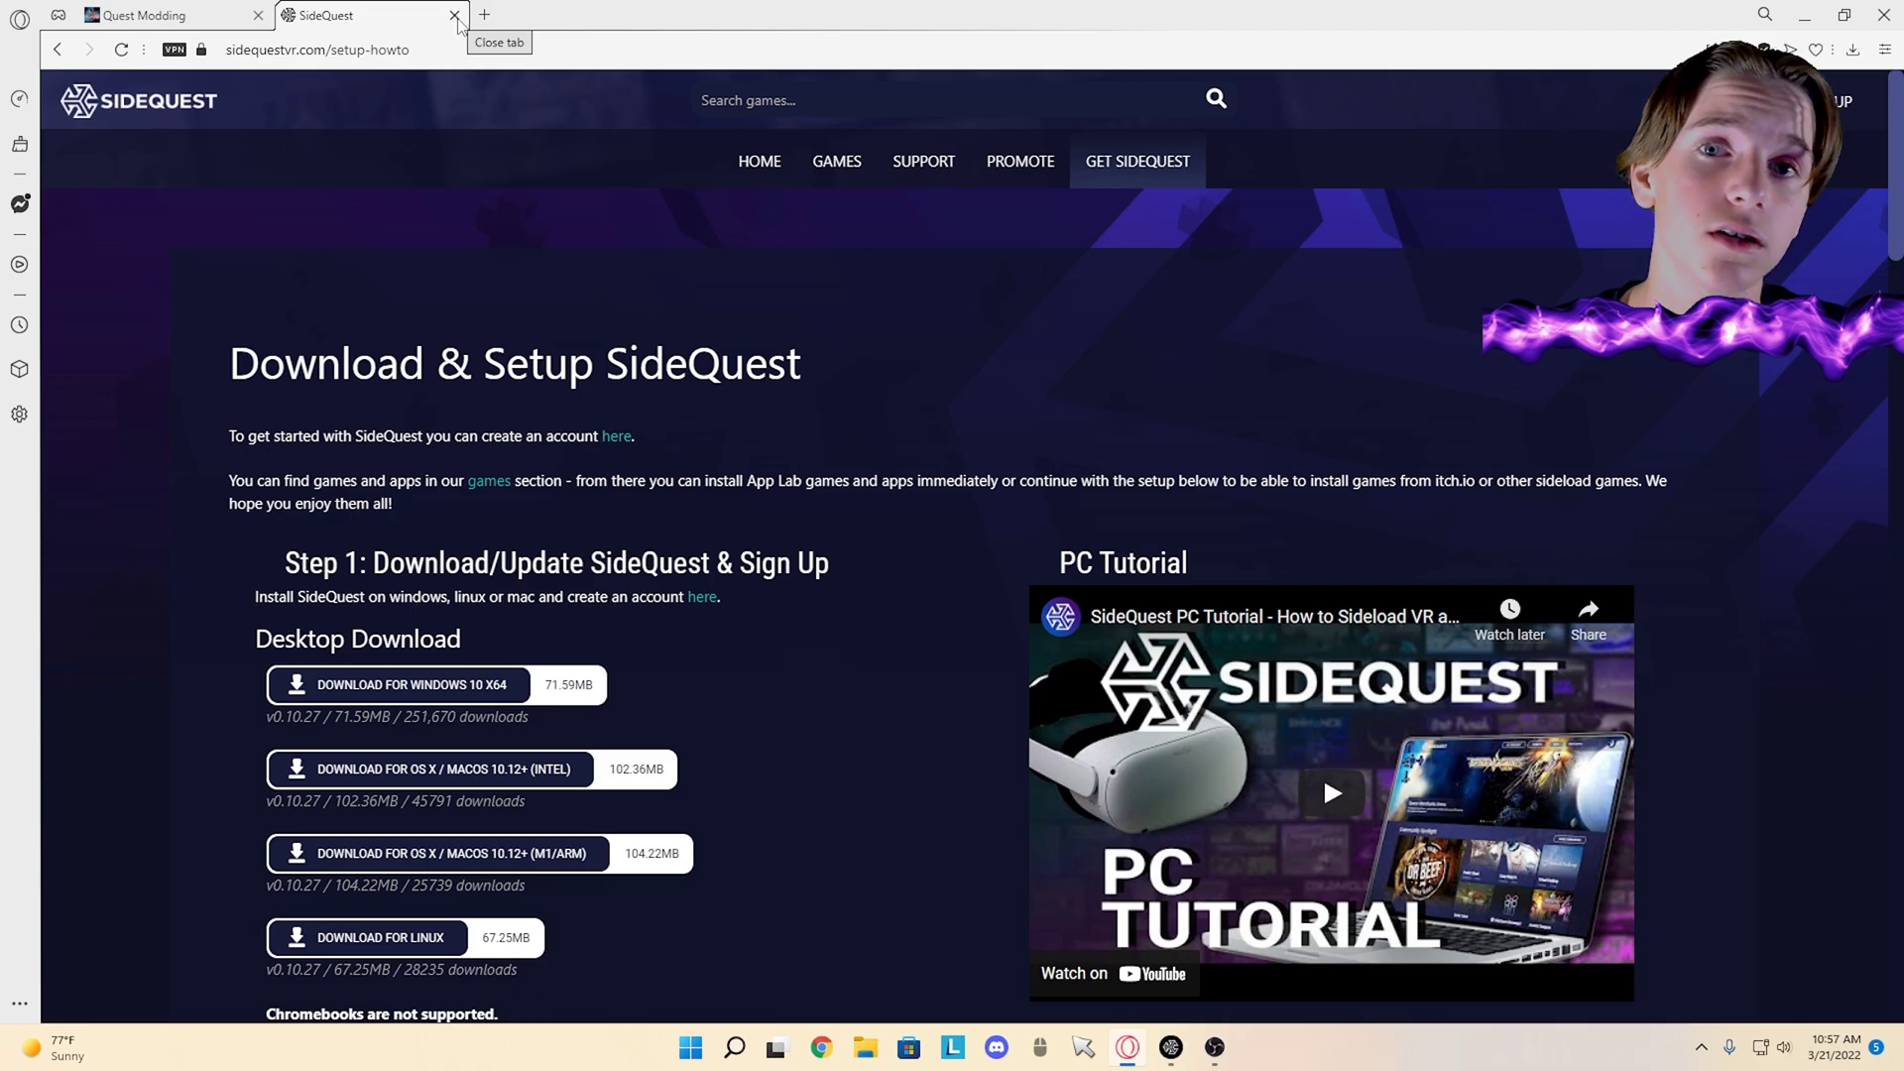
pyautogui.click(453, 15)
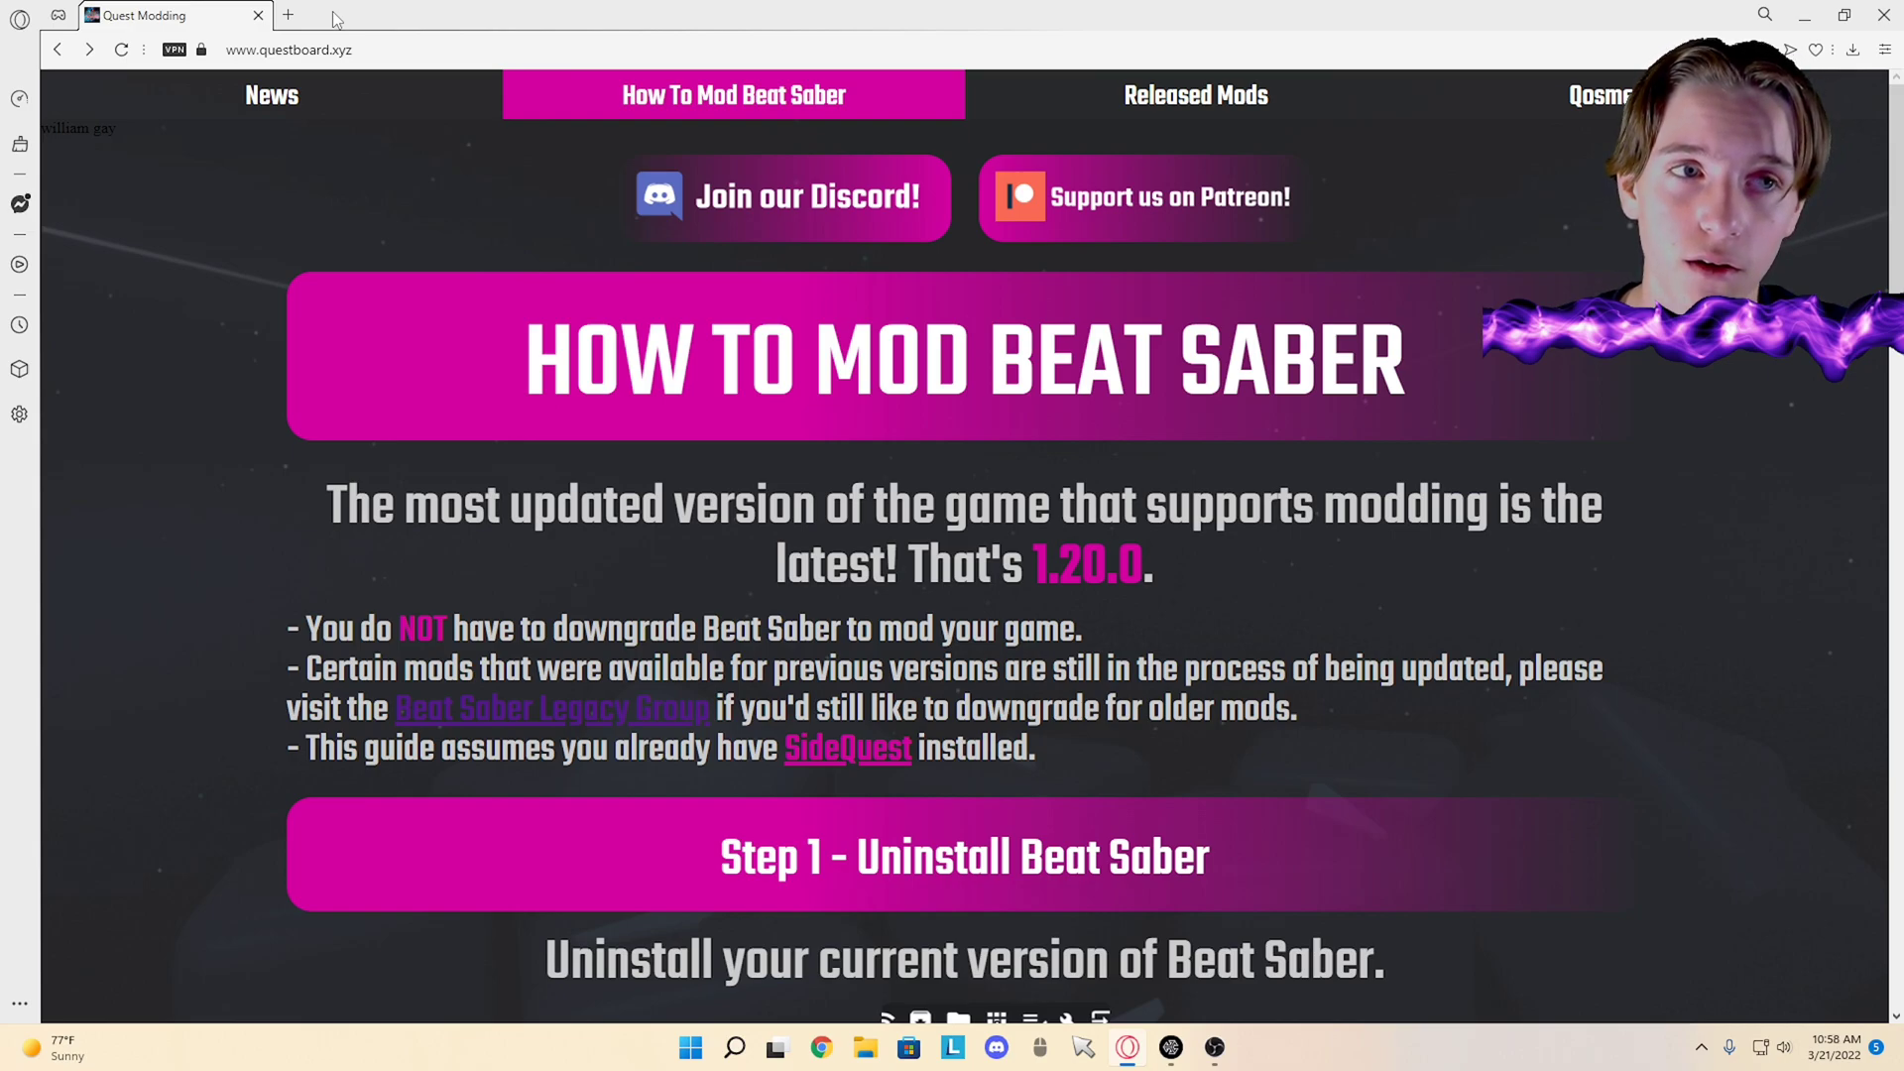
pyautogui.moveTo(289, 16)
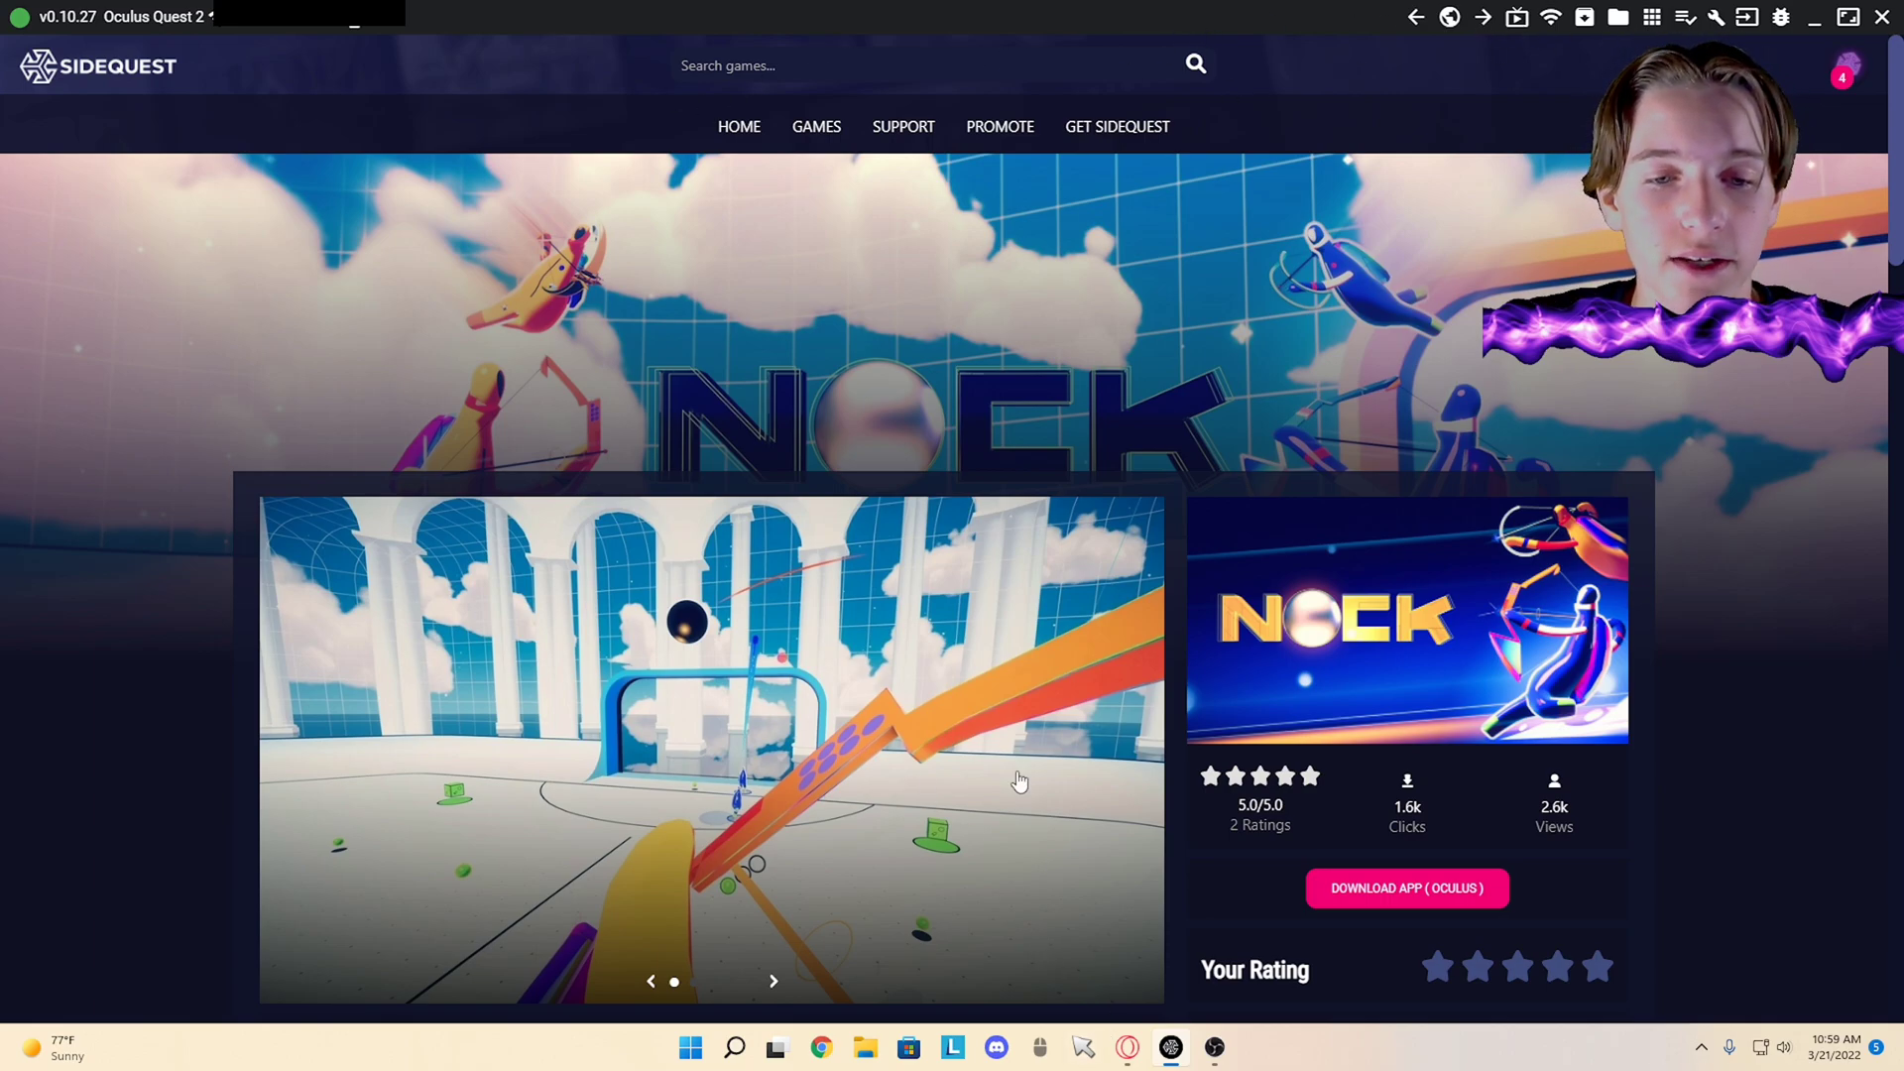
# Step: Search SideQuest's catalogue for BMBF
pyautogui.click(889, 63)
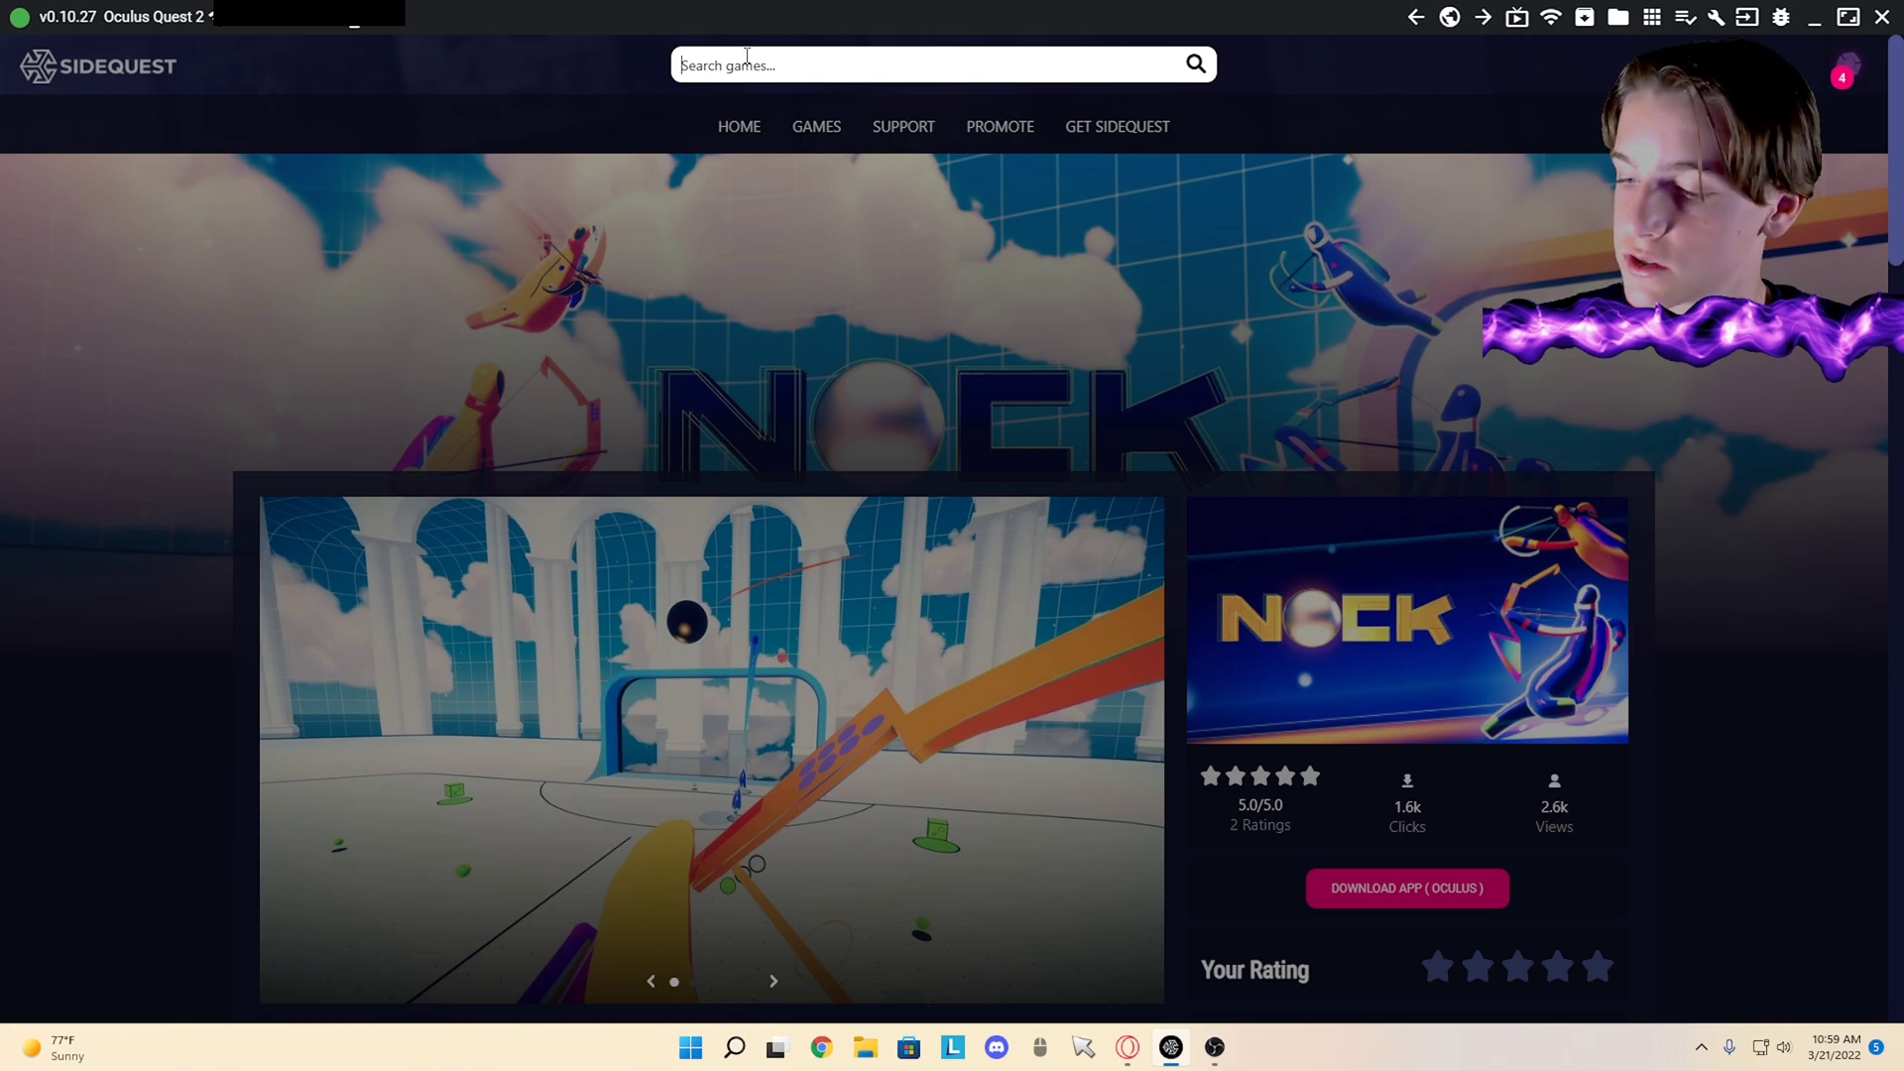
pyautogui.write('BMBF')
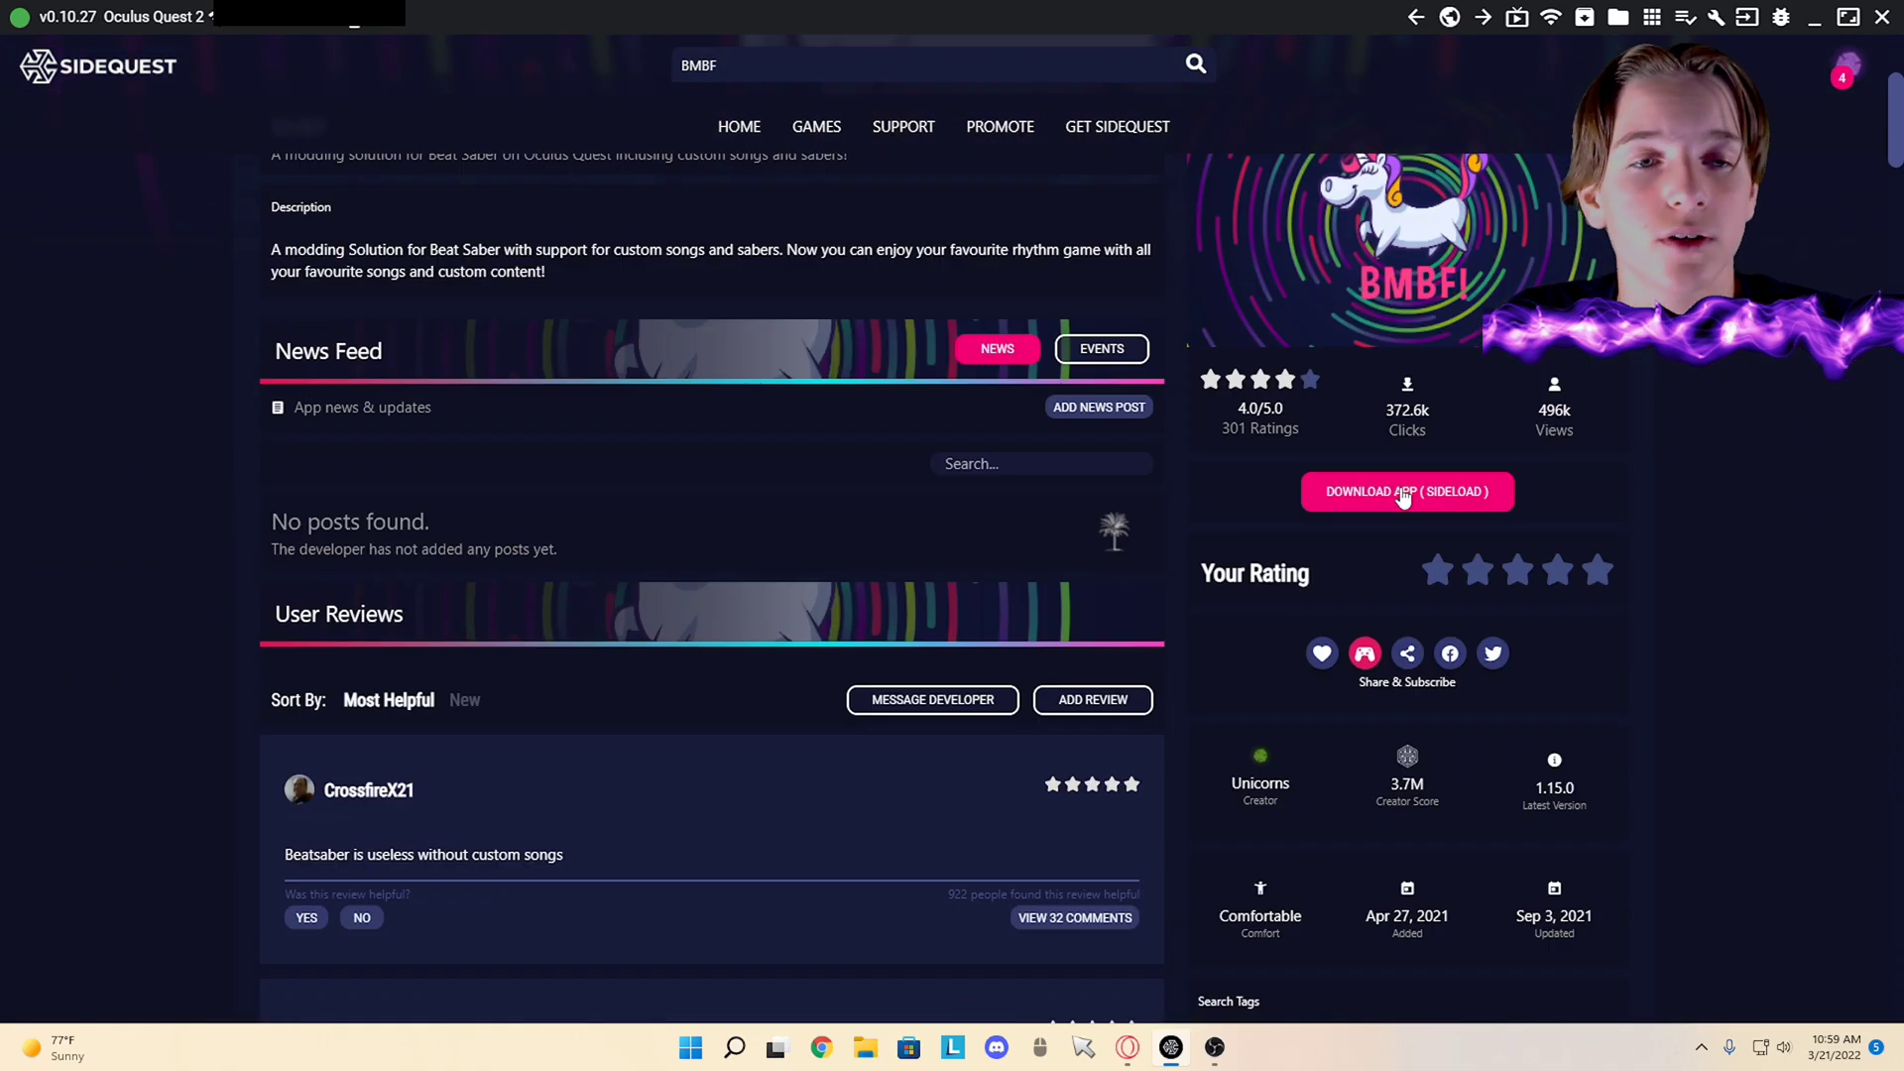
pyautogui.moveTo(1468, 524)
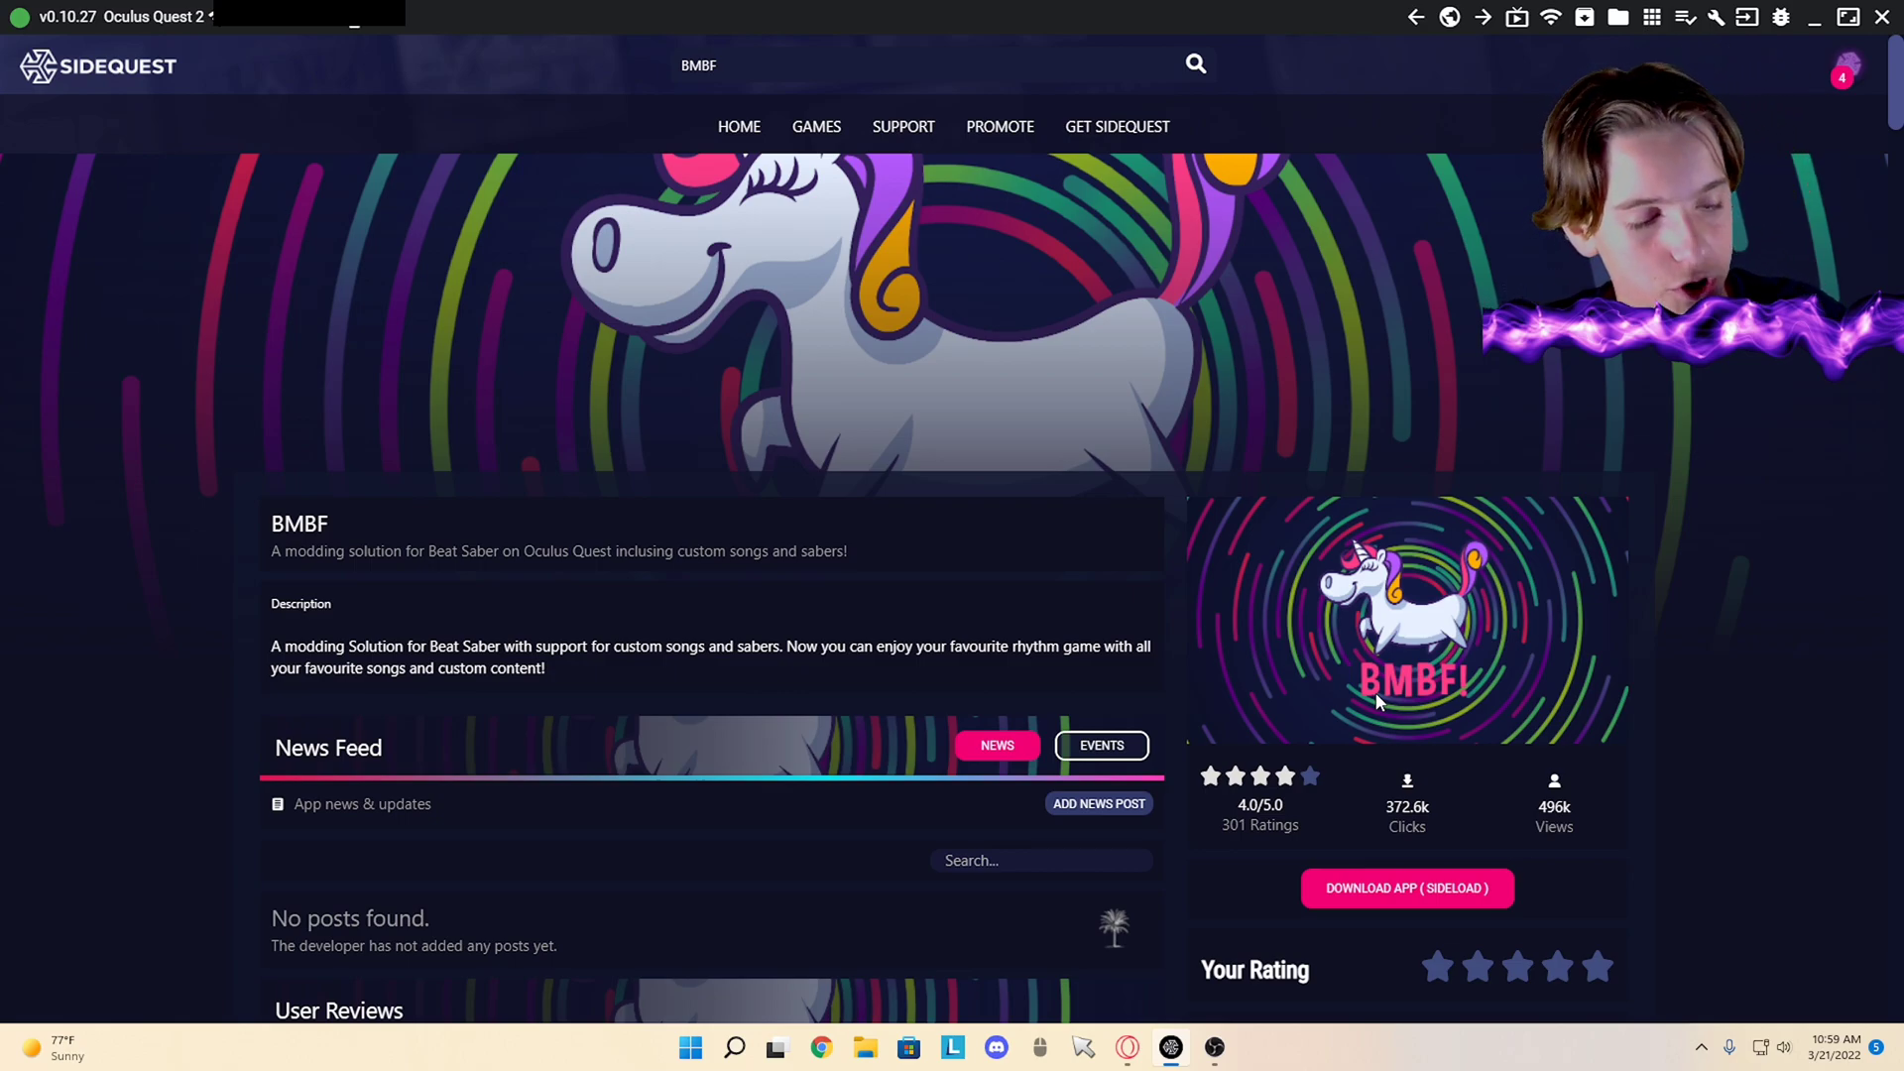
pyautogui.moveTo(1138, 944)
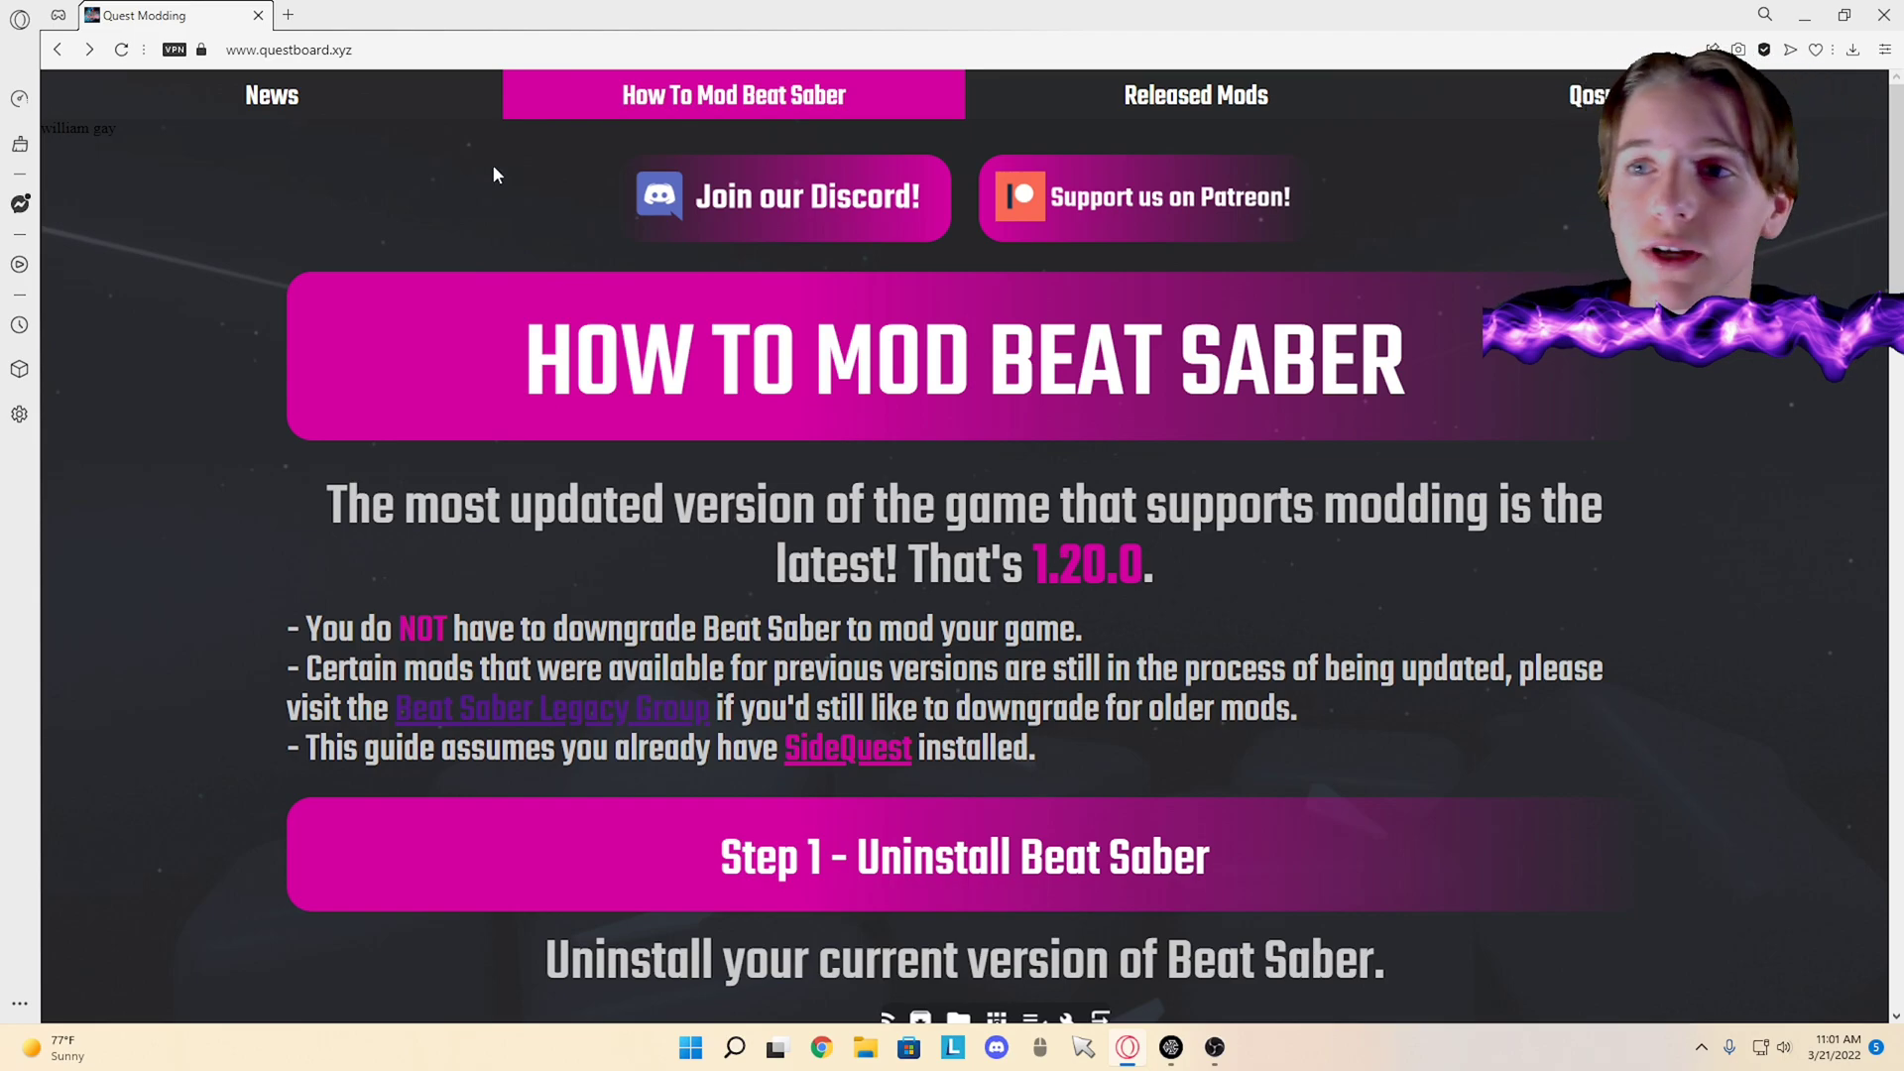
pyautogui.scroll(-3)
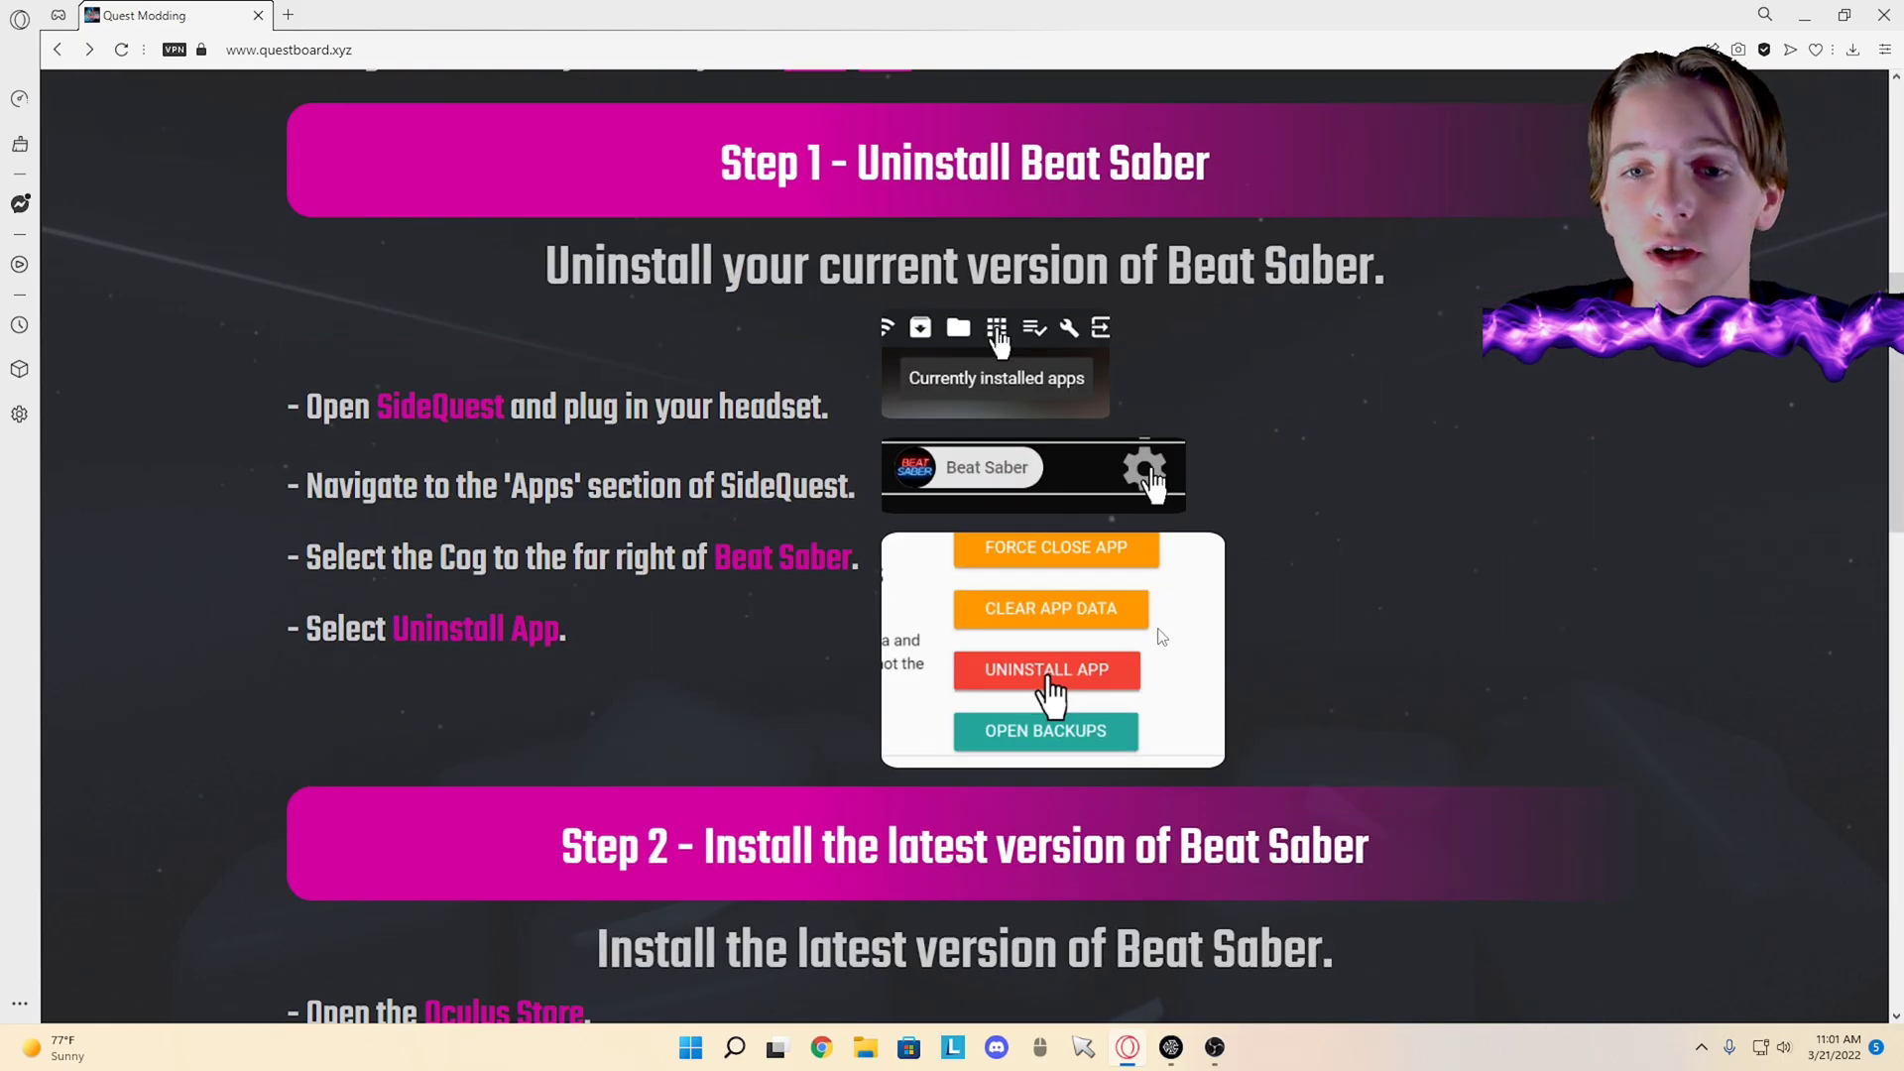
pyautogui.scroll(-3)
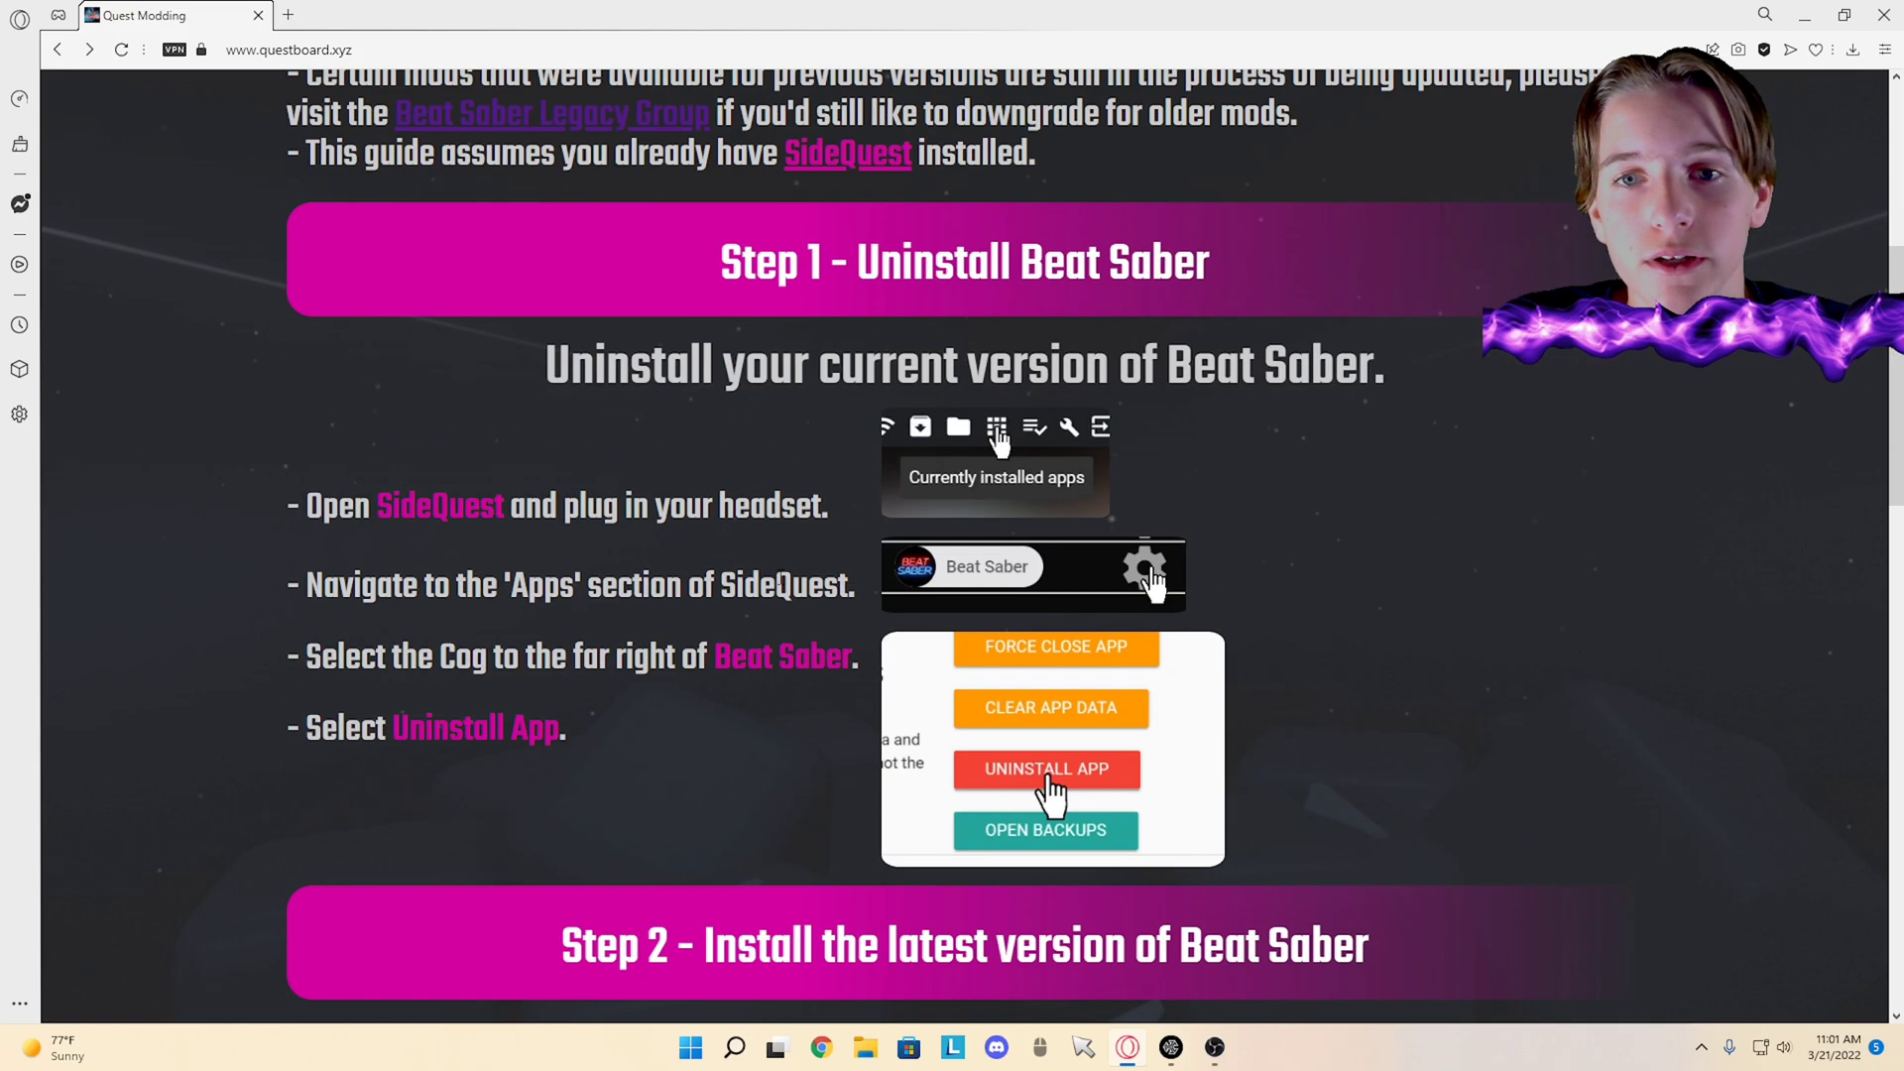
pyautogui.scroll(3)
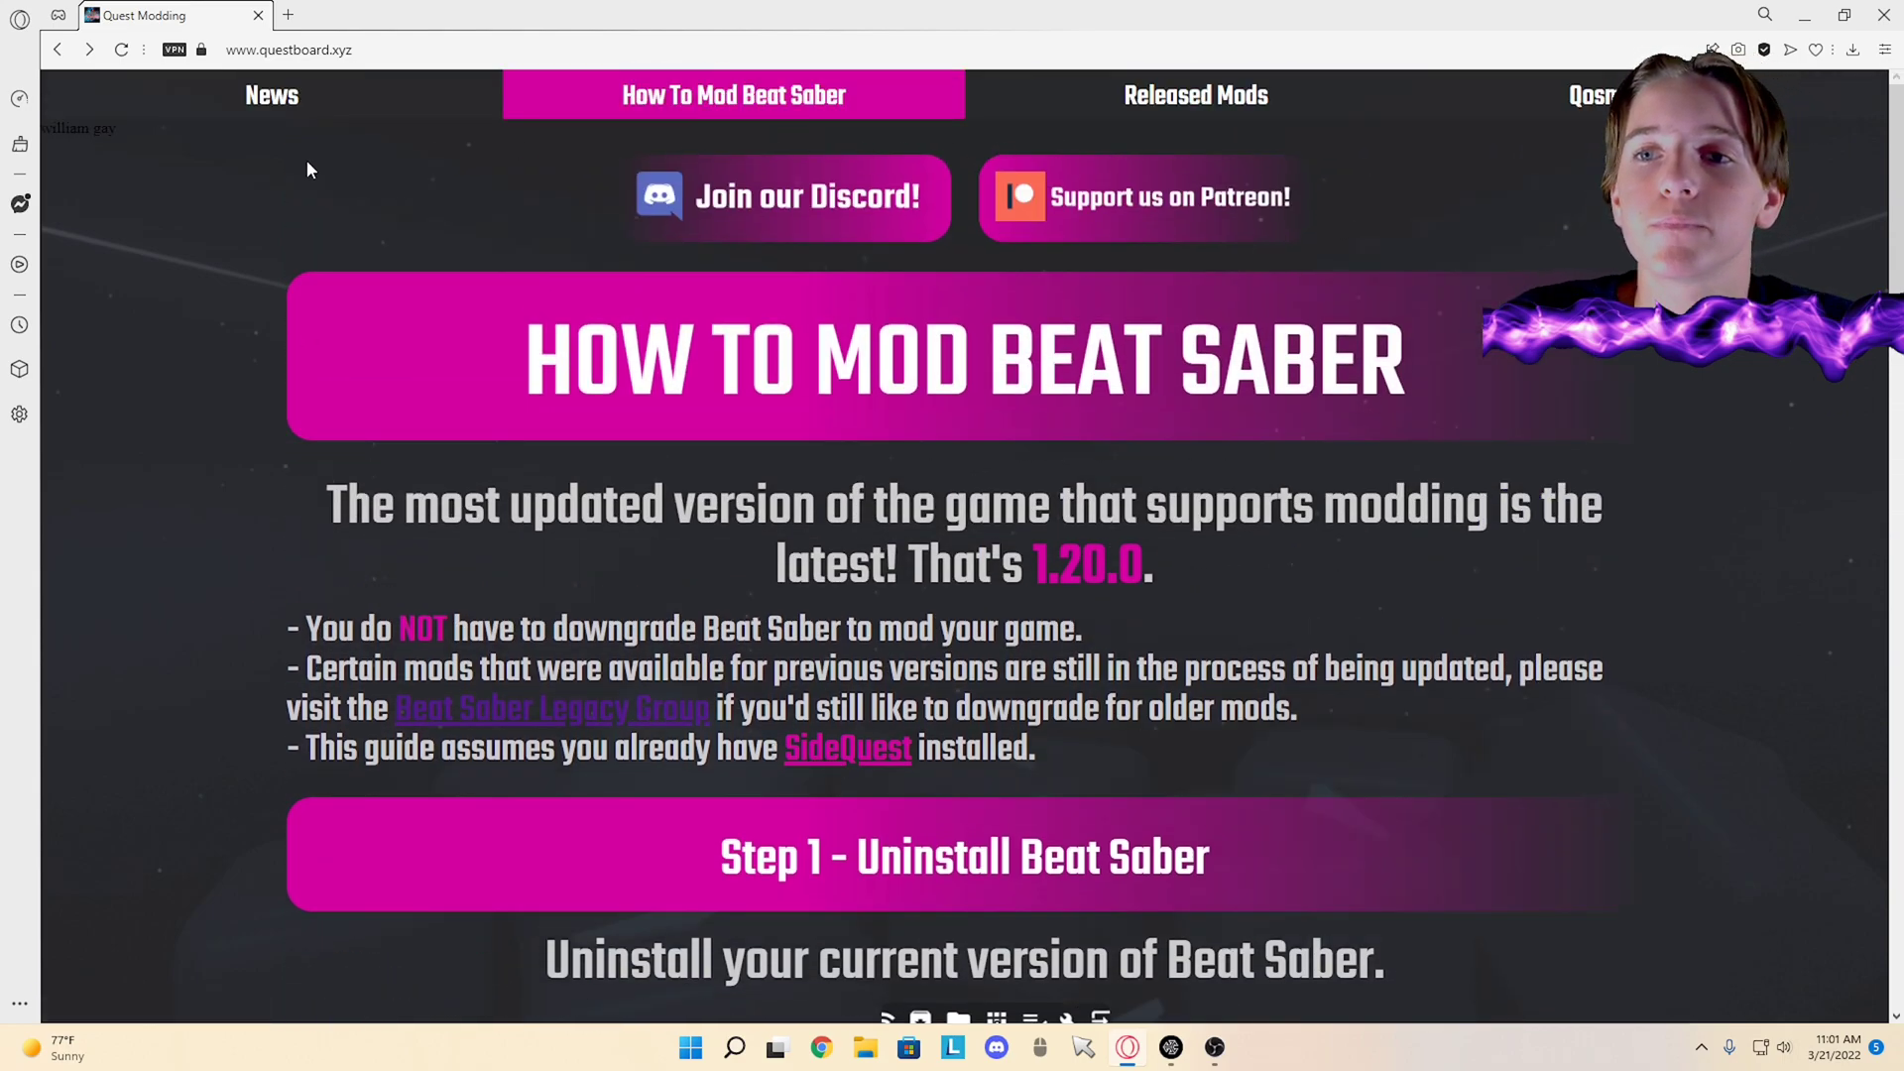
pyautogui.scroll(-3)
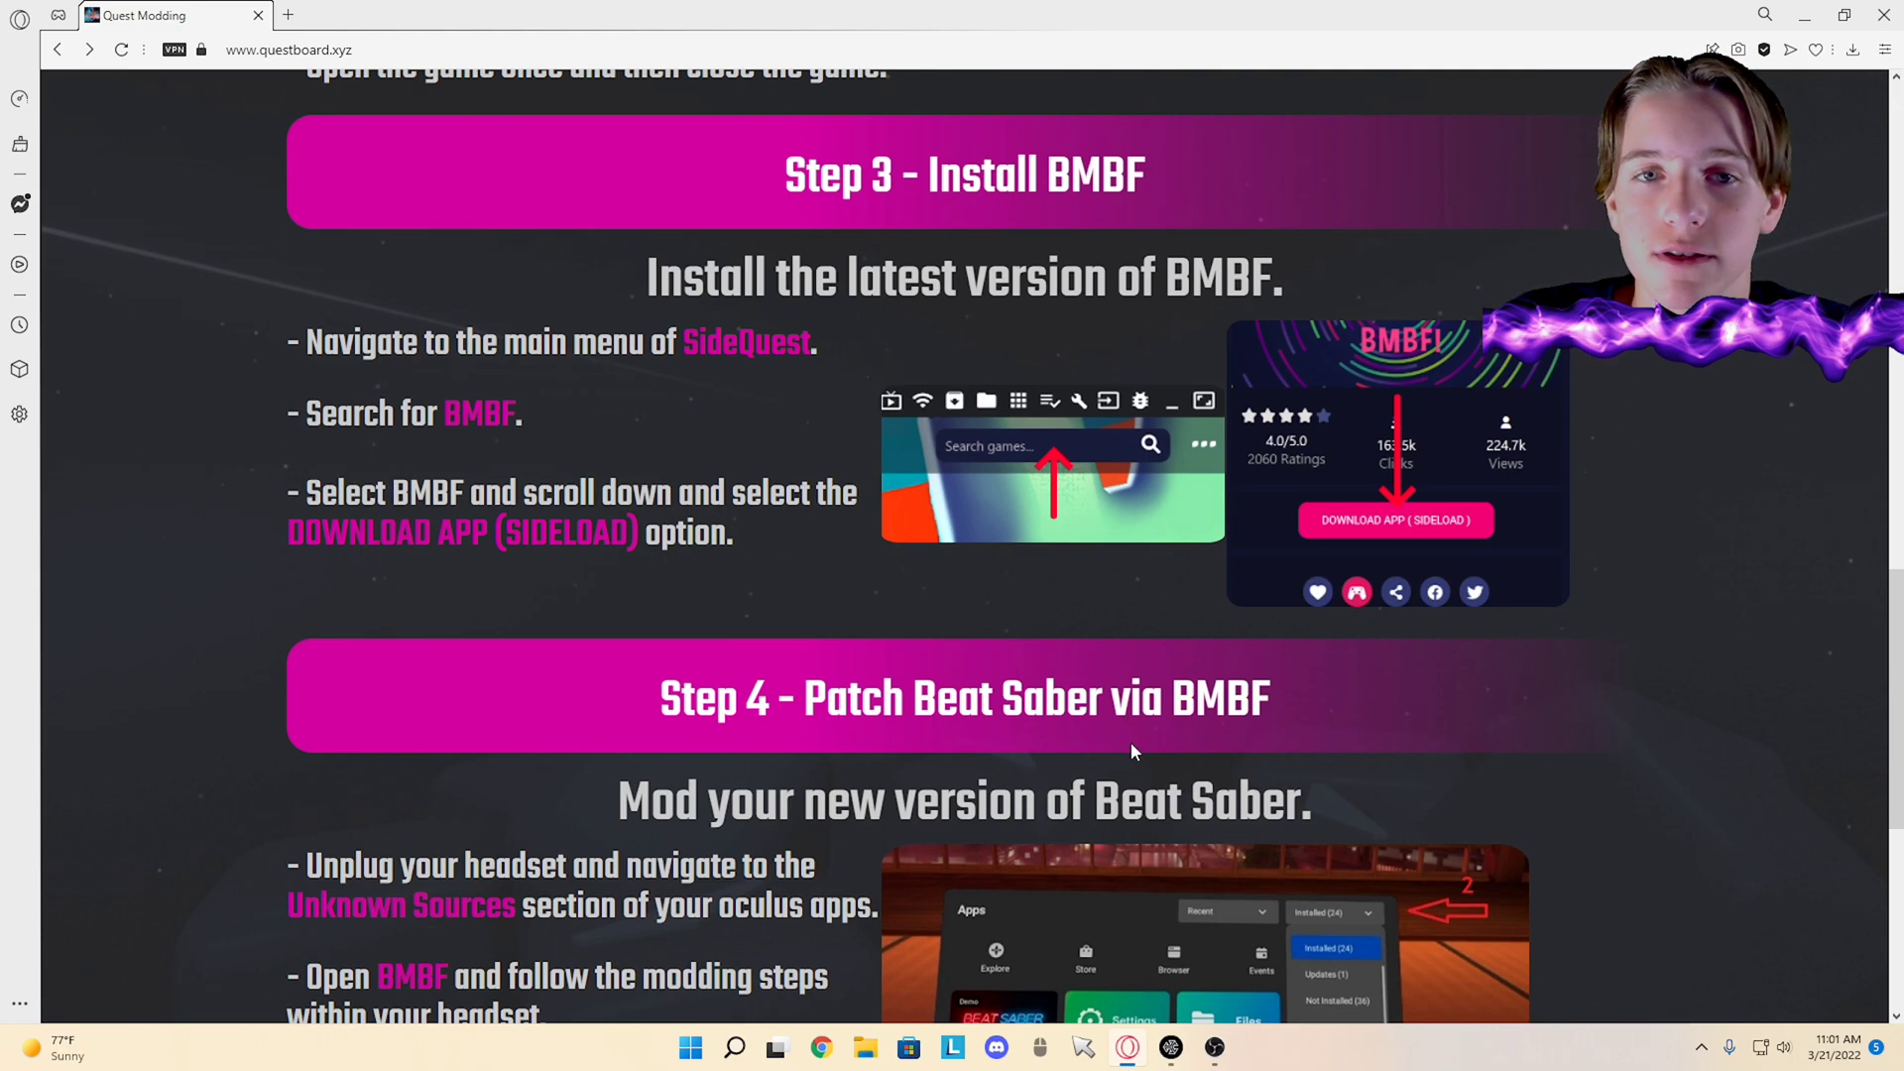
pyautogui.scroll(3)
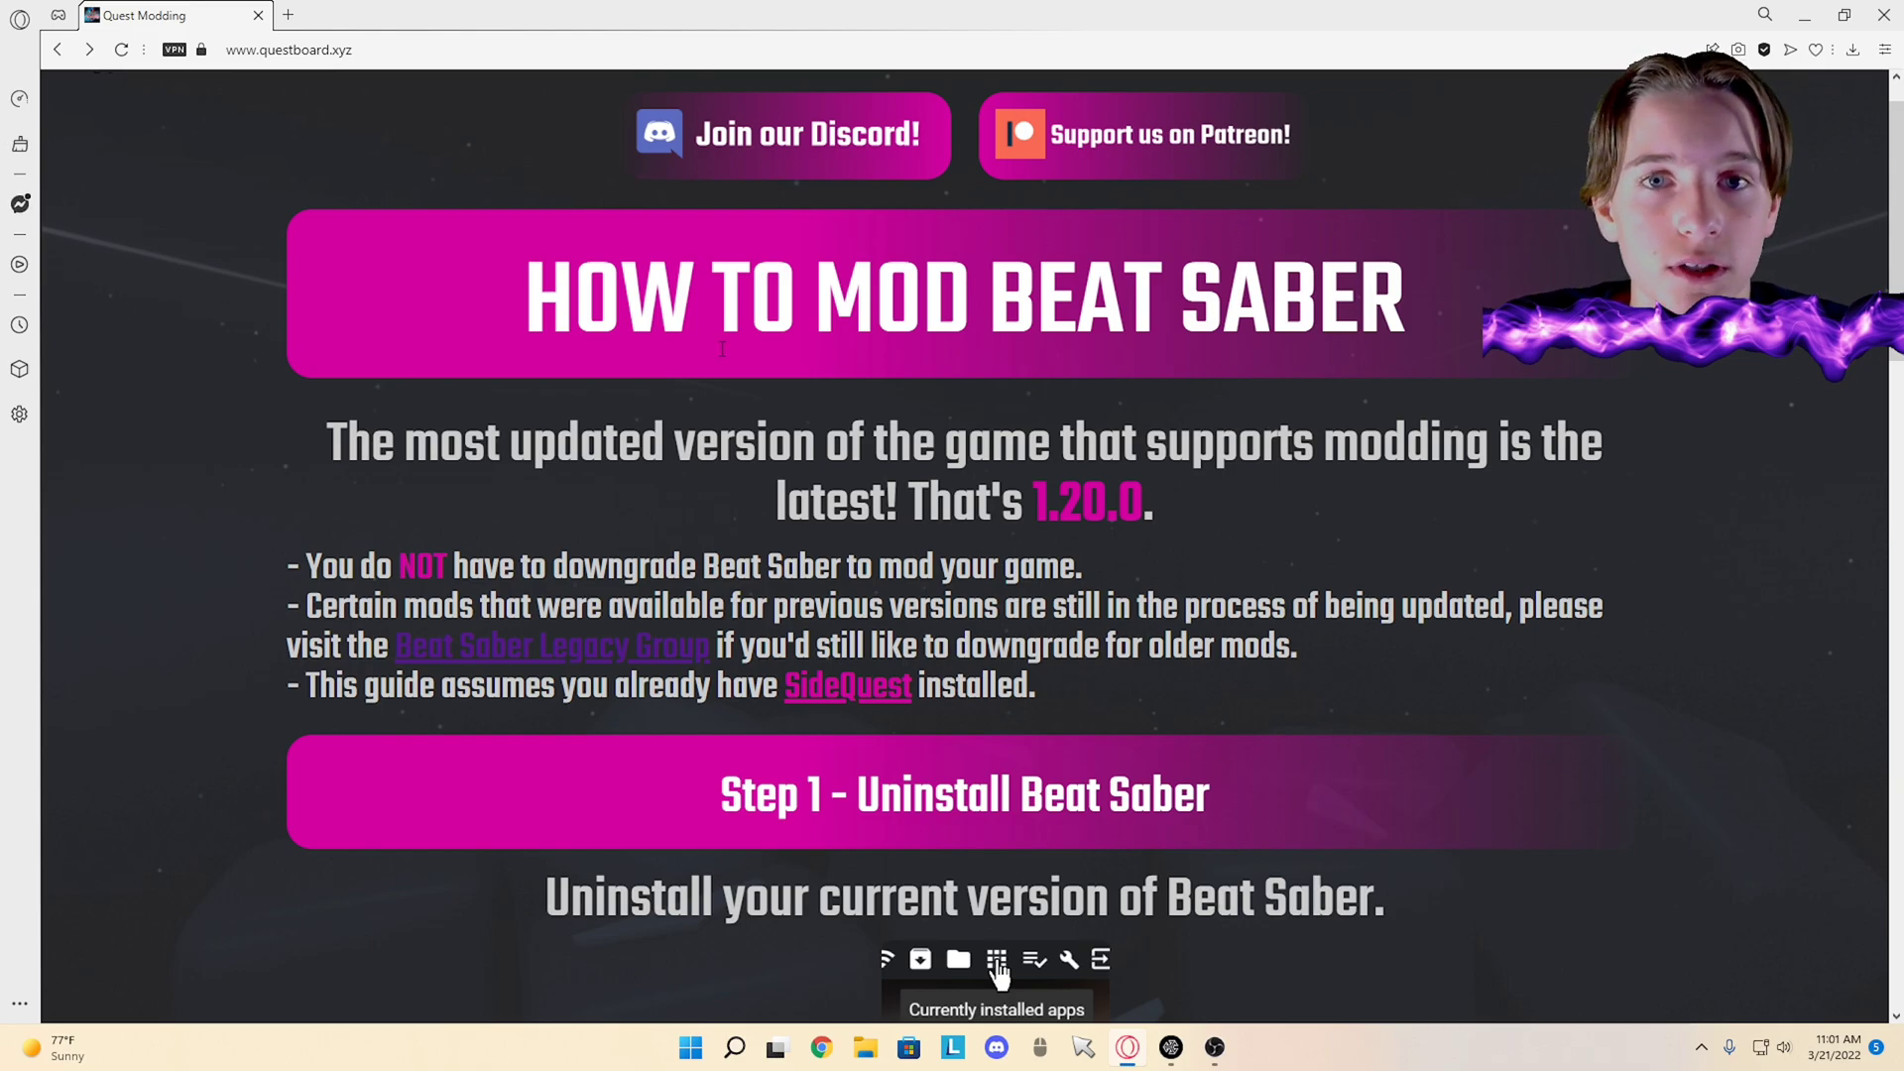
pyautogui.scroll(-3)
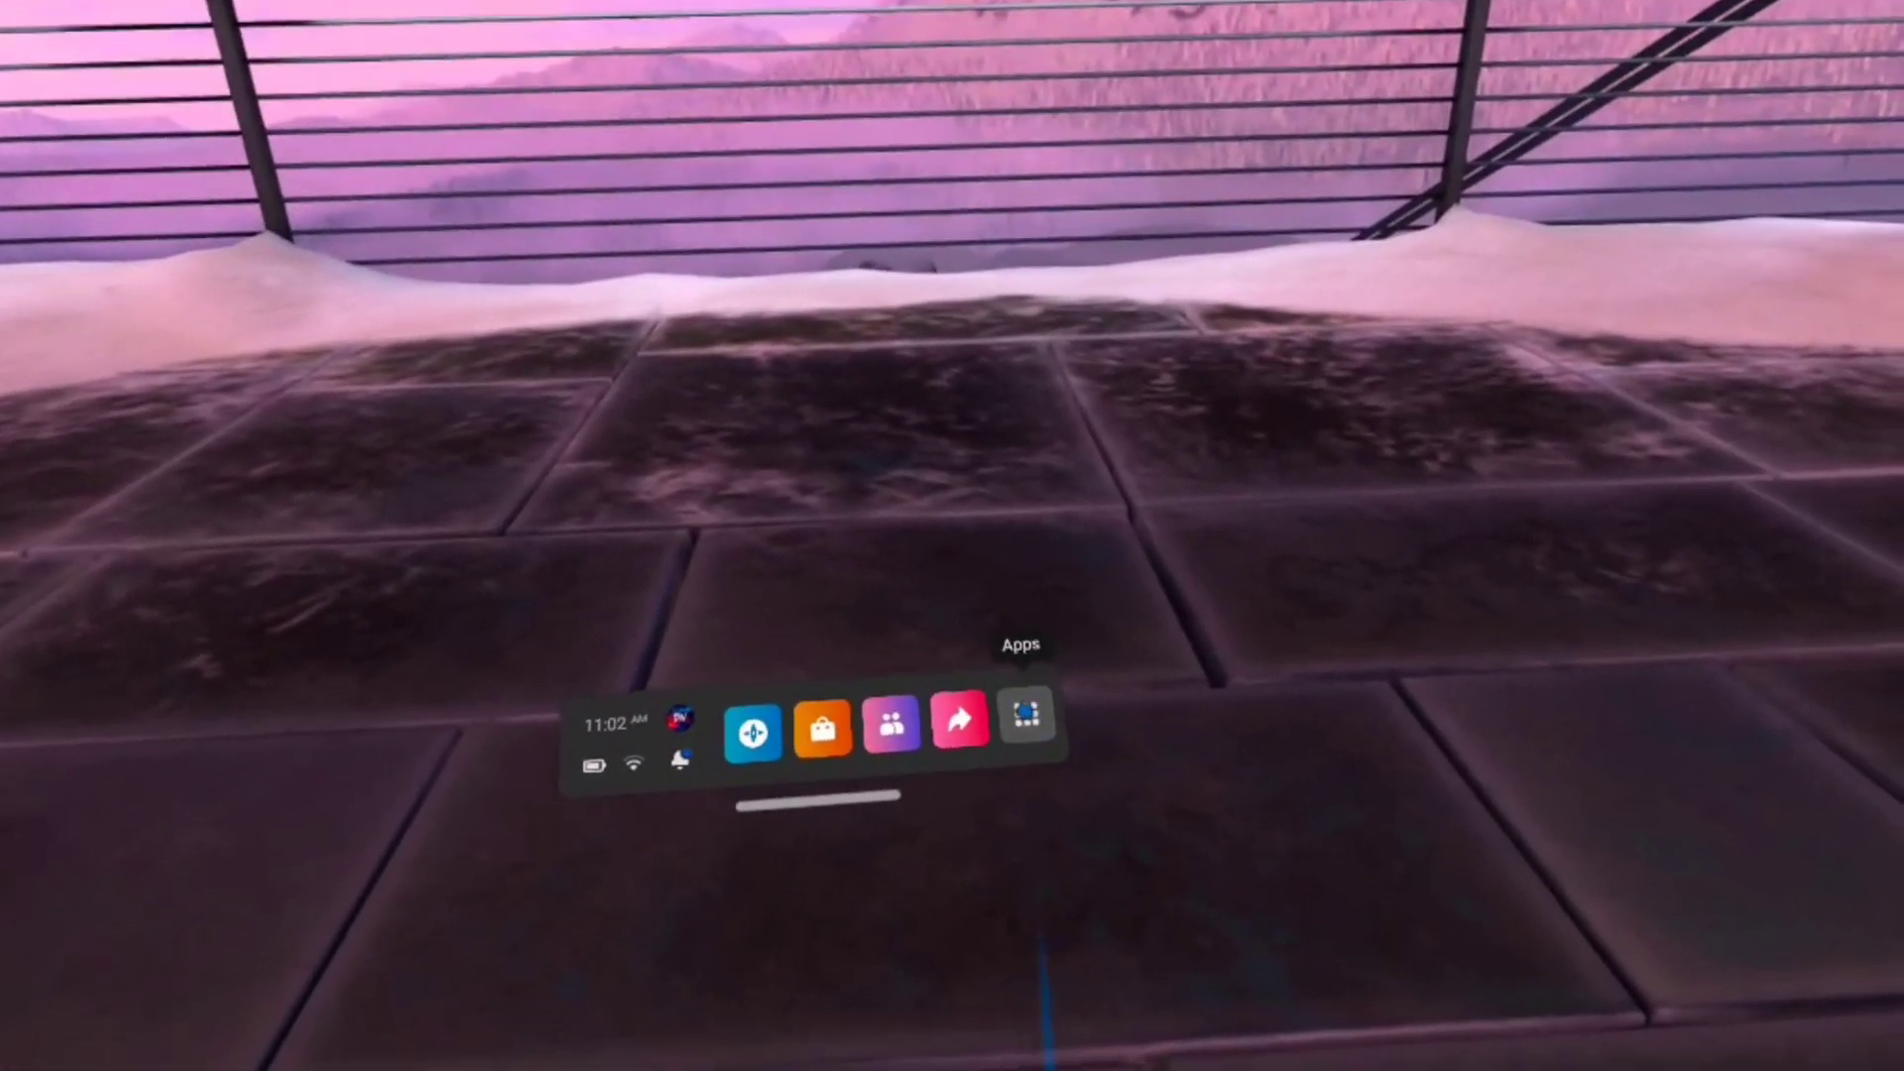
# Step: Open the headset app library and filter it to Unknown Sources
pyautogui.click(1026, 726)
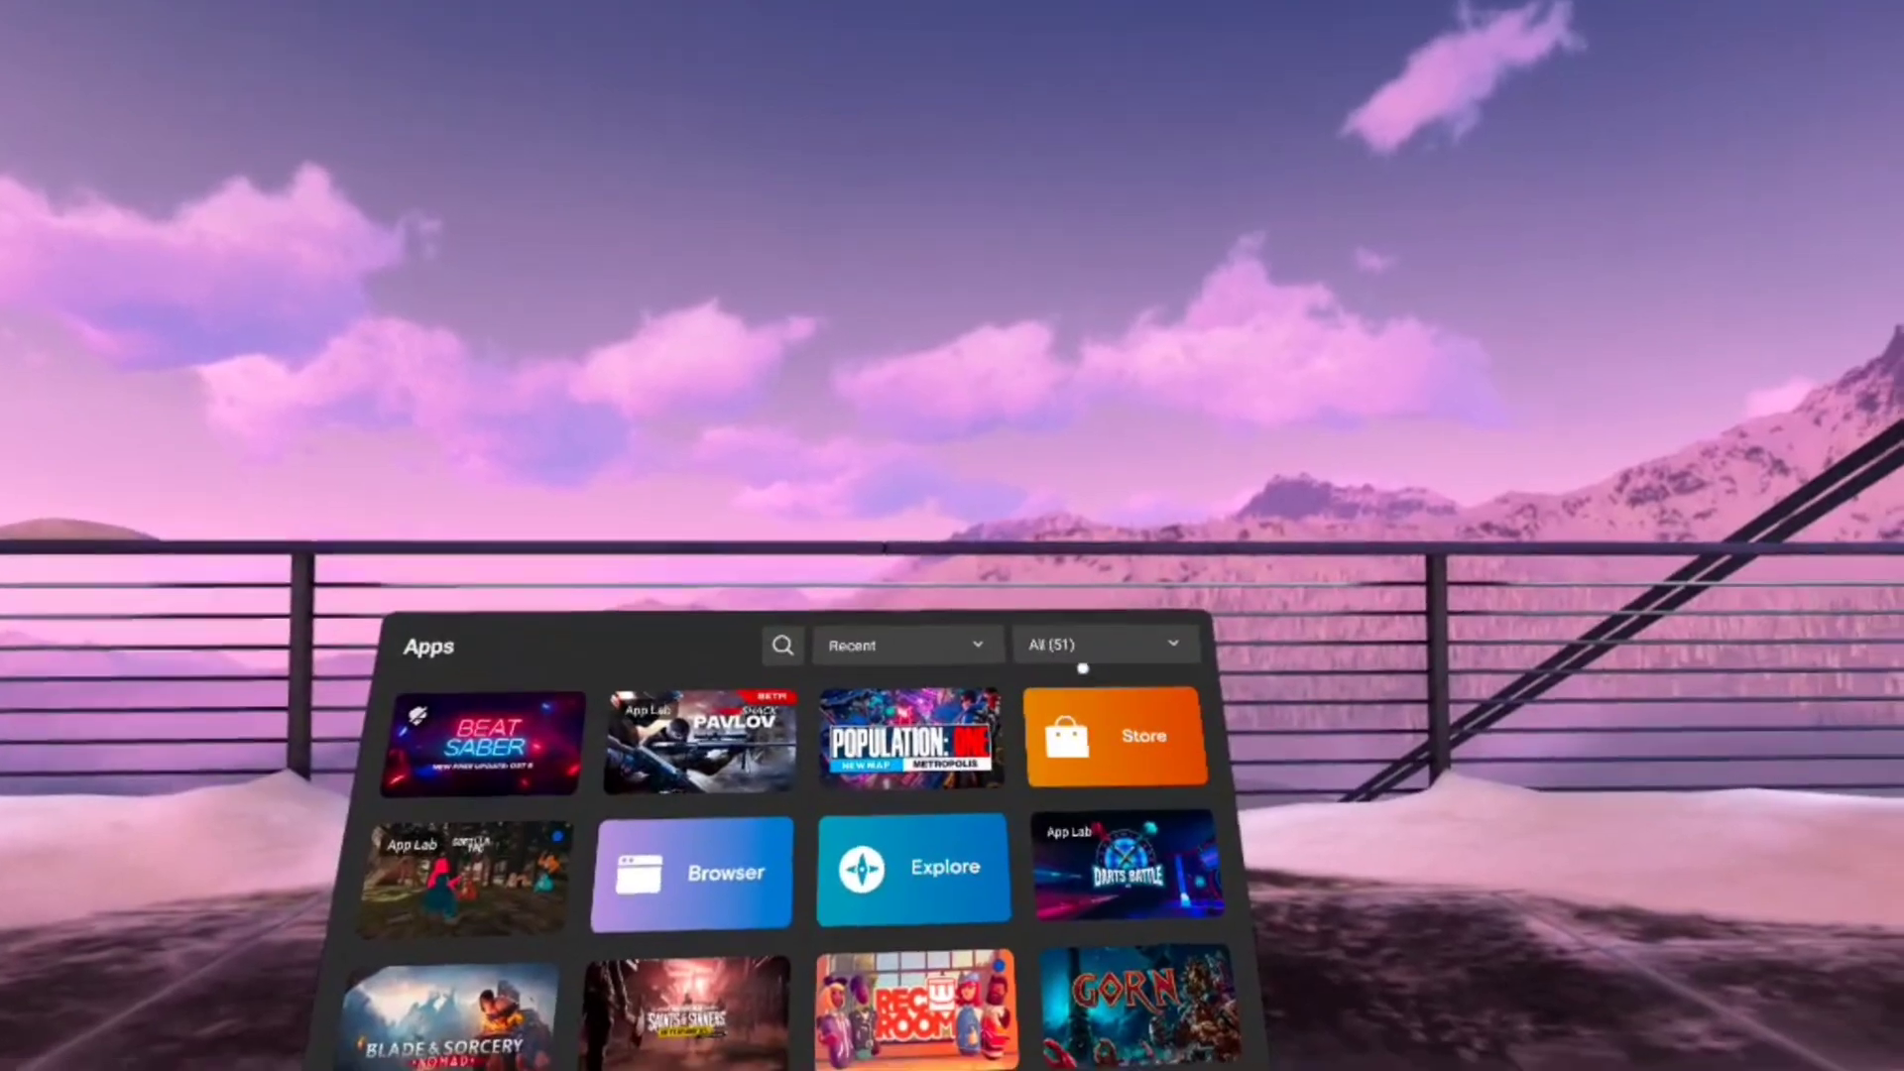
pyautogui.click(1106, 645)
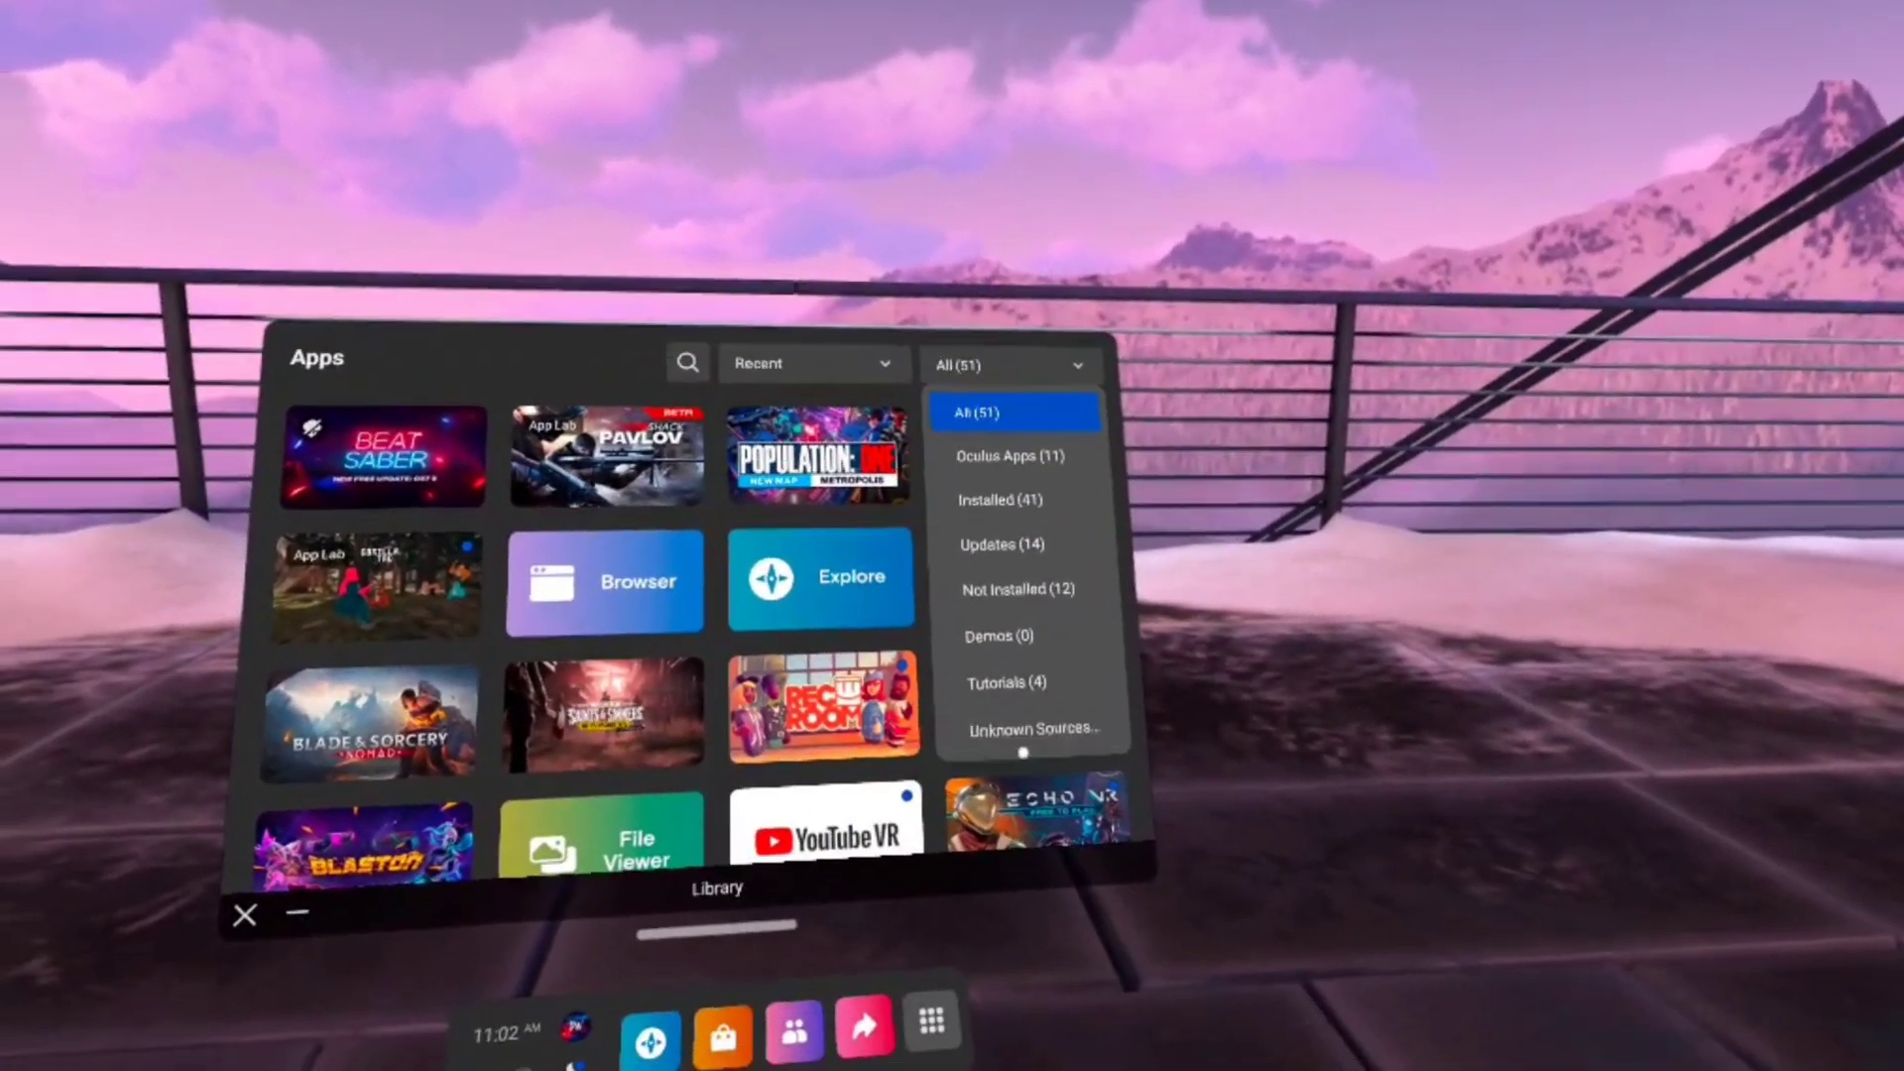
pyautogui.click(1030, 728)
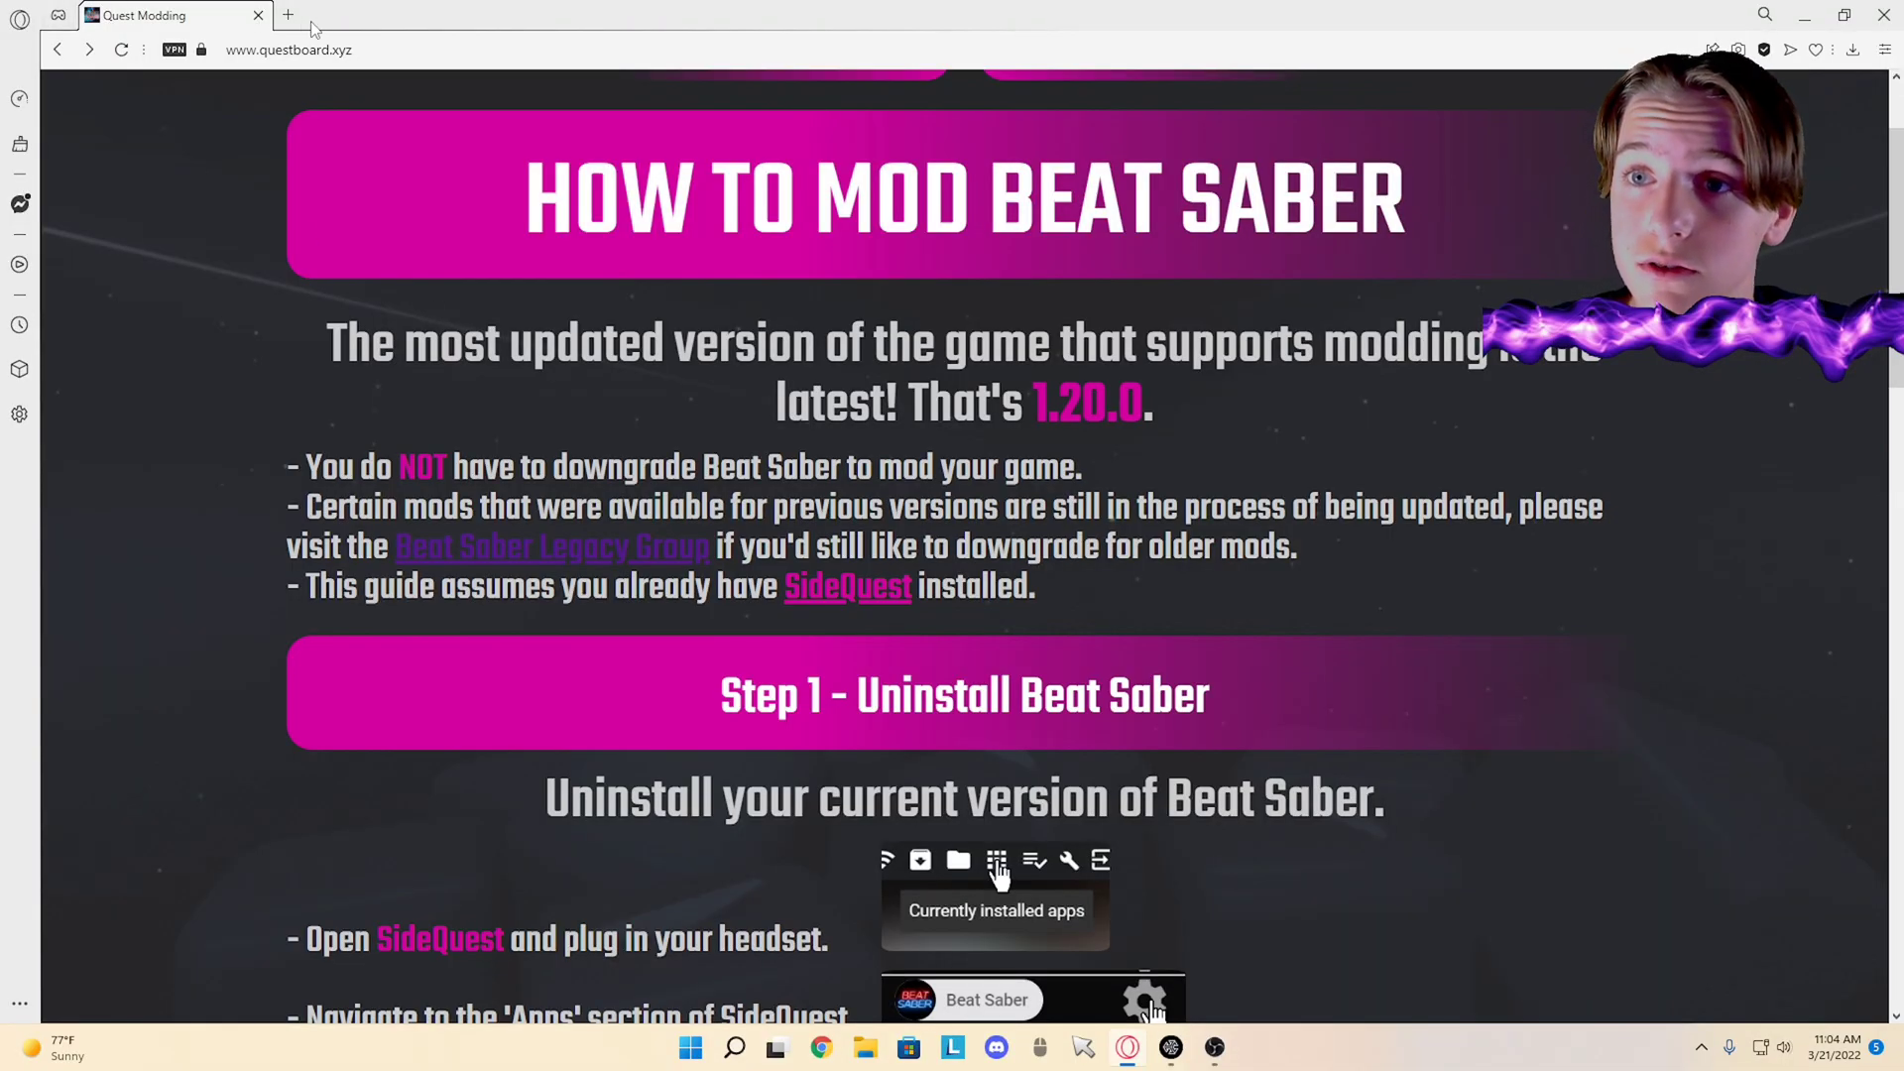
pyautogui.moveTo(289, 16)
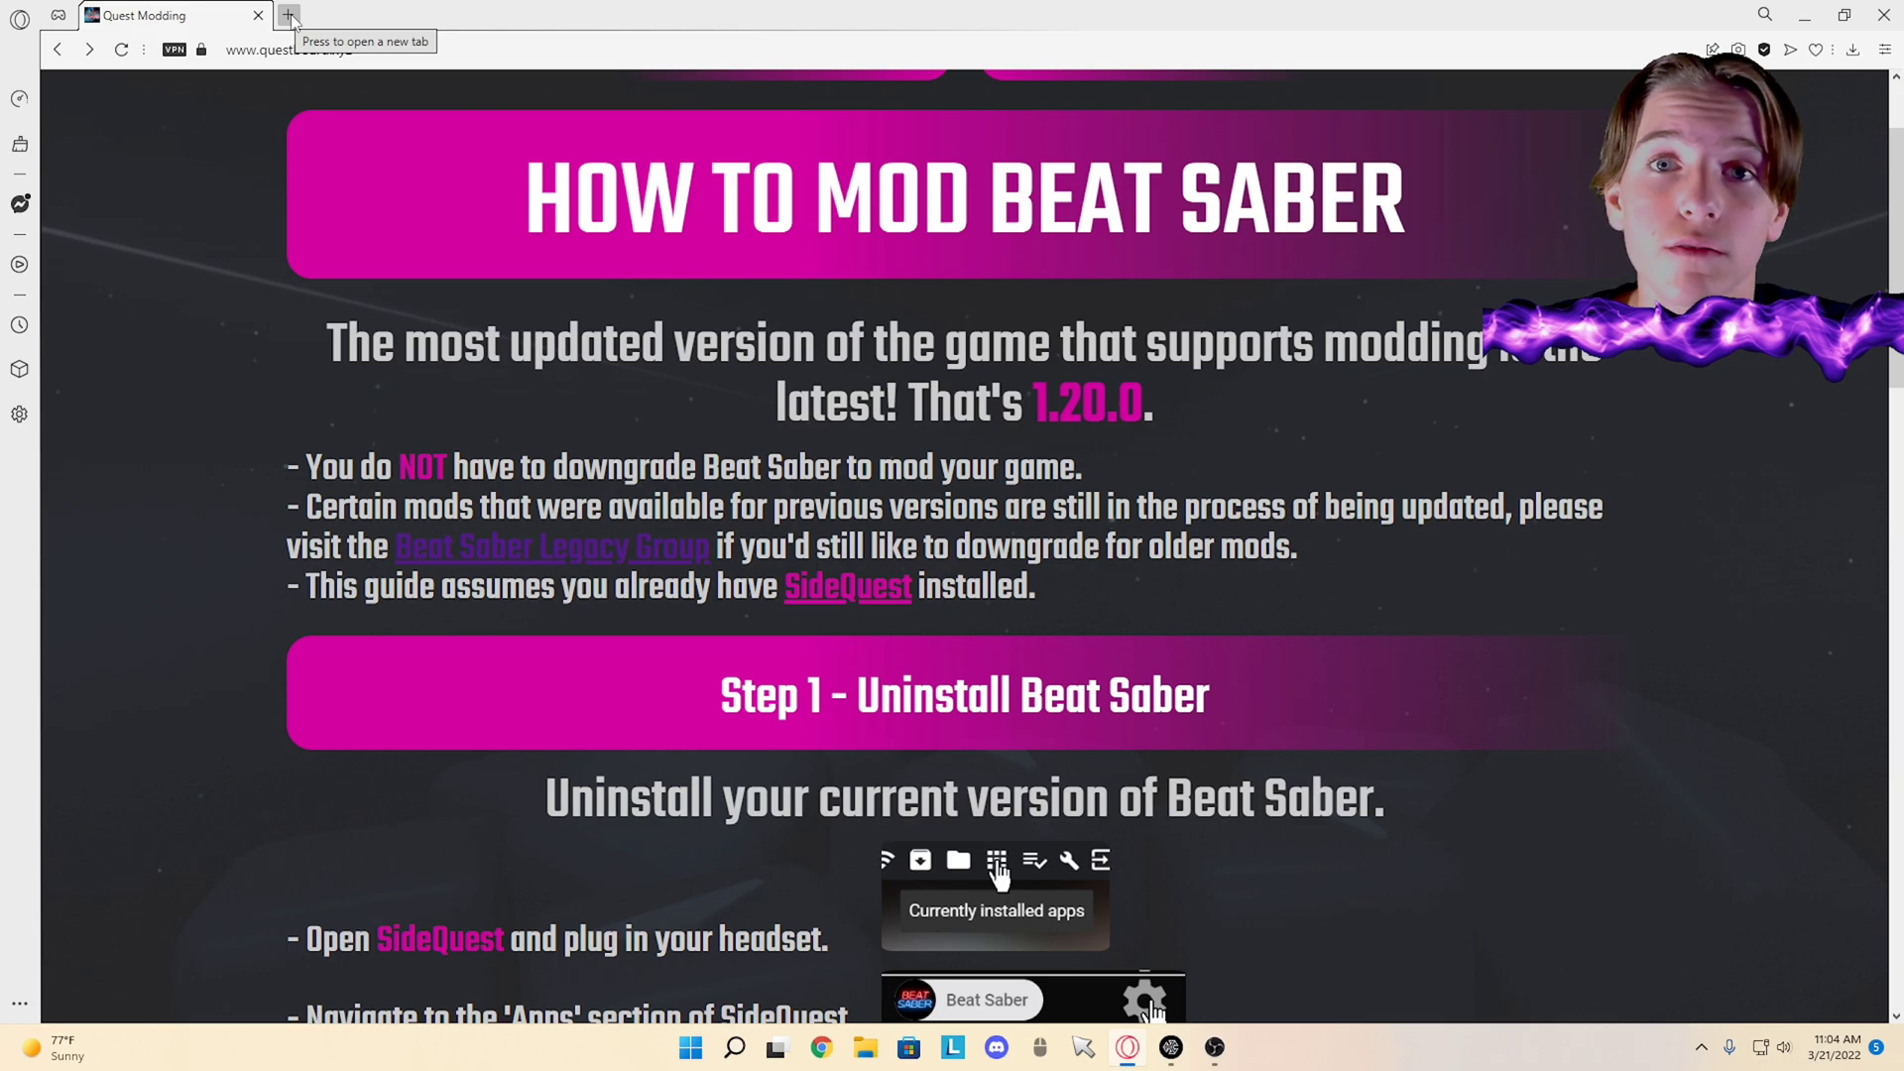
# Step: Go to beatsage.com in a new tab and connect the account with Discord
pyautogui.click(289, 16)
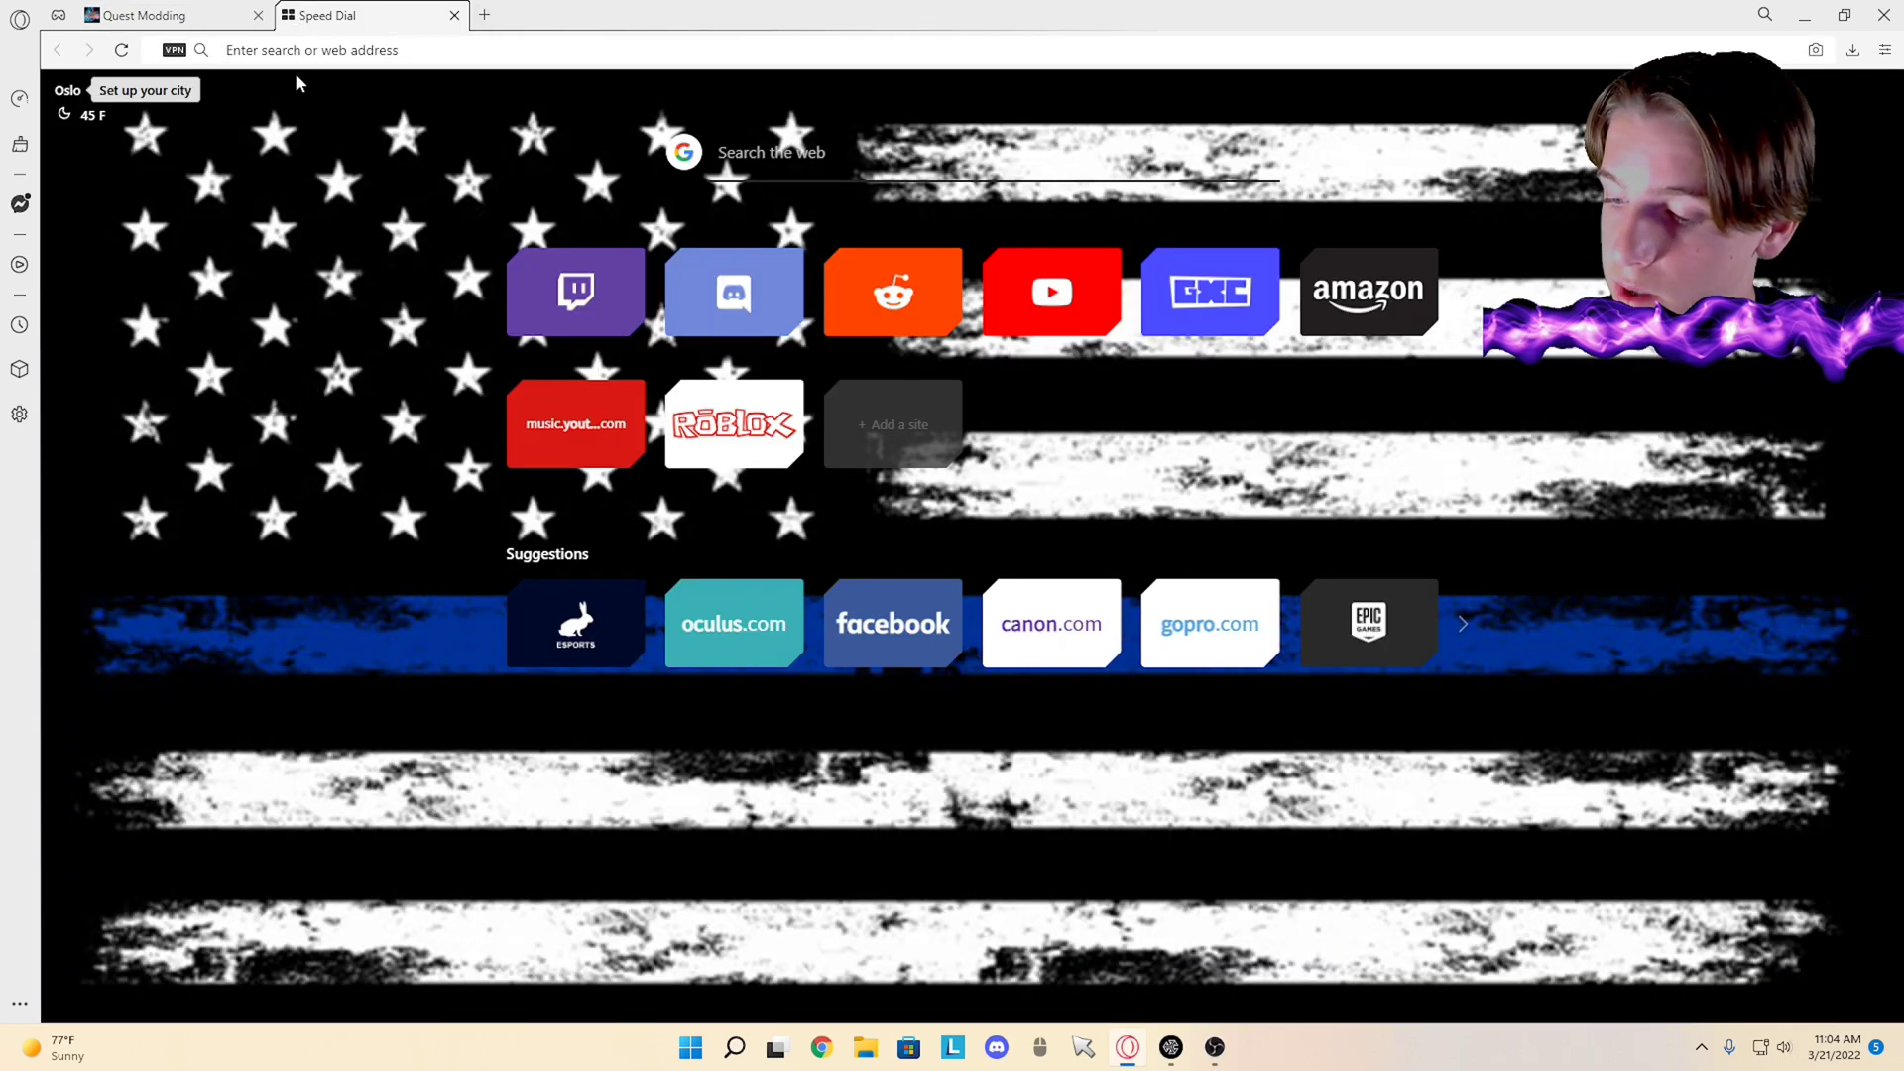
pyautogui.write('beatsage.com')
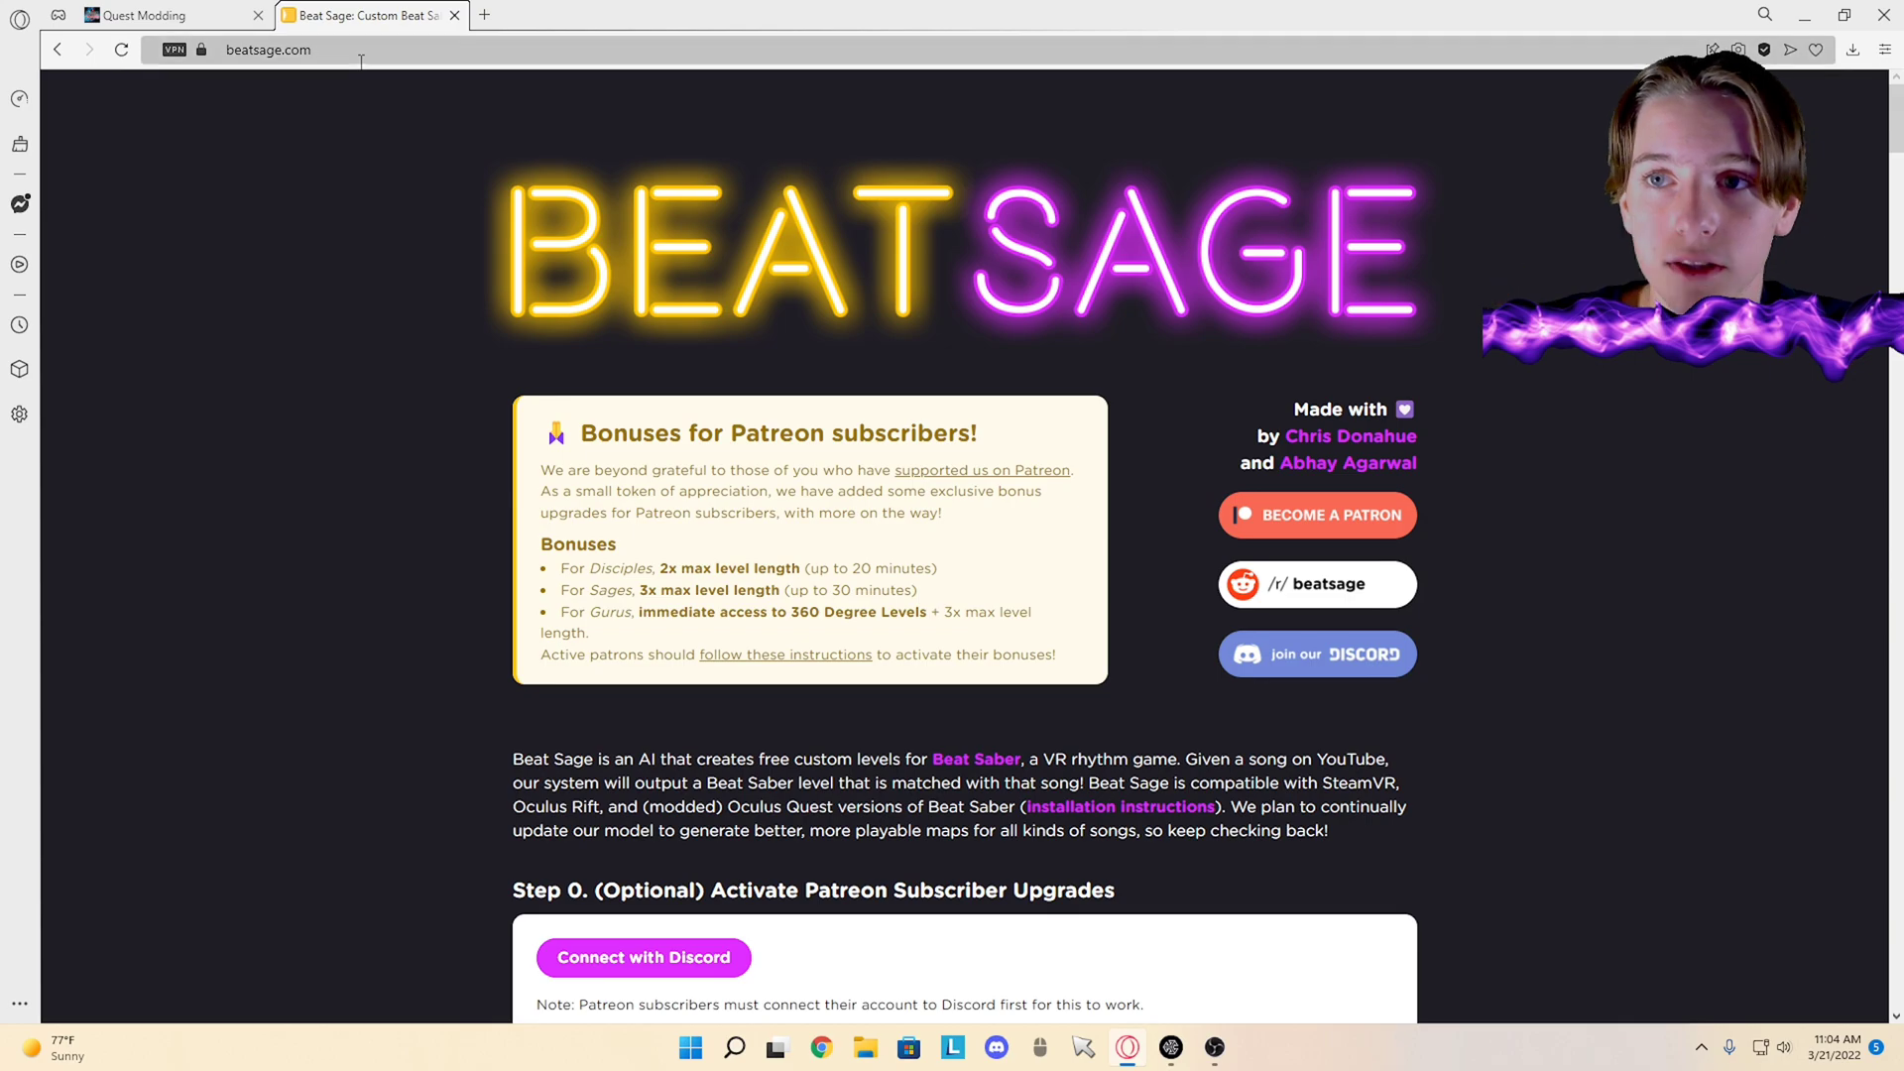
pyautogui.scroll(-3)
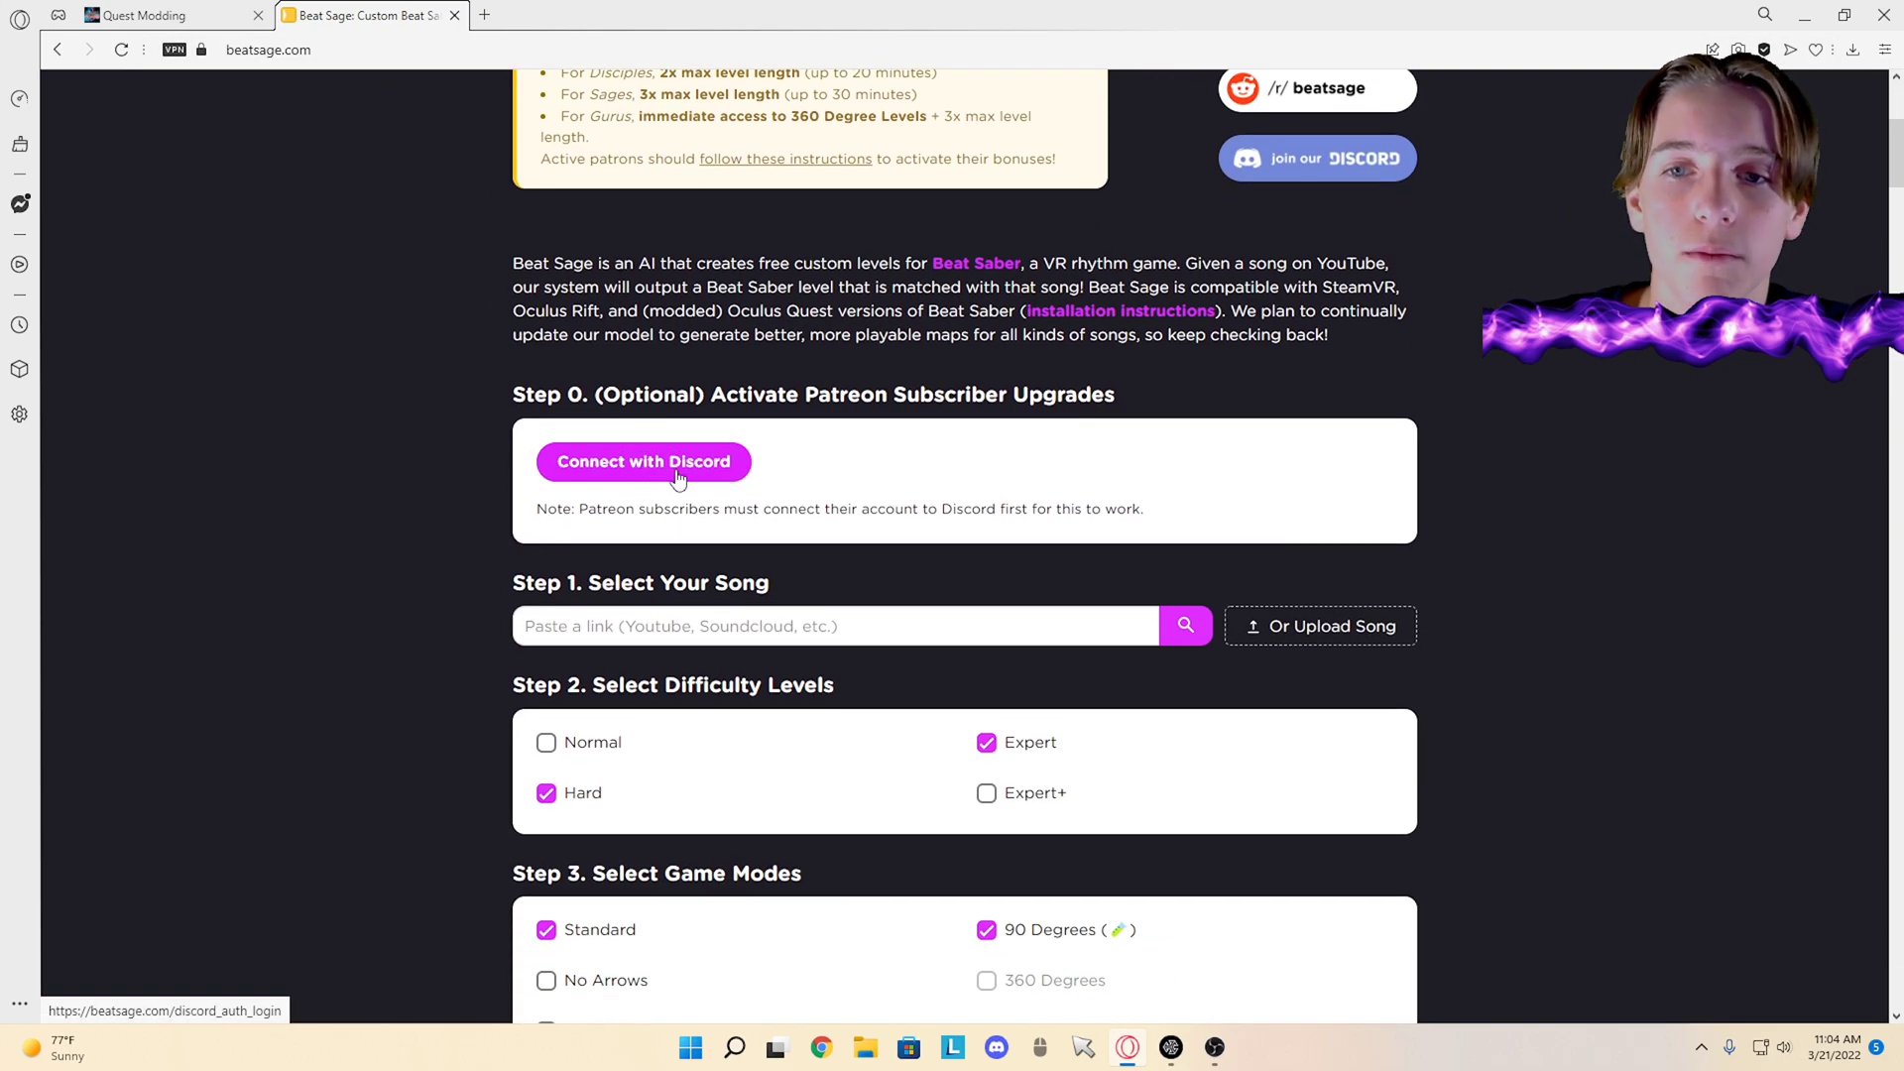
pyautogui.click(642, 463)
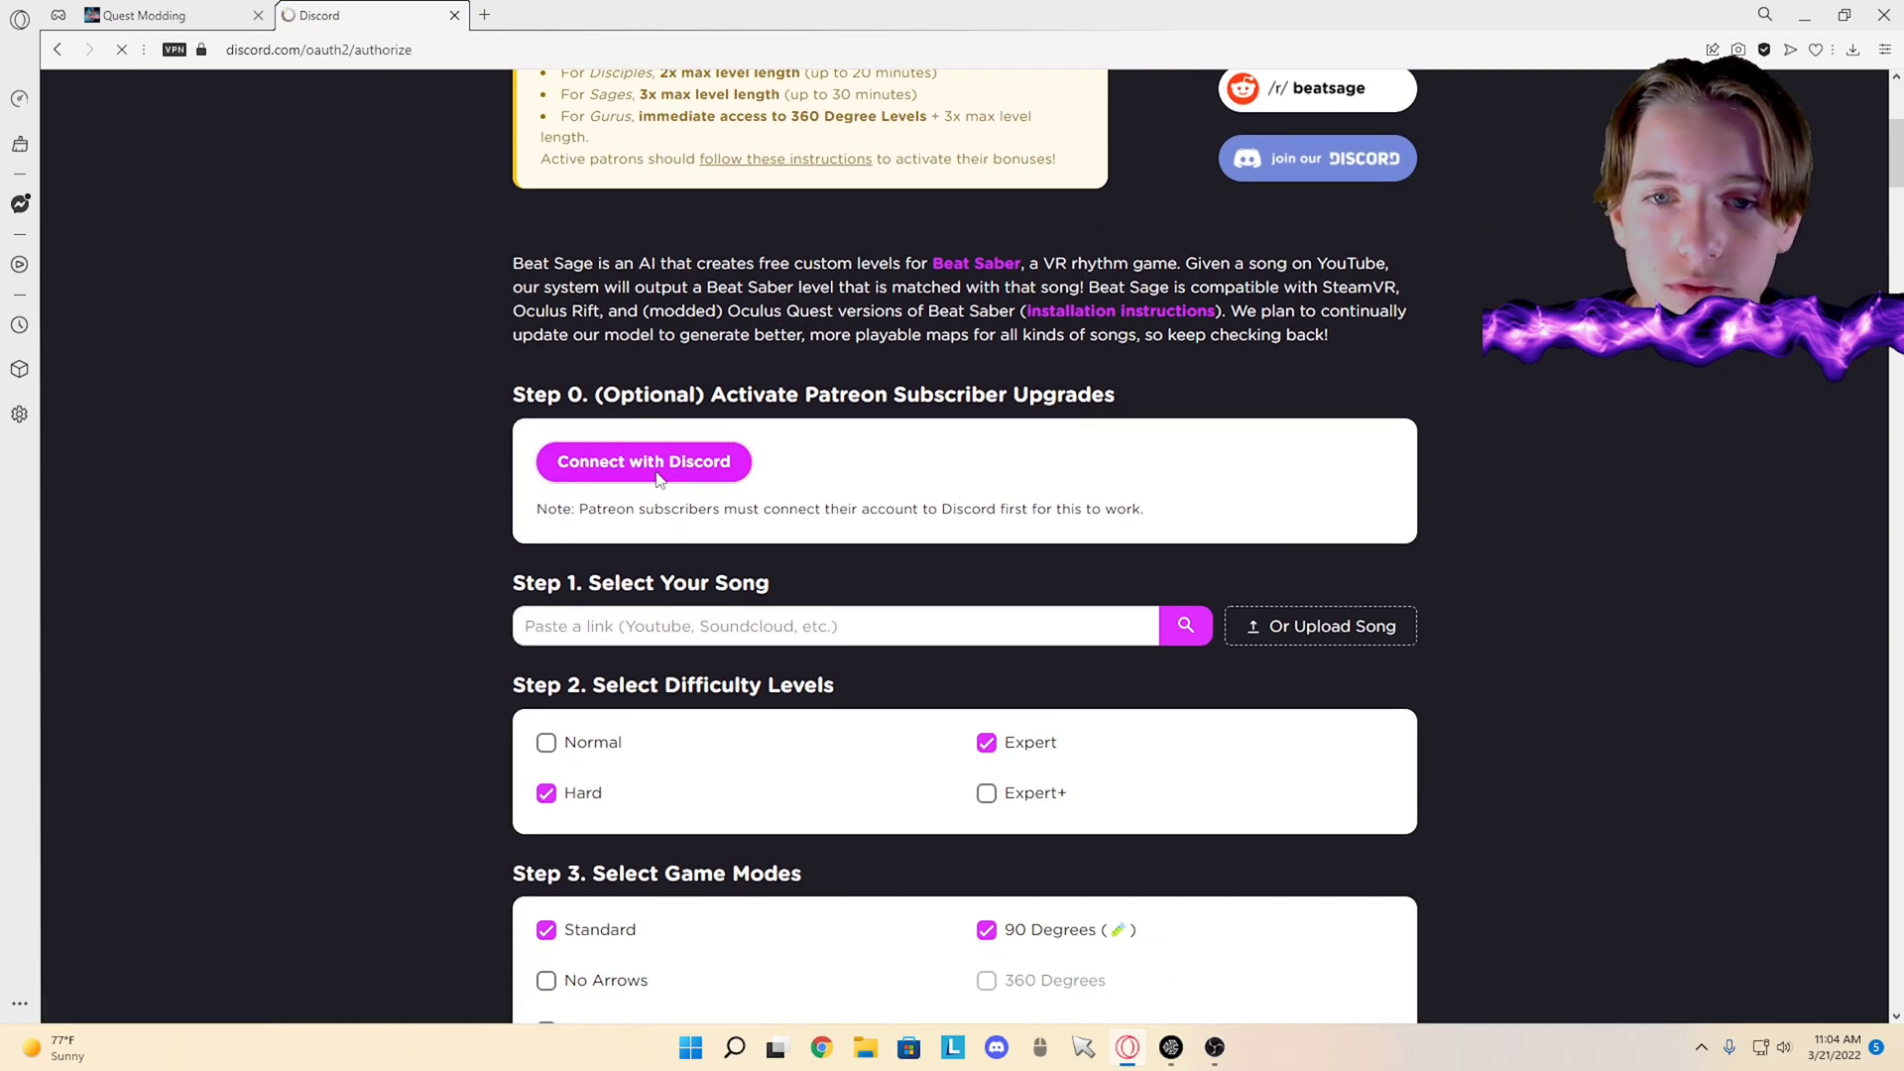
# Step: Open YouTube Music from a new tab's speed dial
pyautogui.click(643, 462)
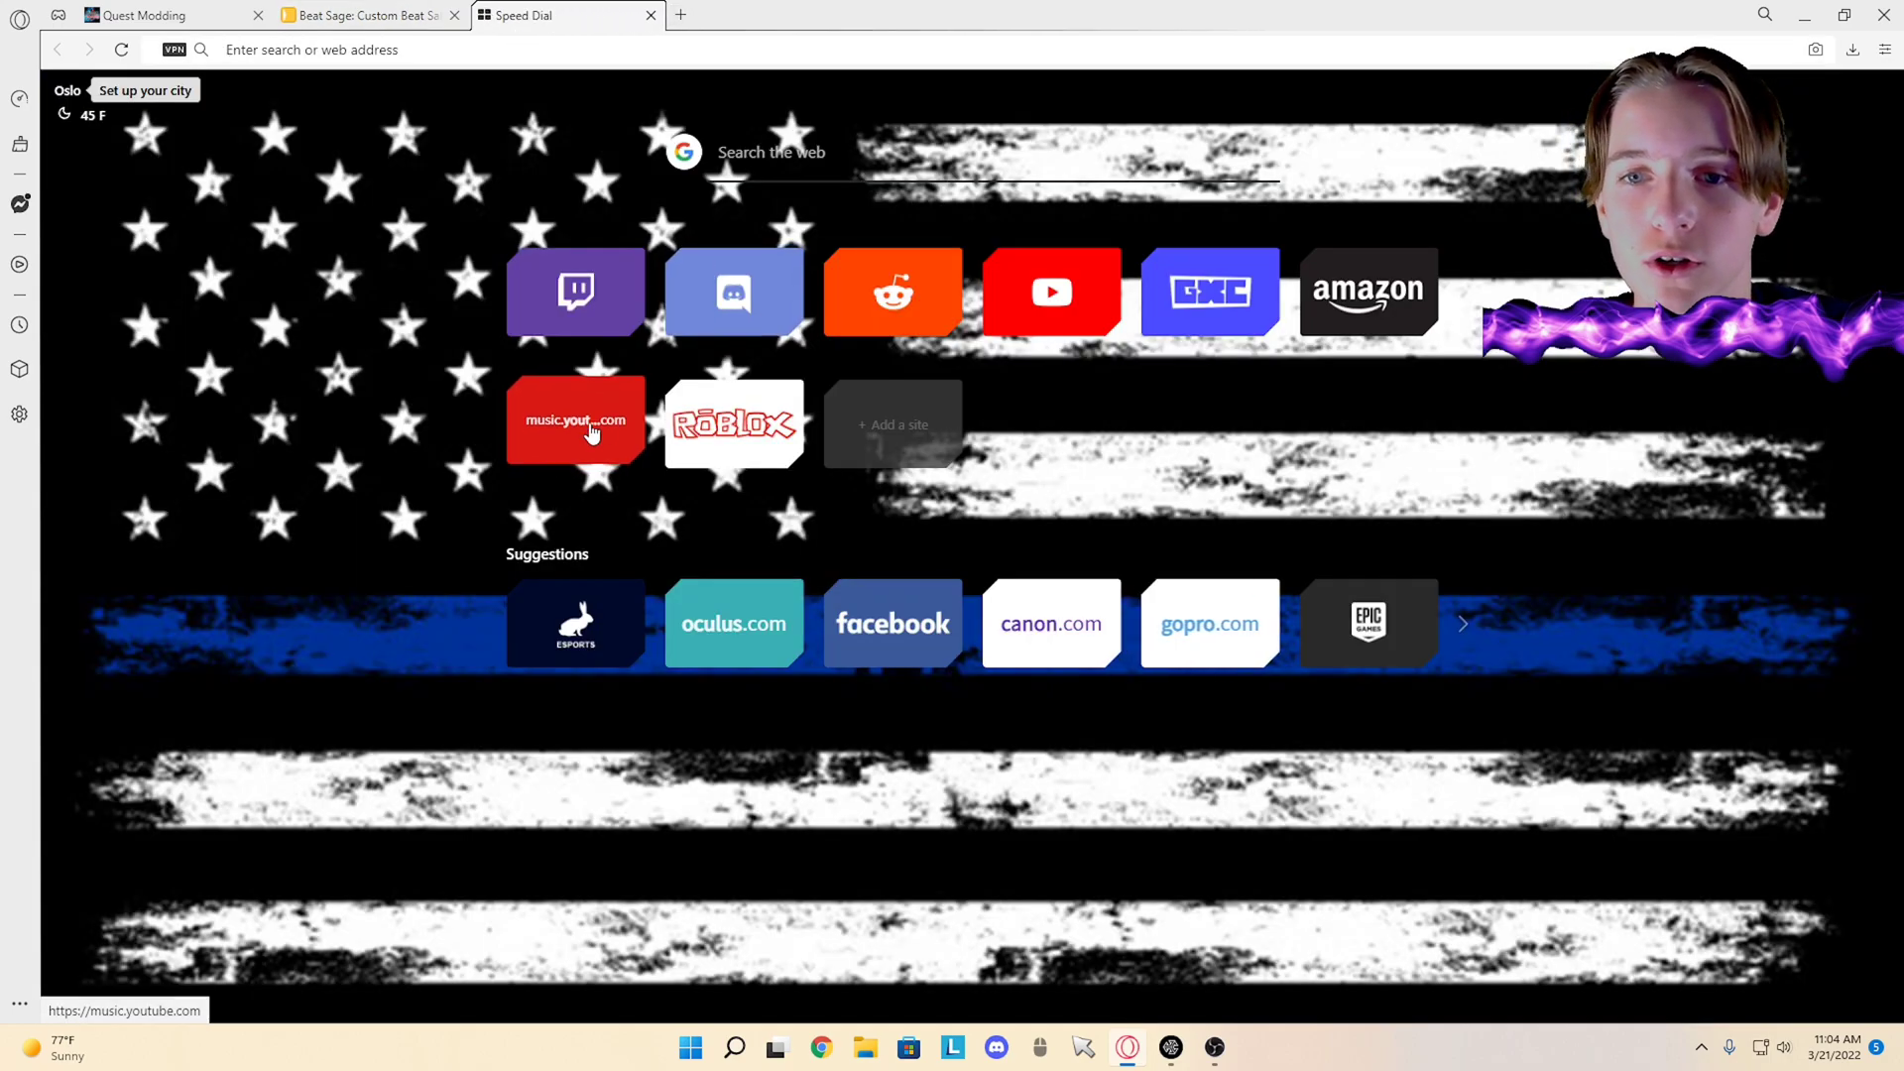
pyautogui.click(575, 421)
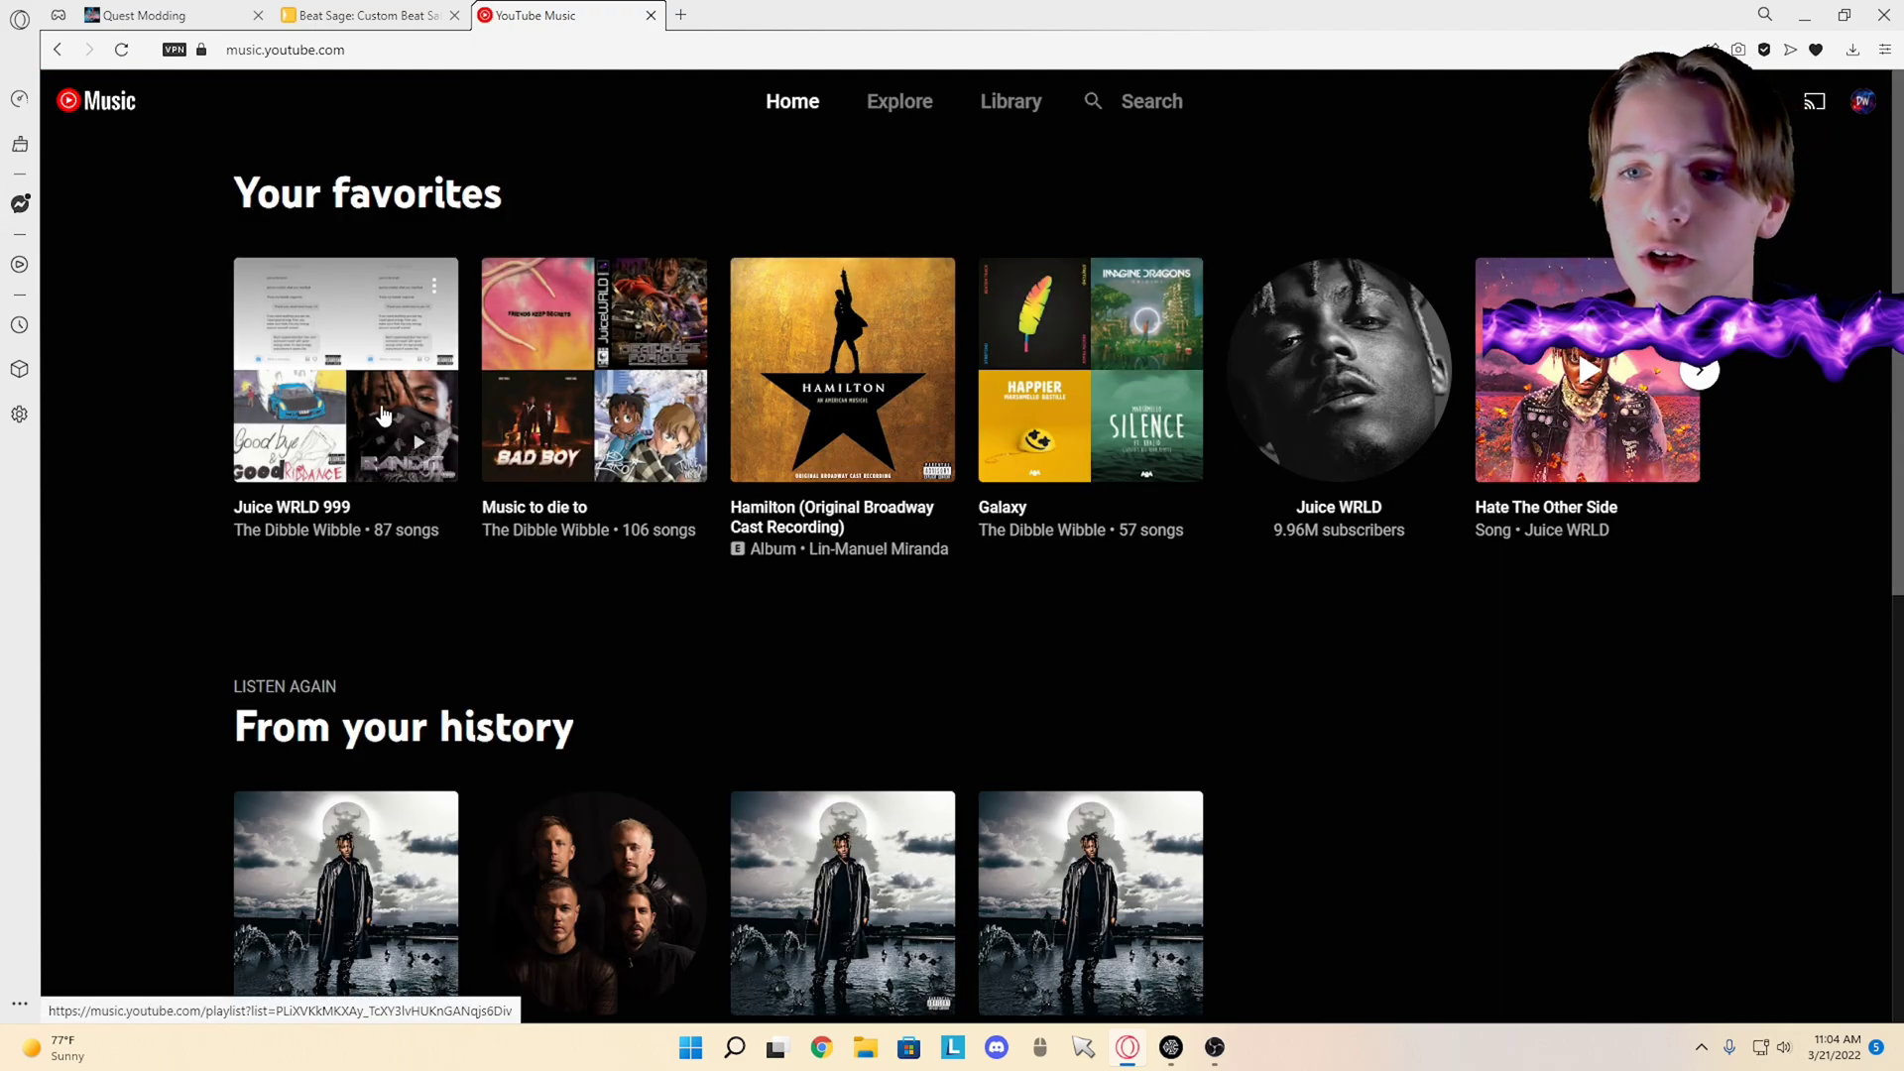
# Step: Open Juice WRLD's Fighting Demons album in YouTube Music
pyautogui.scroll(-3)
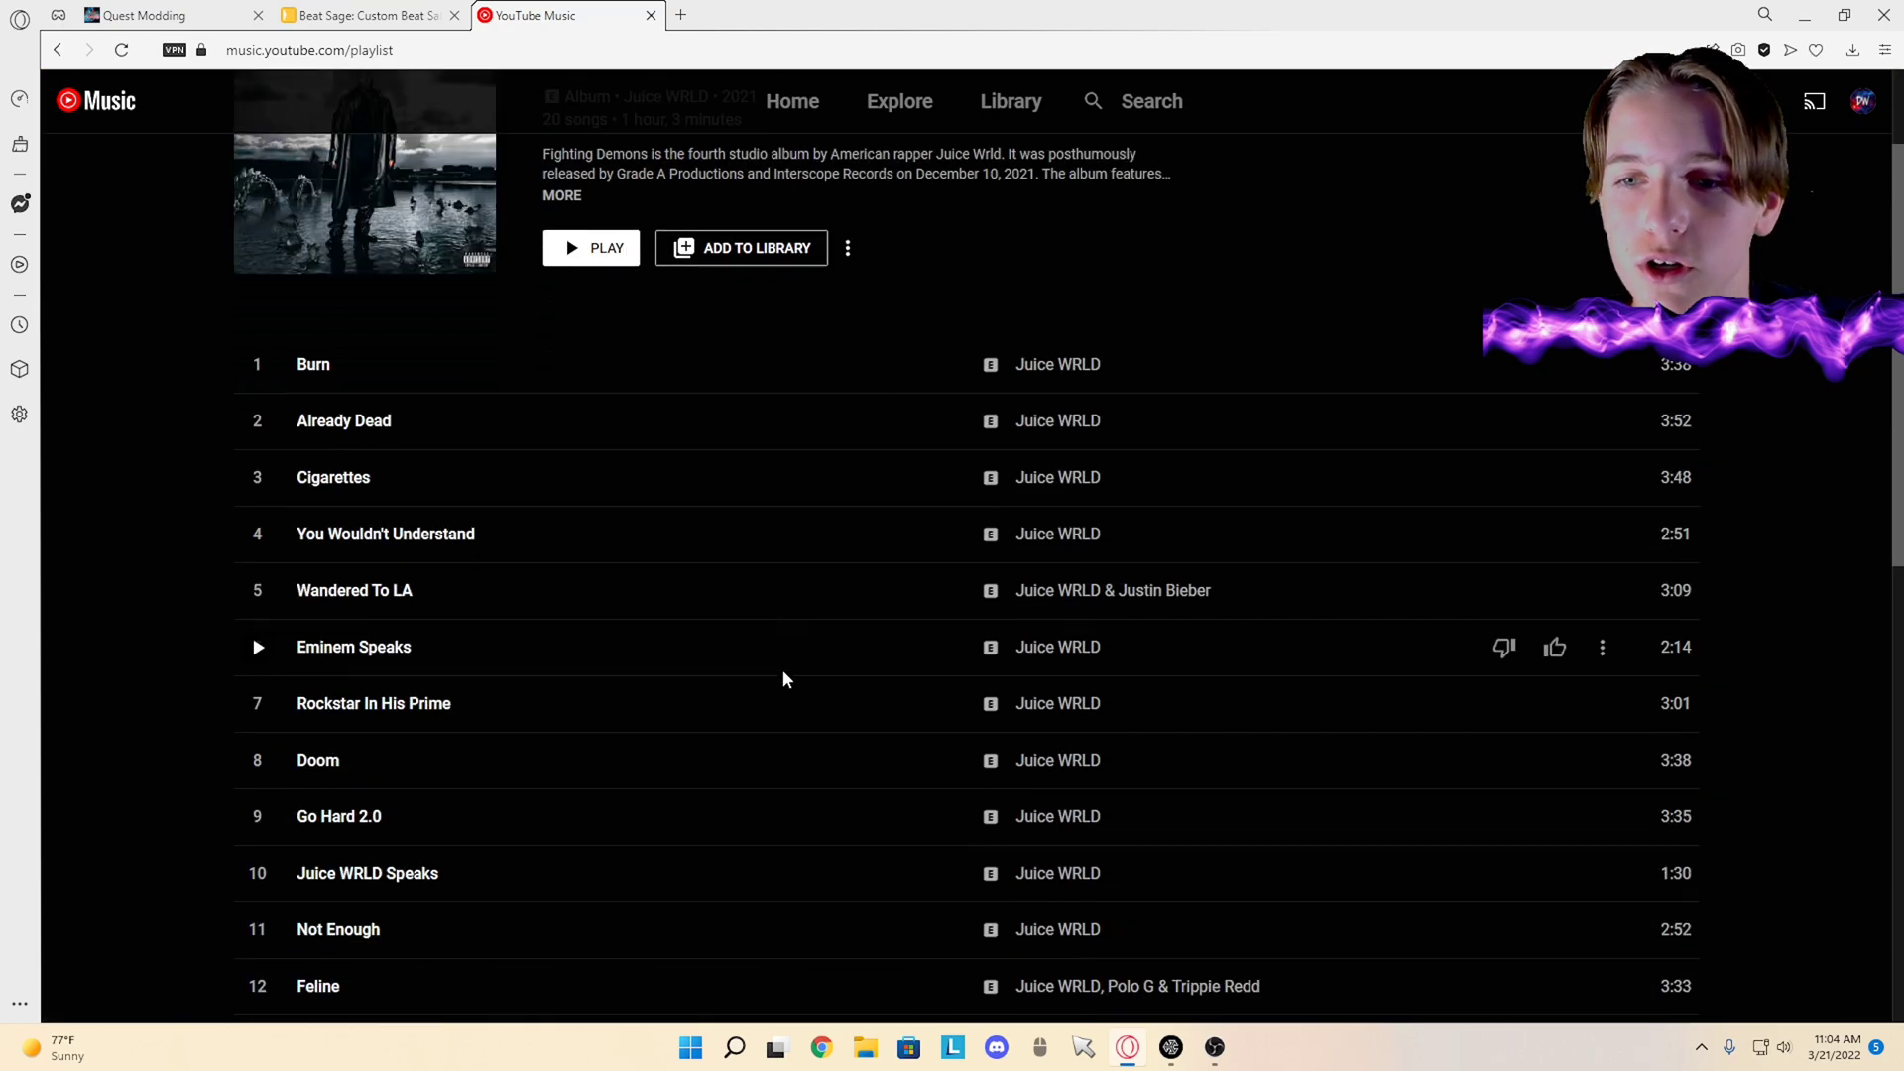
pyautogui.scroll(-3)
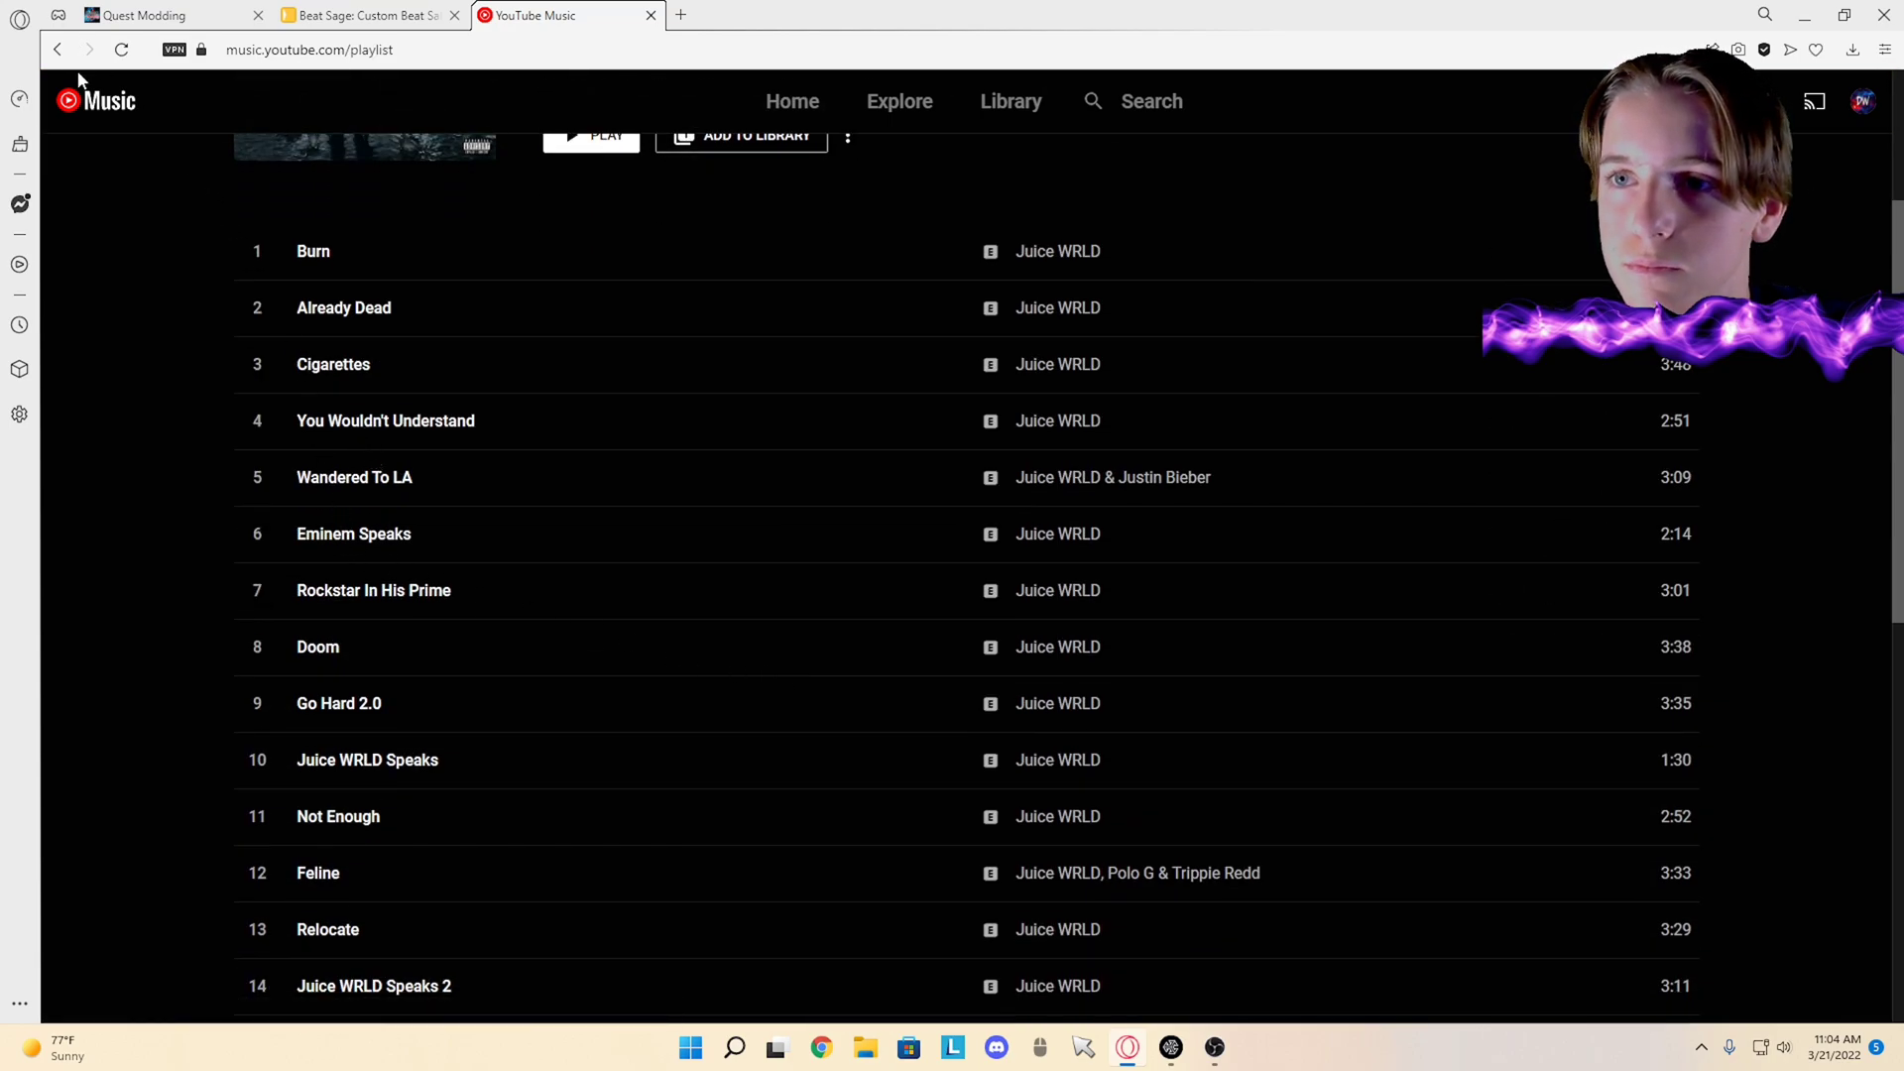
pyautogui.click(793, 100)
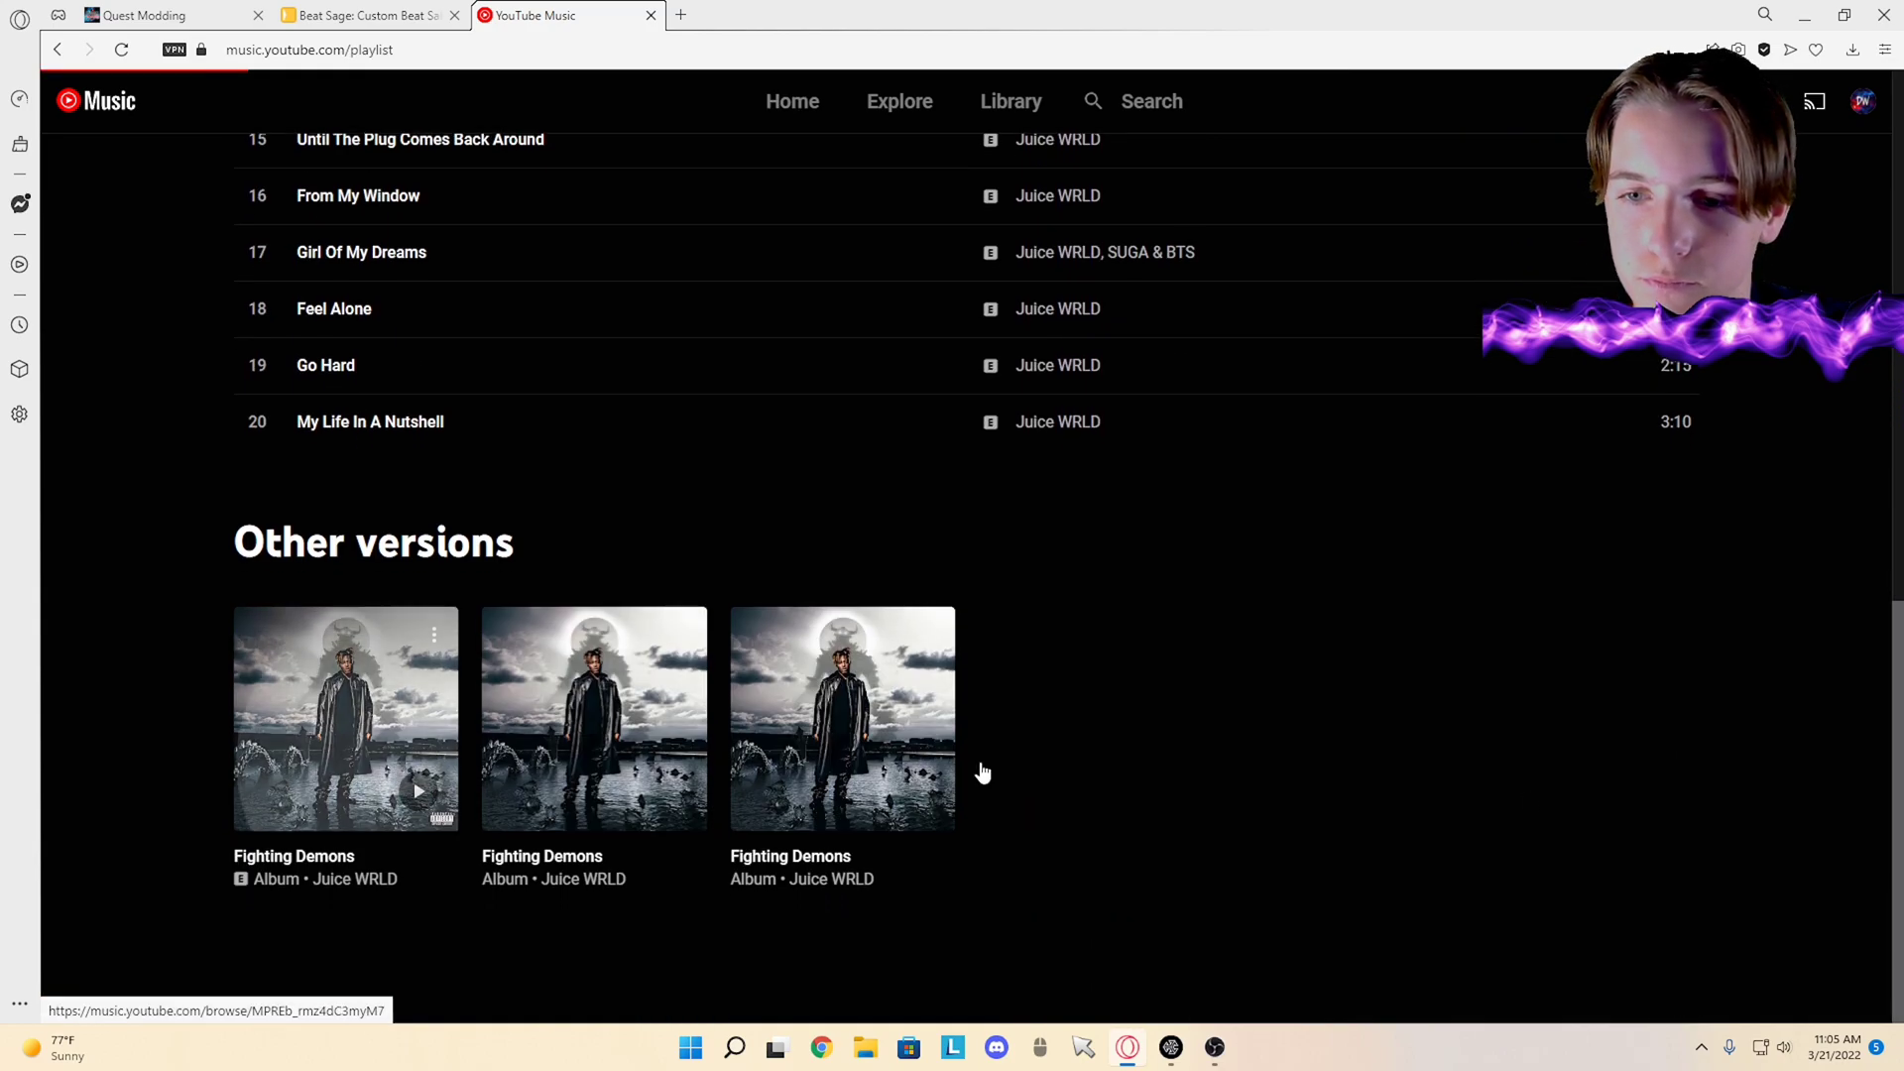
pyautogui.click(345, 718)
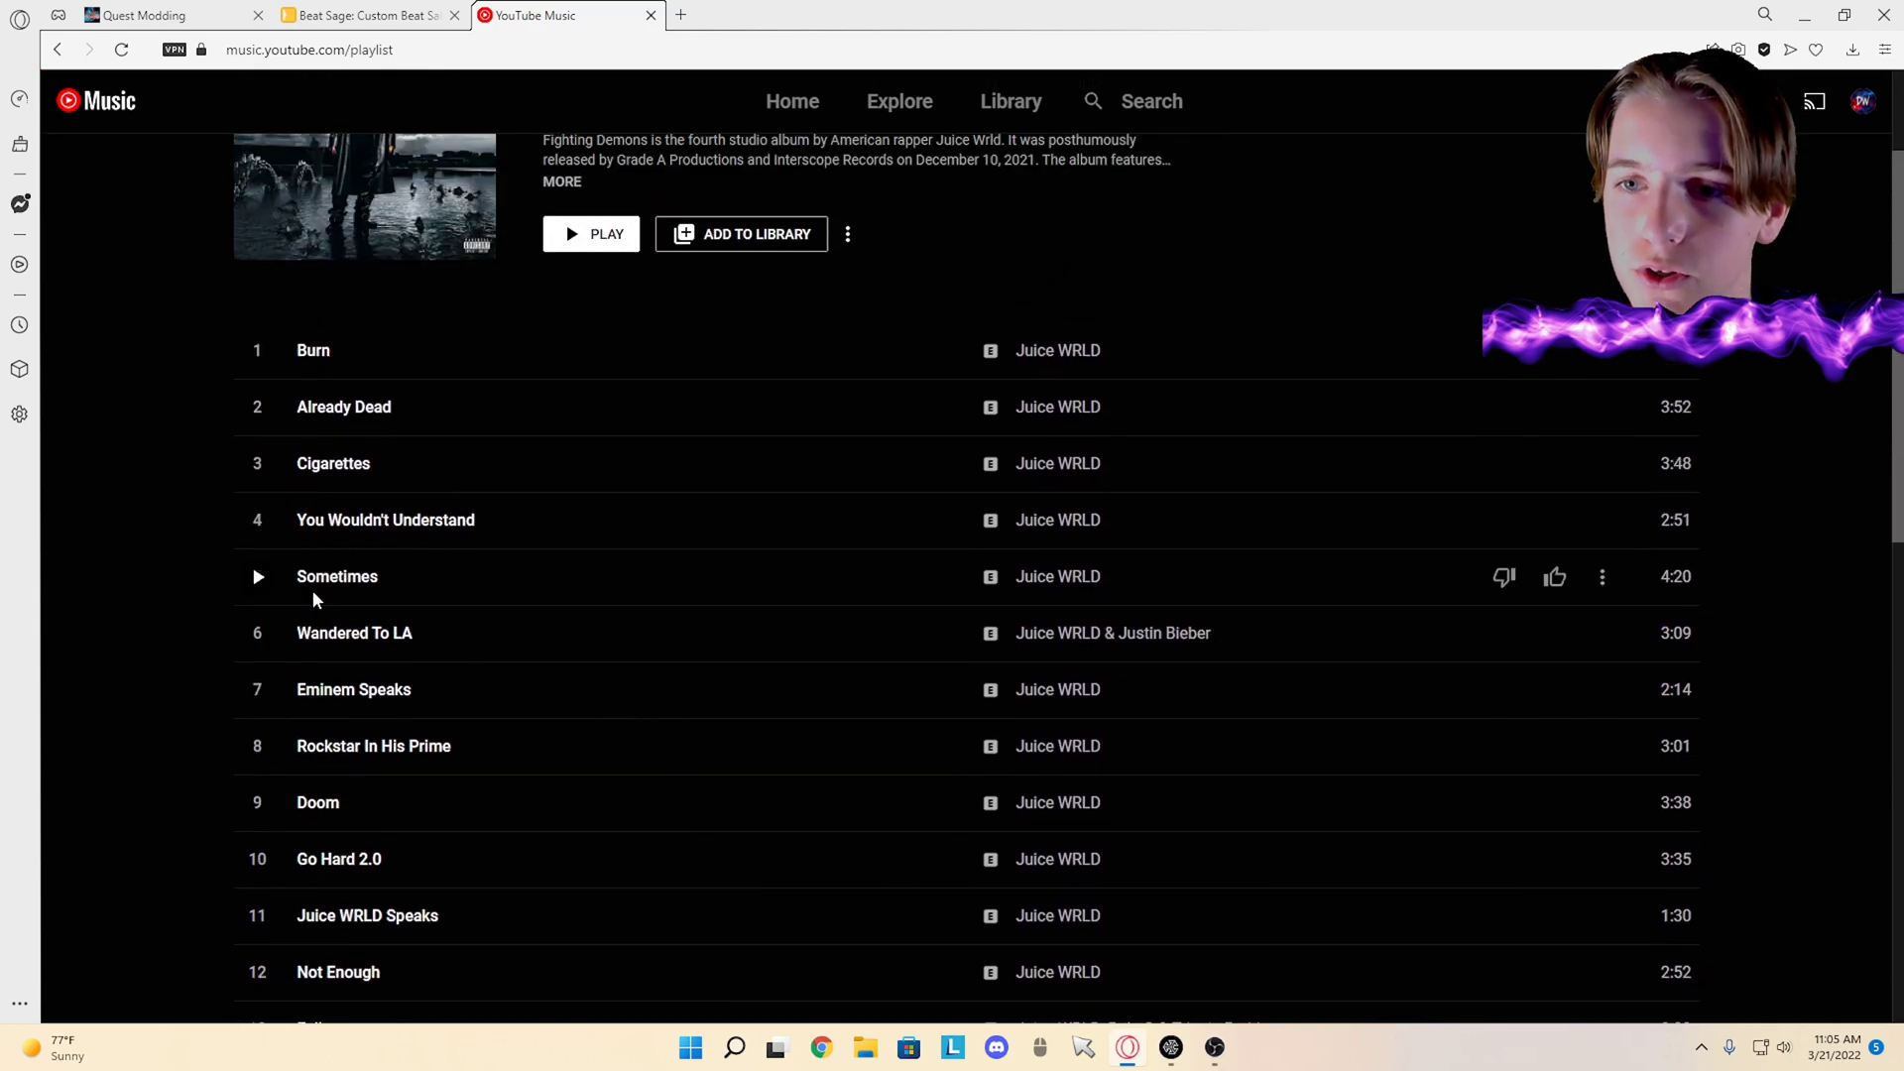
pyautogui.moveTo(1603, 579)
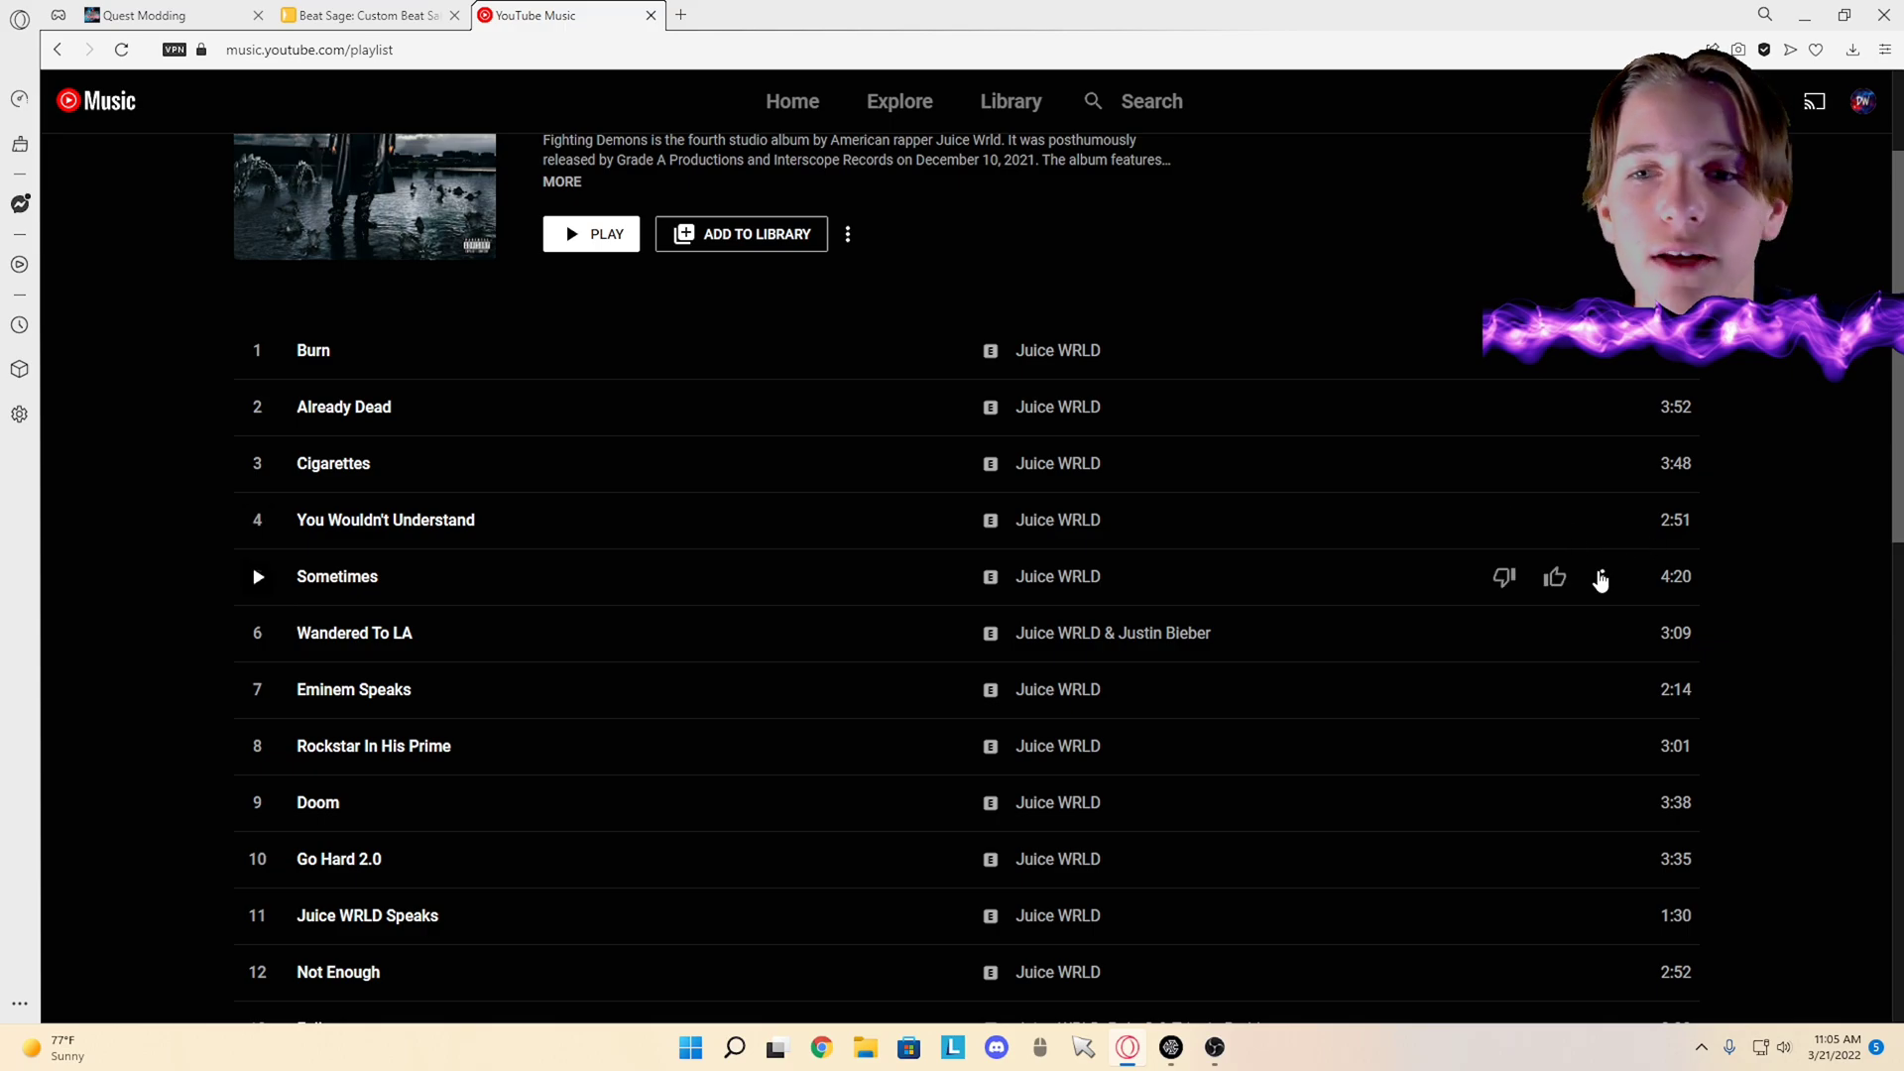
# Step: Copy the share link for Sometimes and return to the Beat Sage page
pyautogui.click(1603, 577)
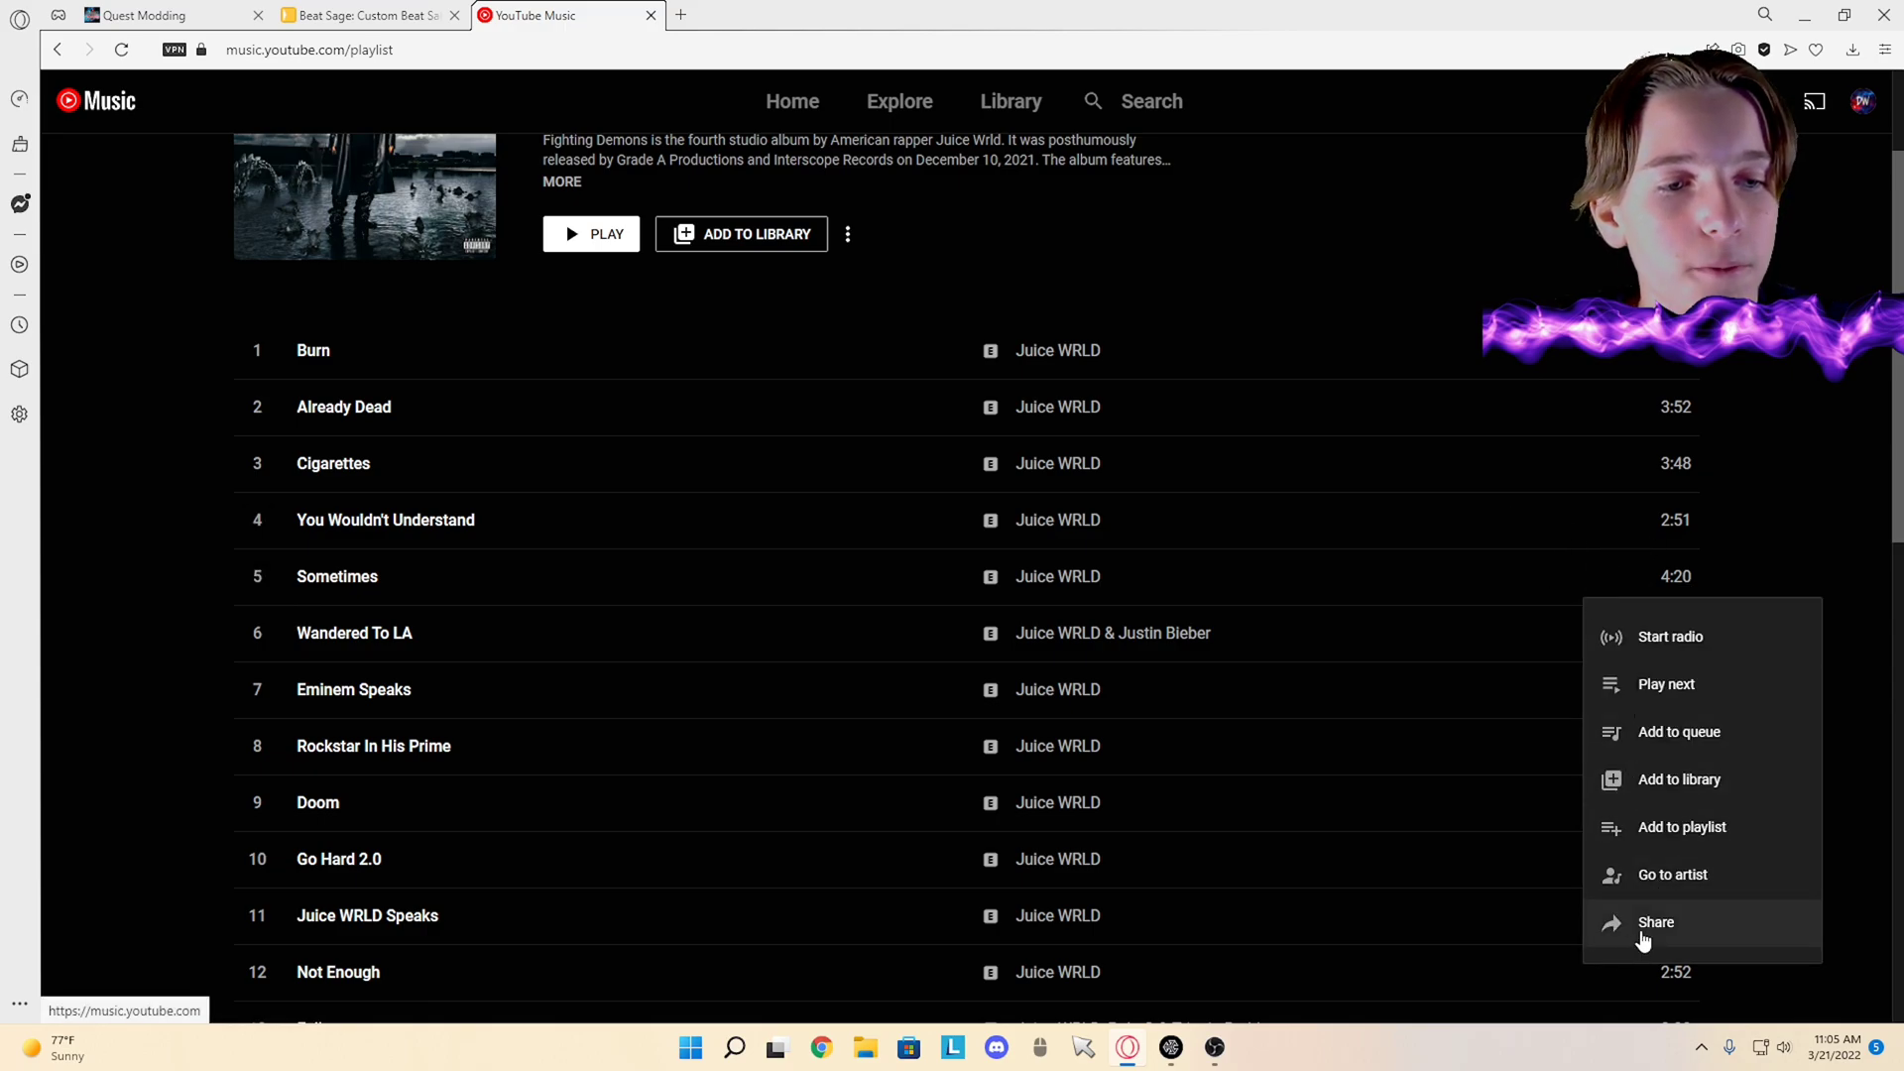
pyautogui.click(1655, 922)
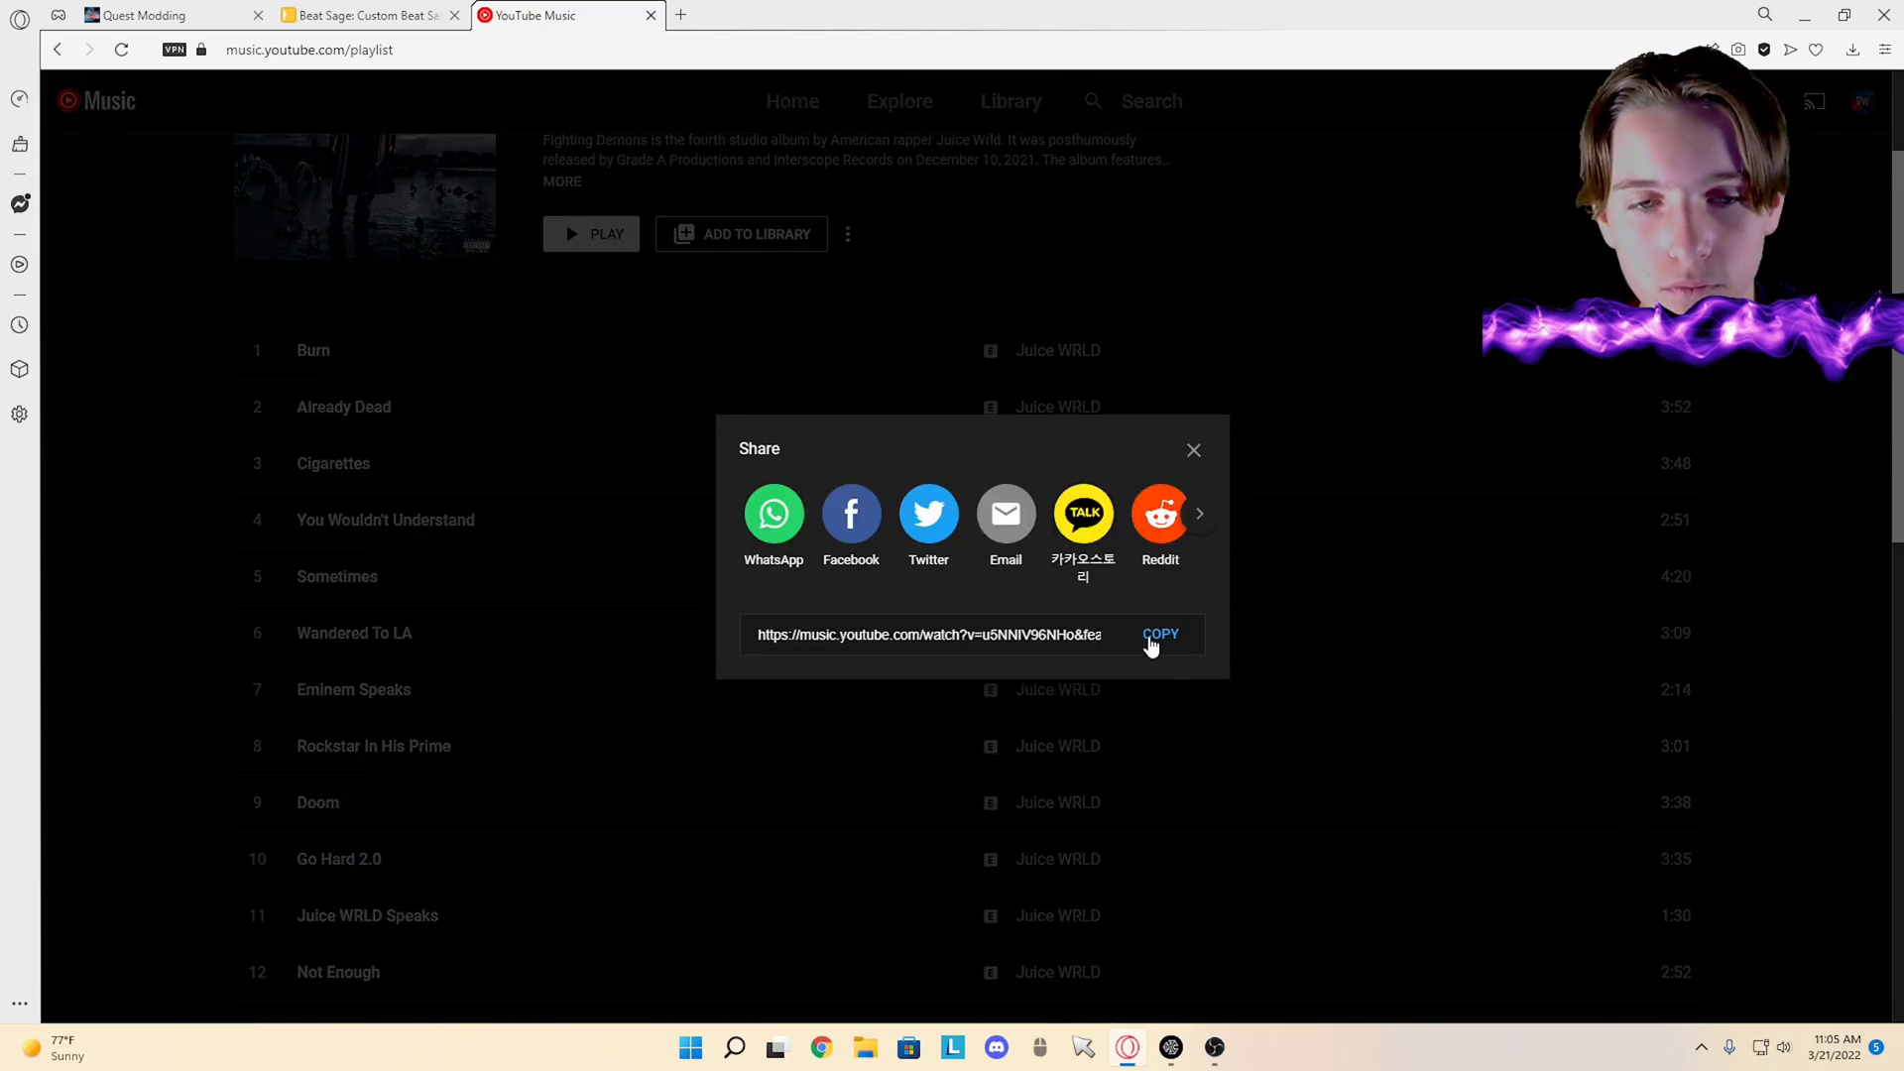
pyautogui.click(1161, 635)
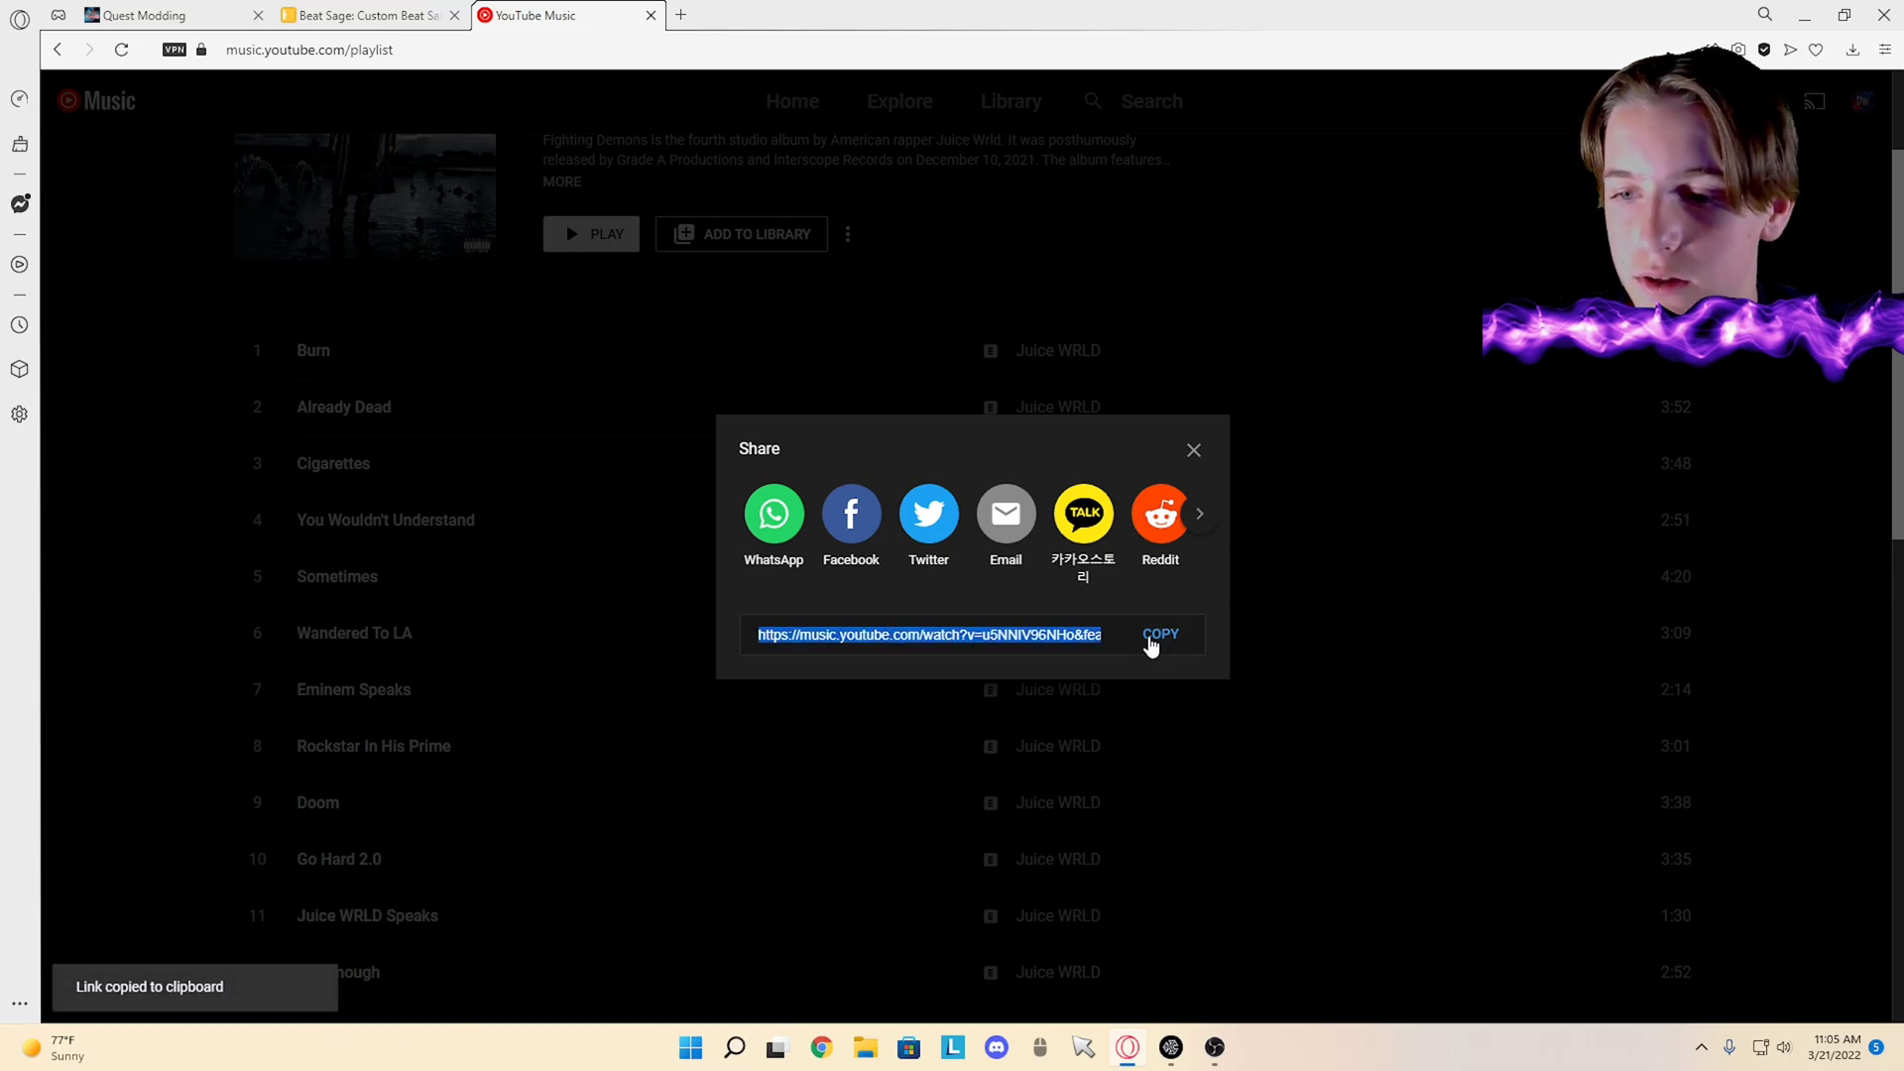
pyautogui.click(365, 16)
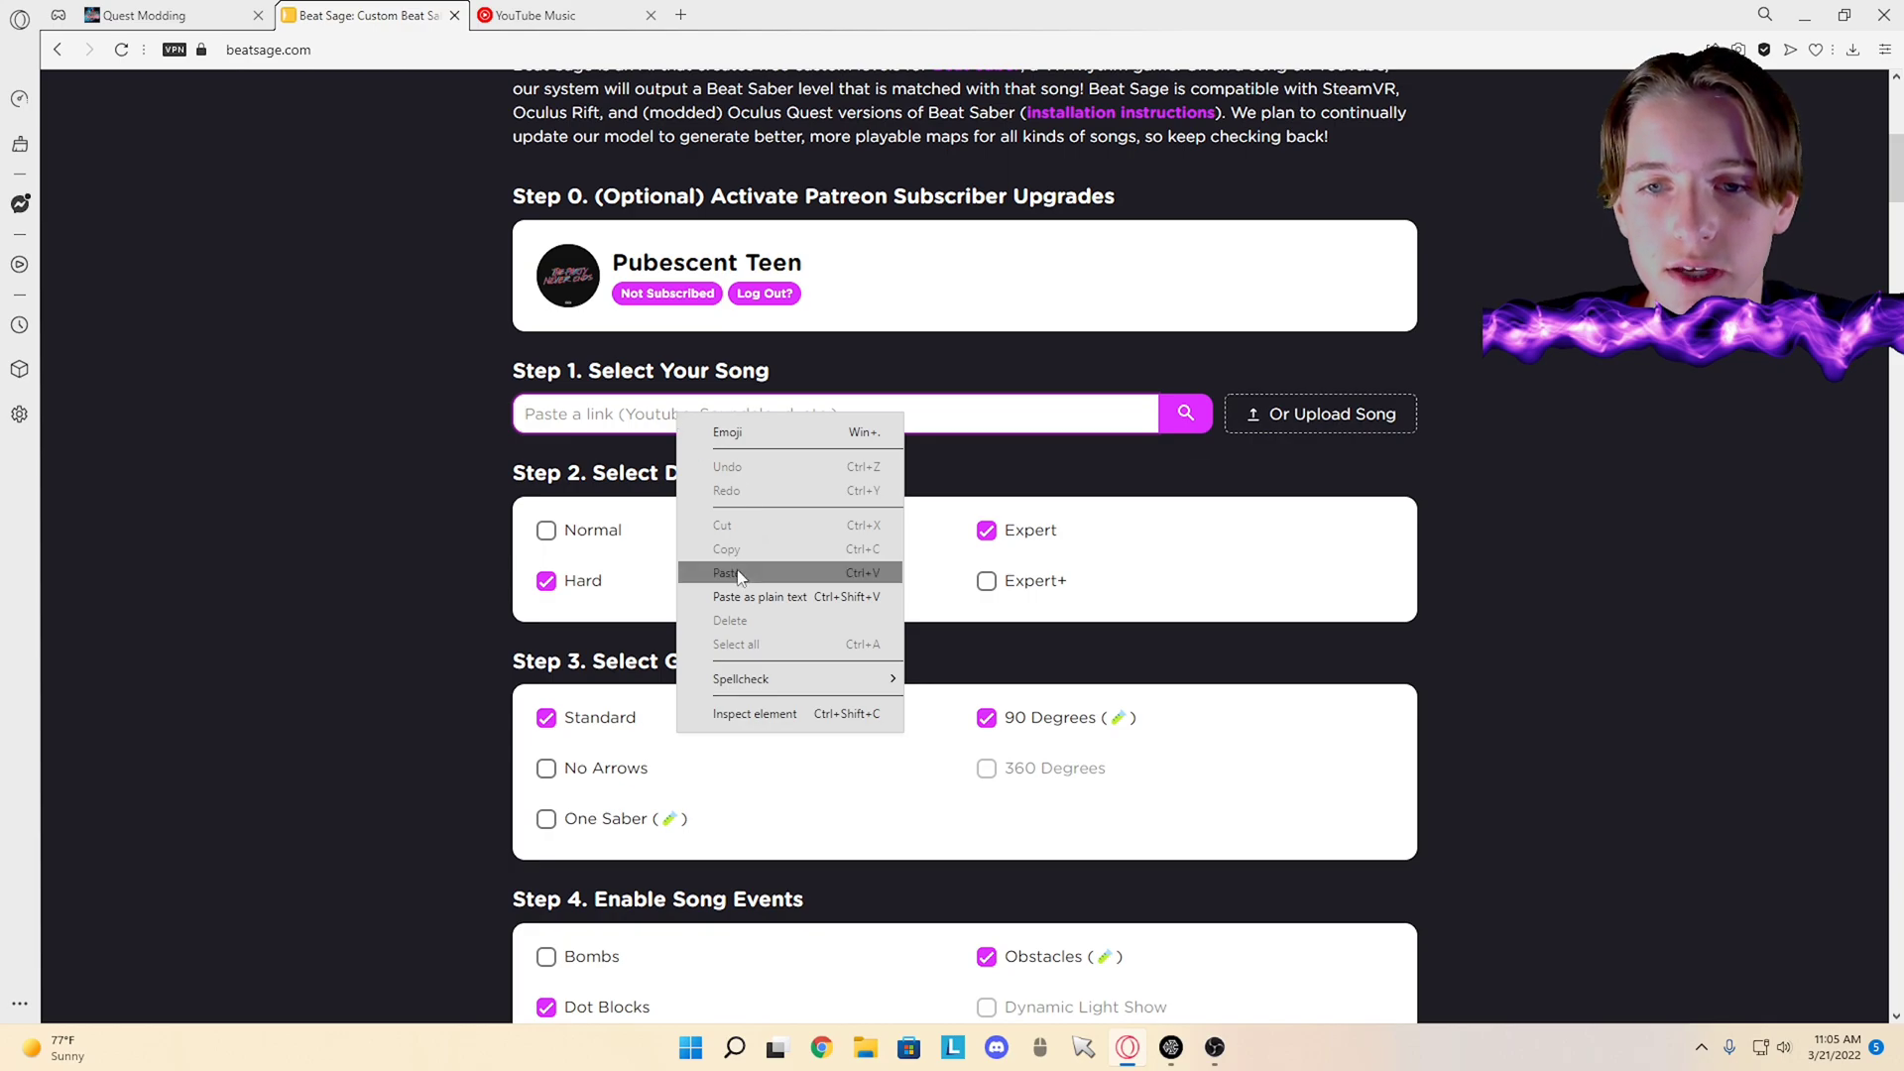
# Step: Paste the Sometimes link, enable Normal difficulty and start generating the level
pyautogui.click(726, 571)
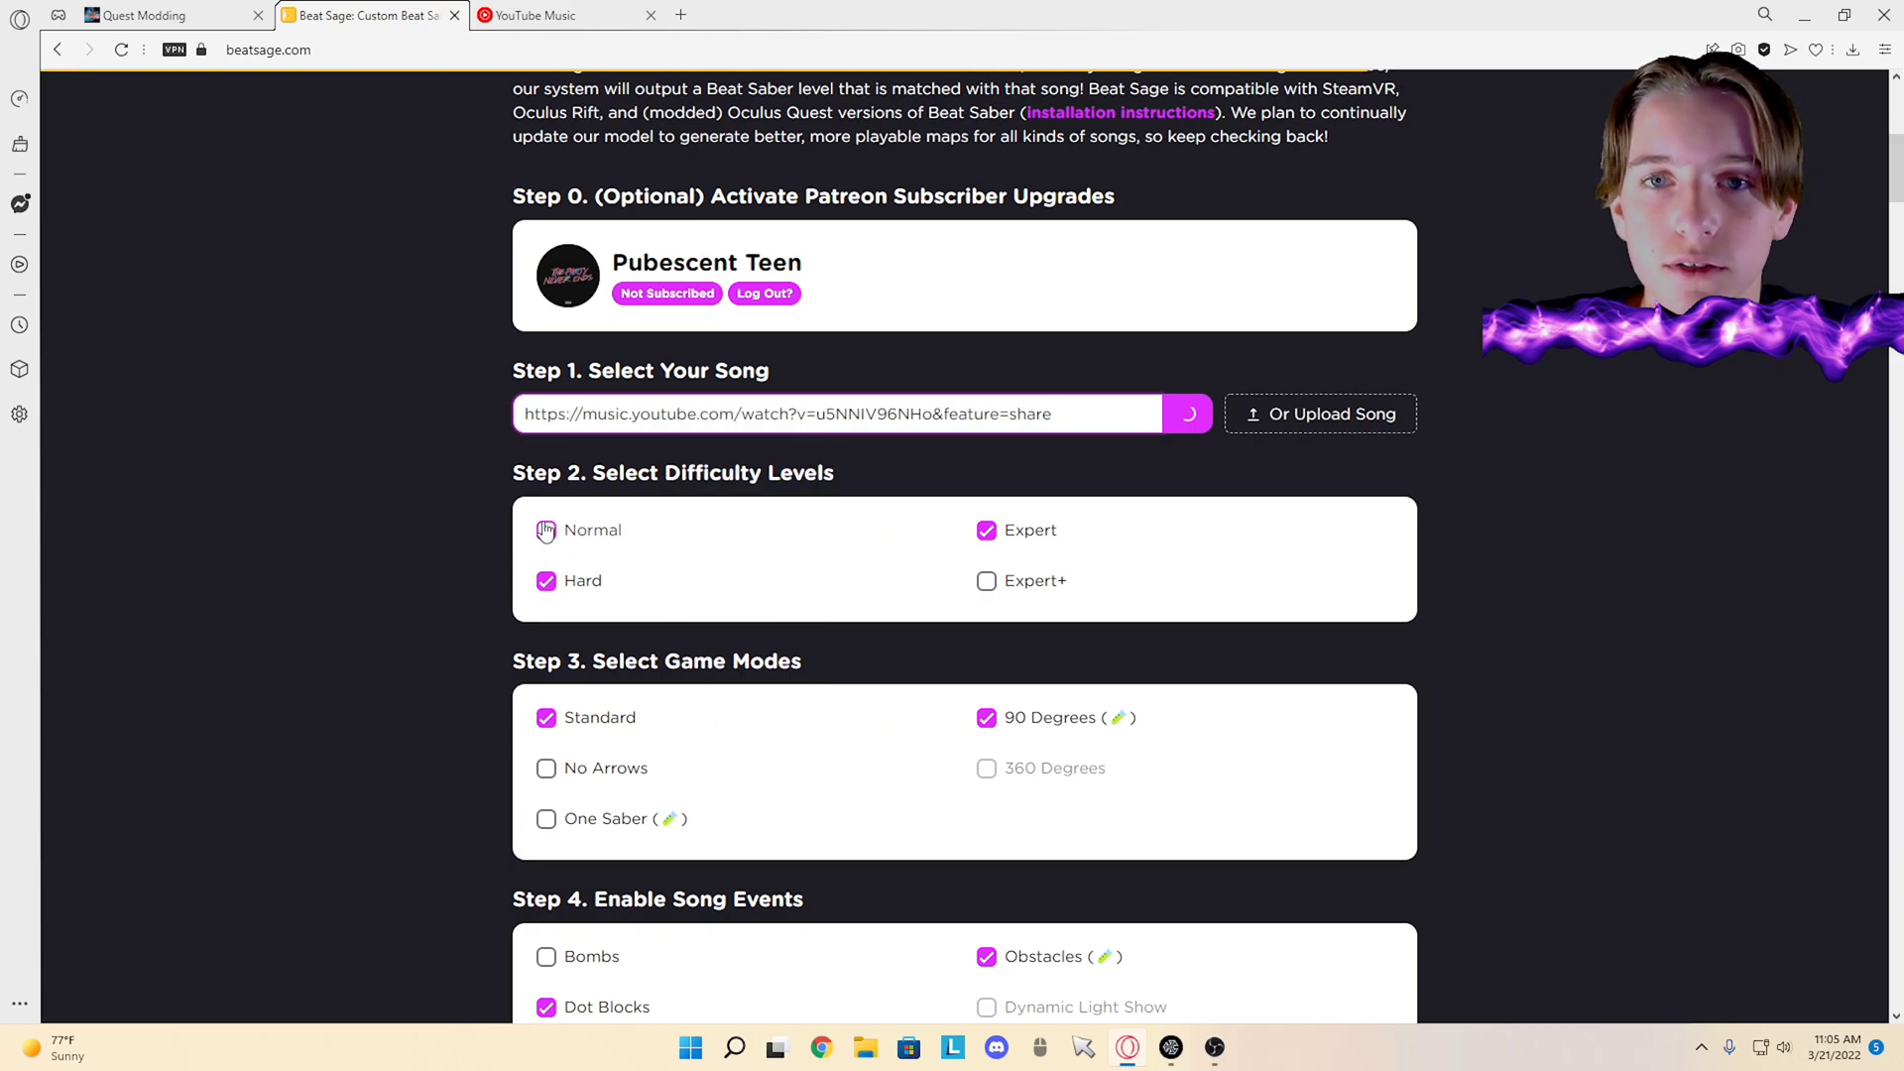
pyautogui.click(1184, 412)
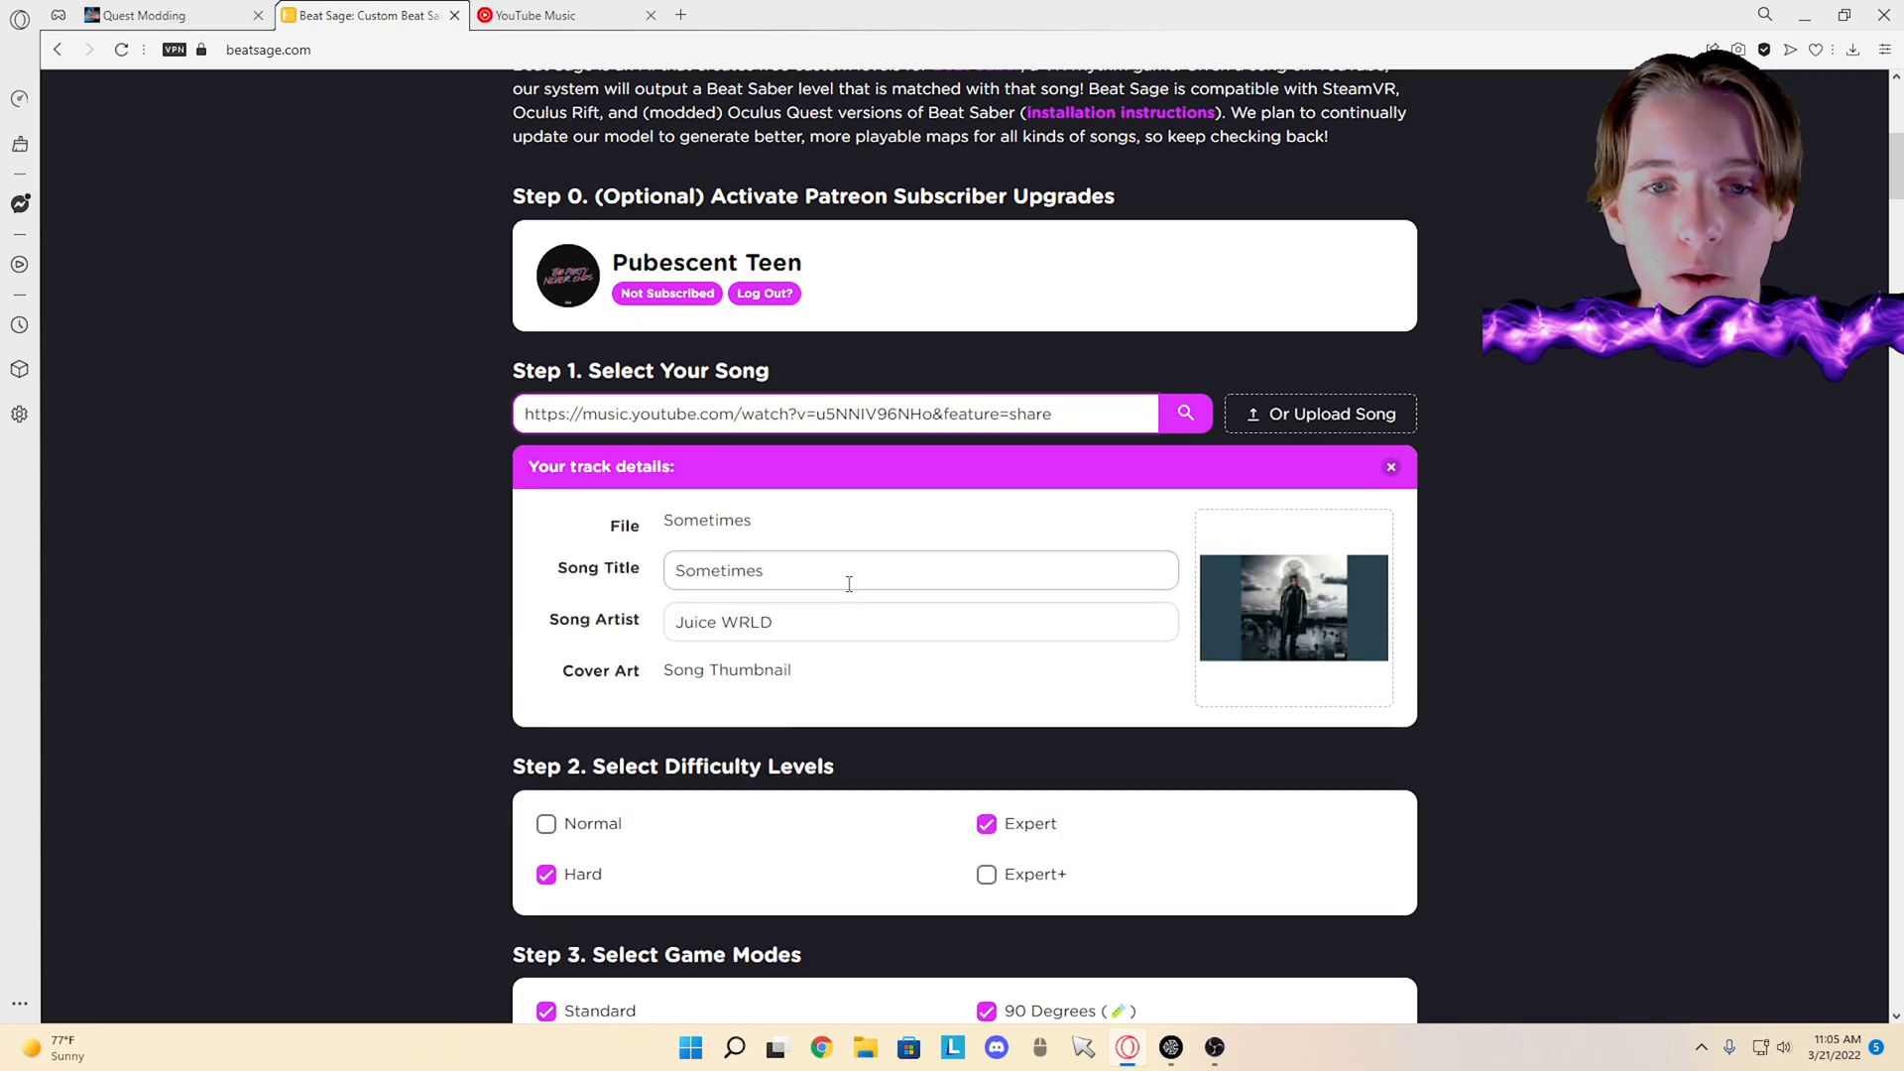
pyautogui.scroll(-3)
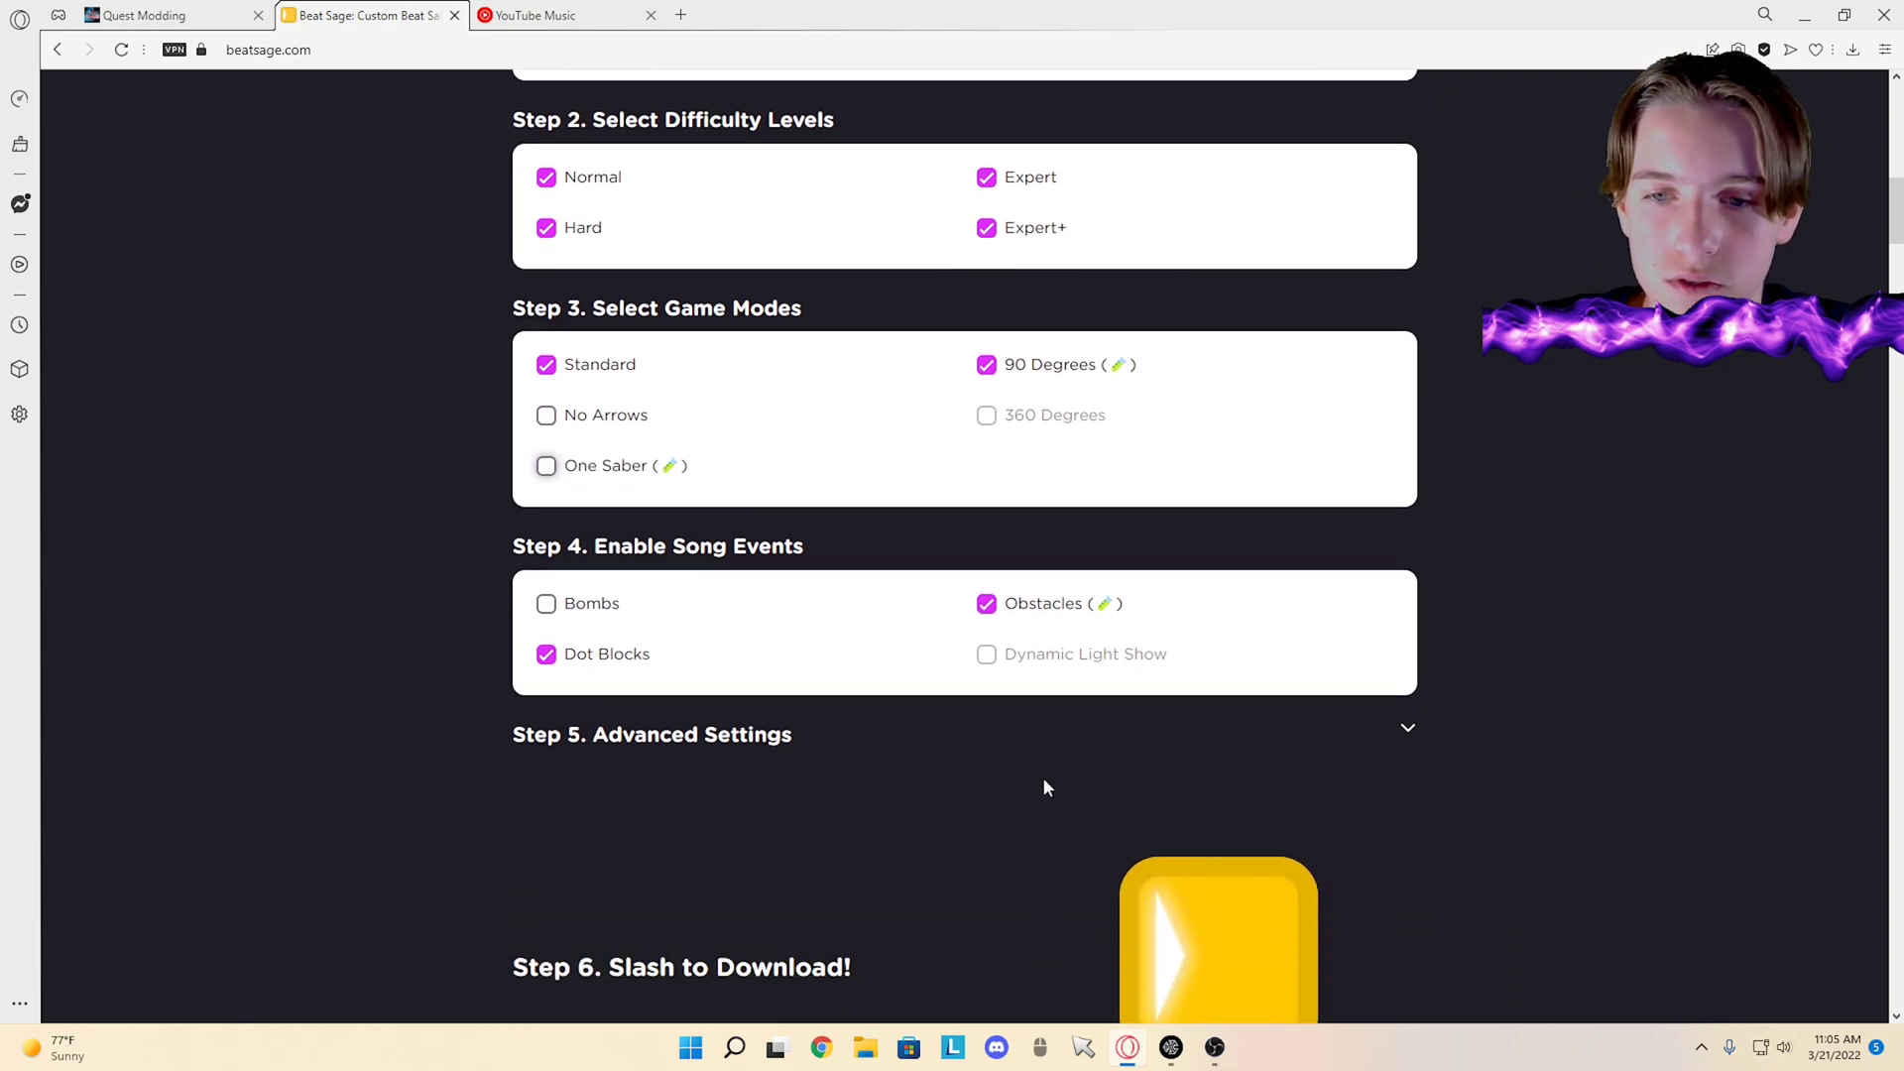
pyautogui.scroll(-3)
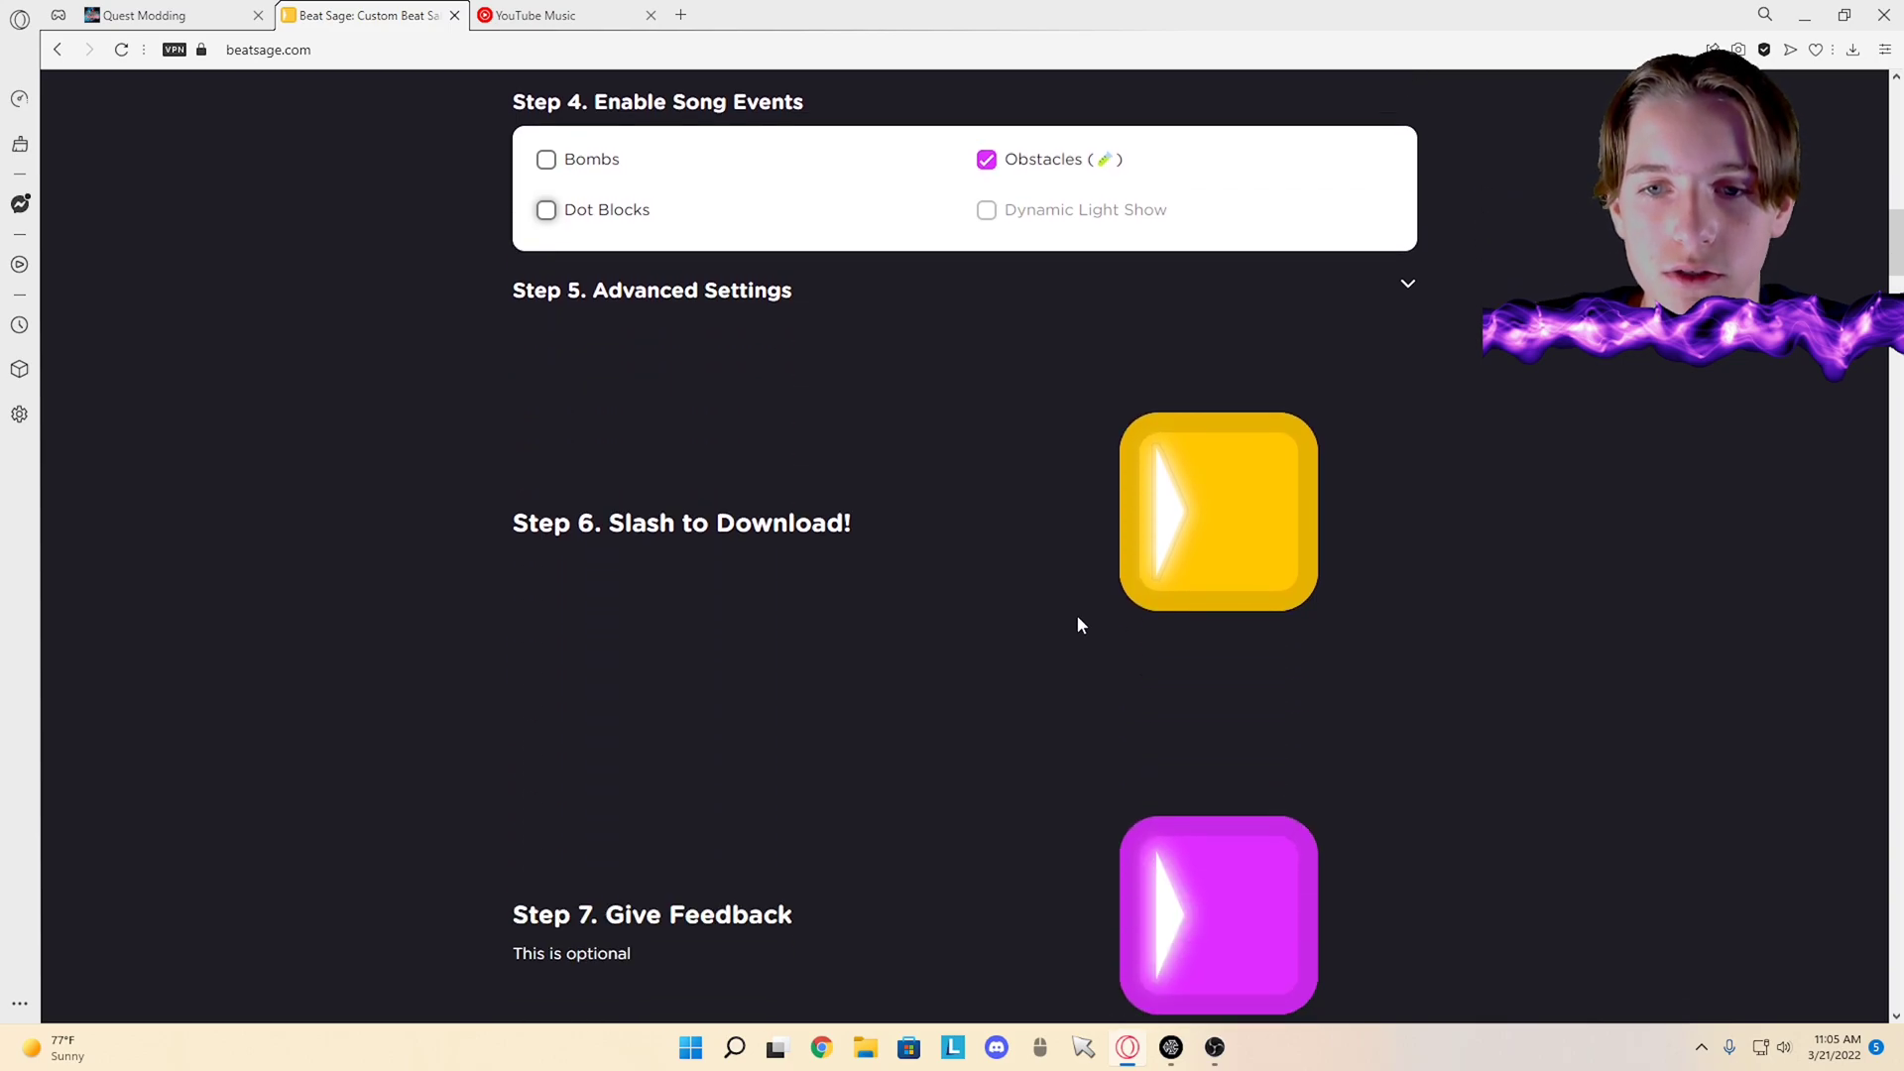
pyautogui.click(1218, 511)
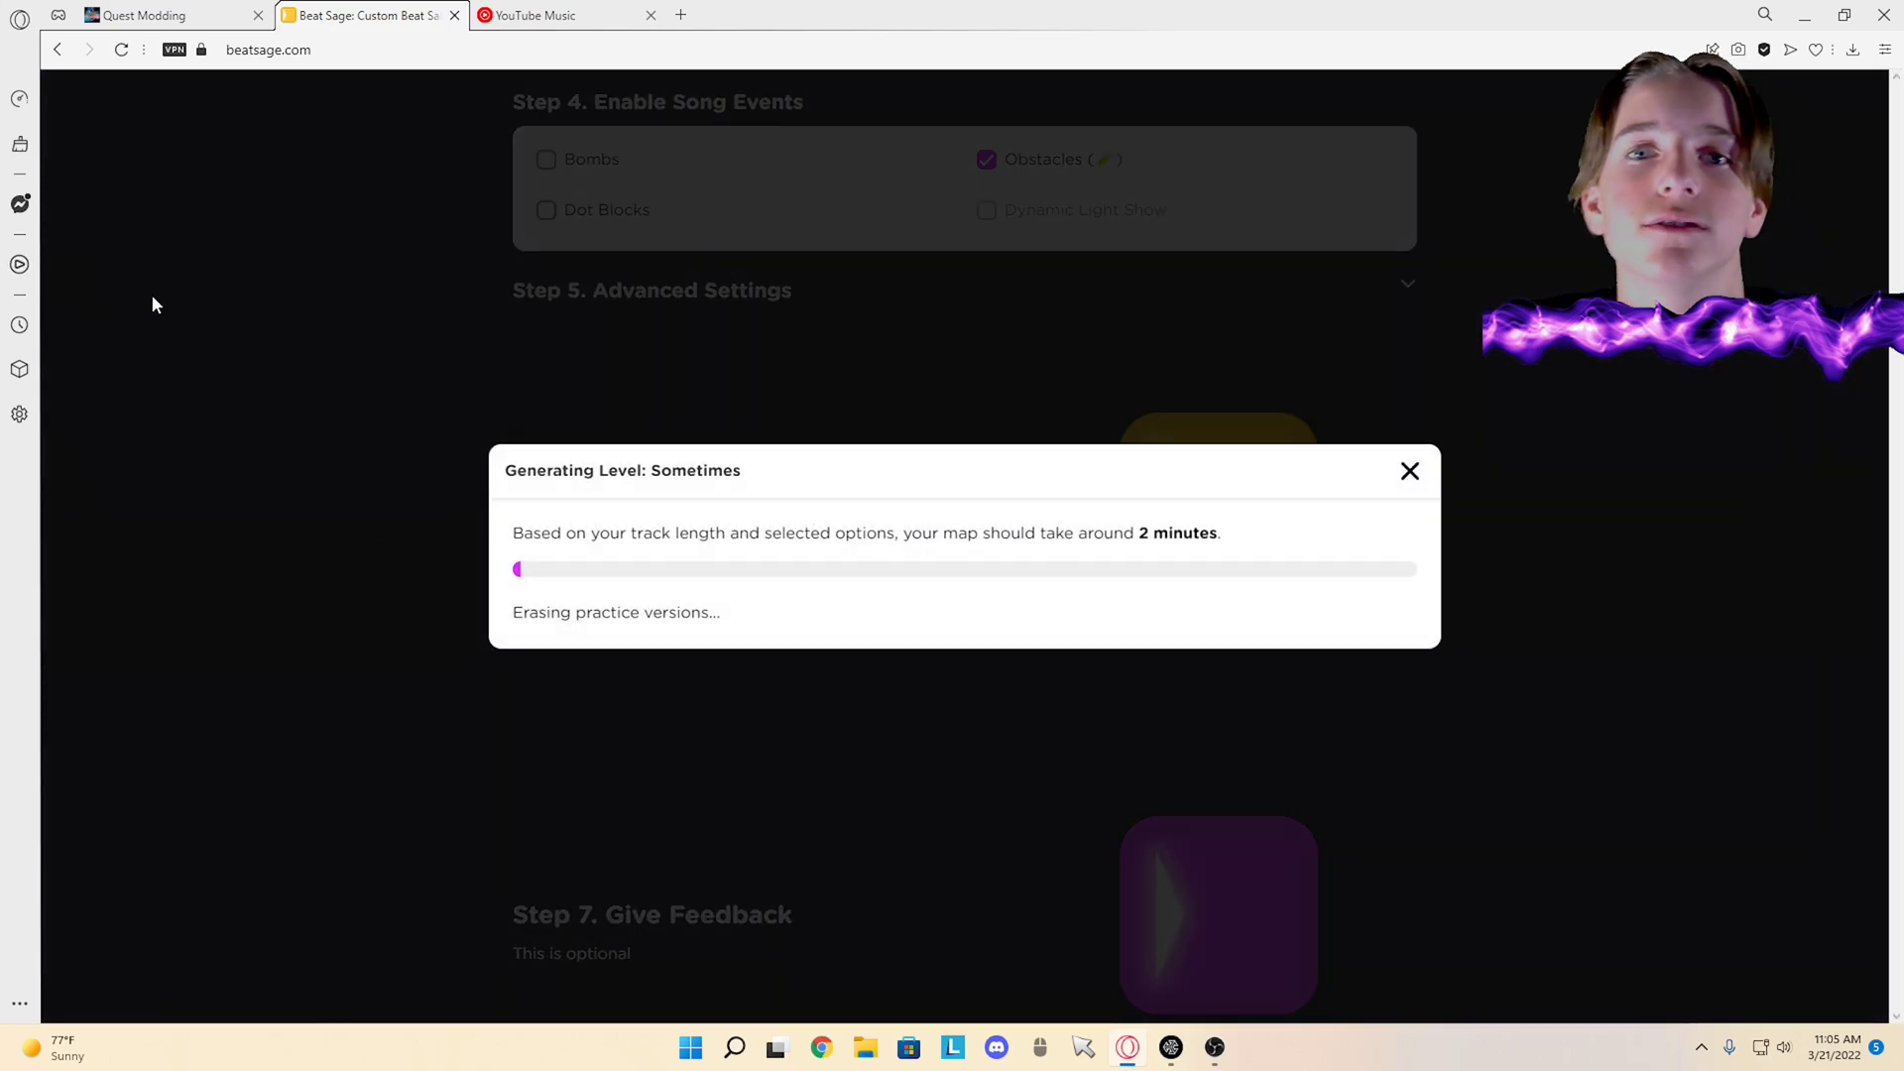
pyautogui.moveTo(222, 547)
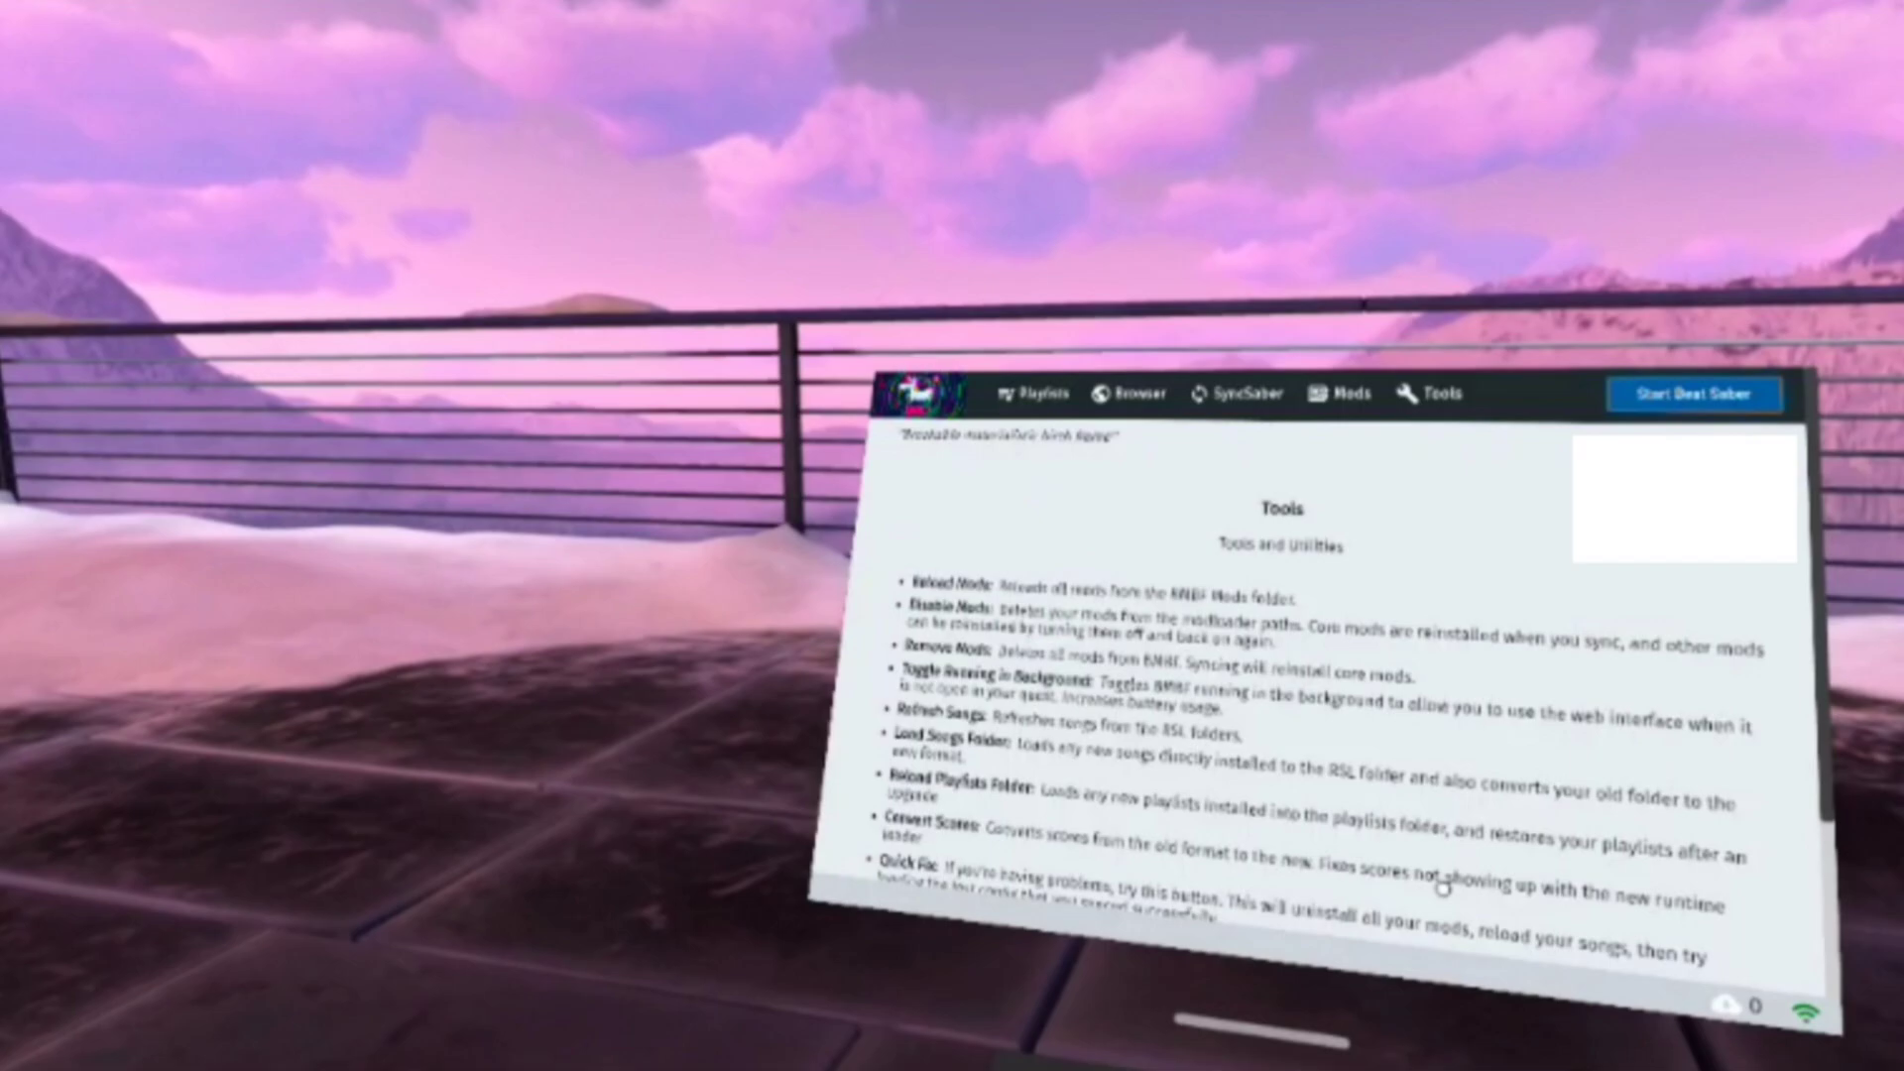
# Step: Open BMBF's Upload page in the browser
pyautogui.click(1436, 395)
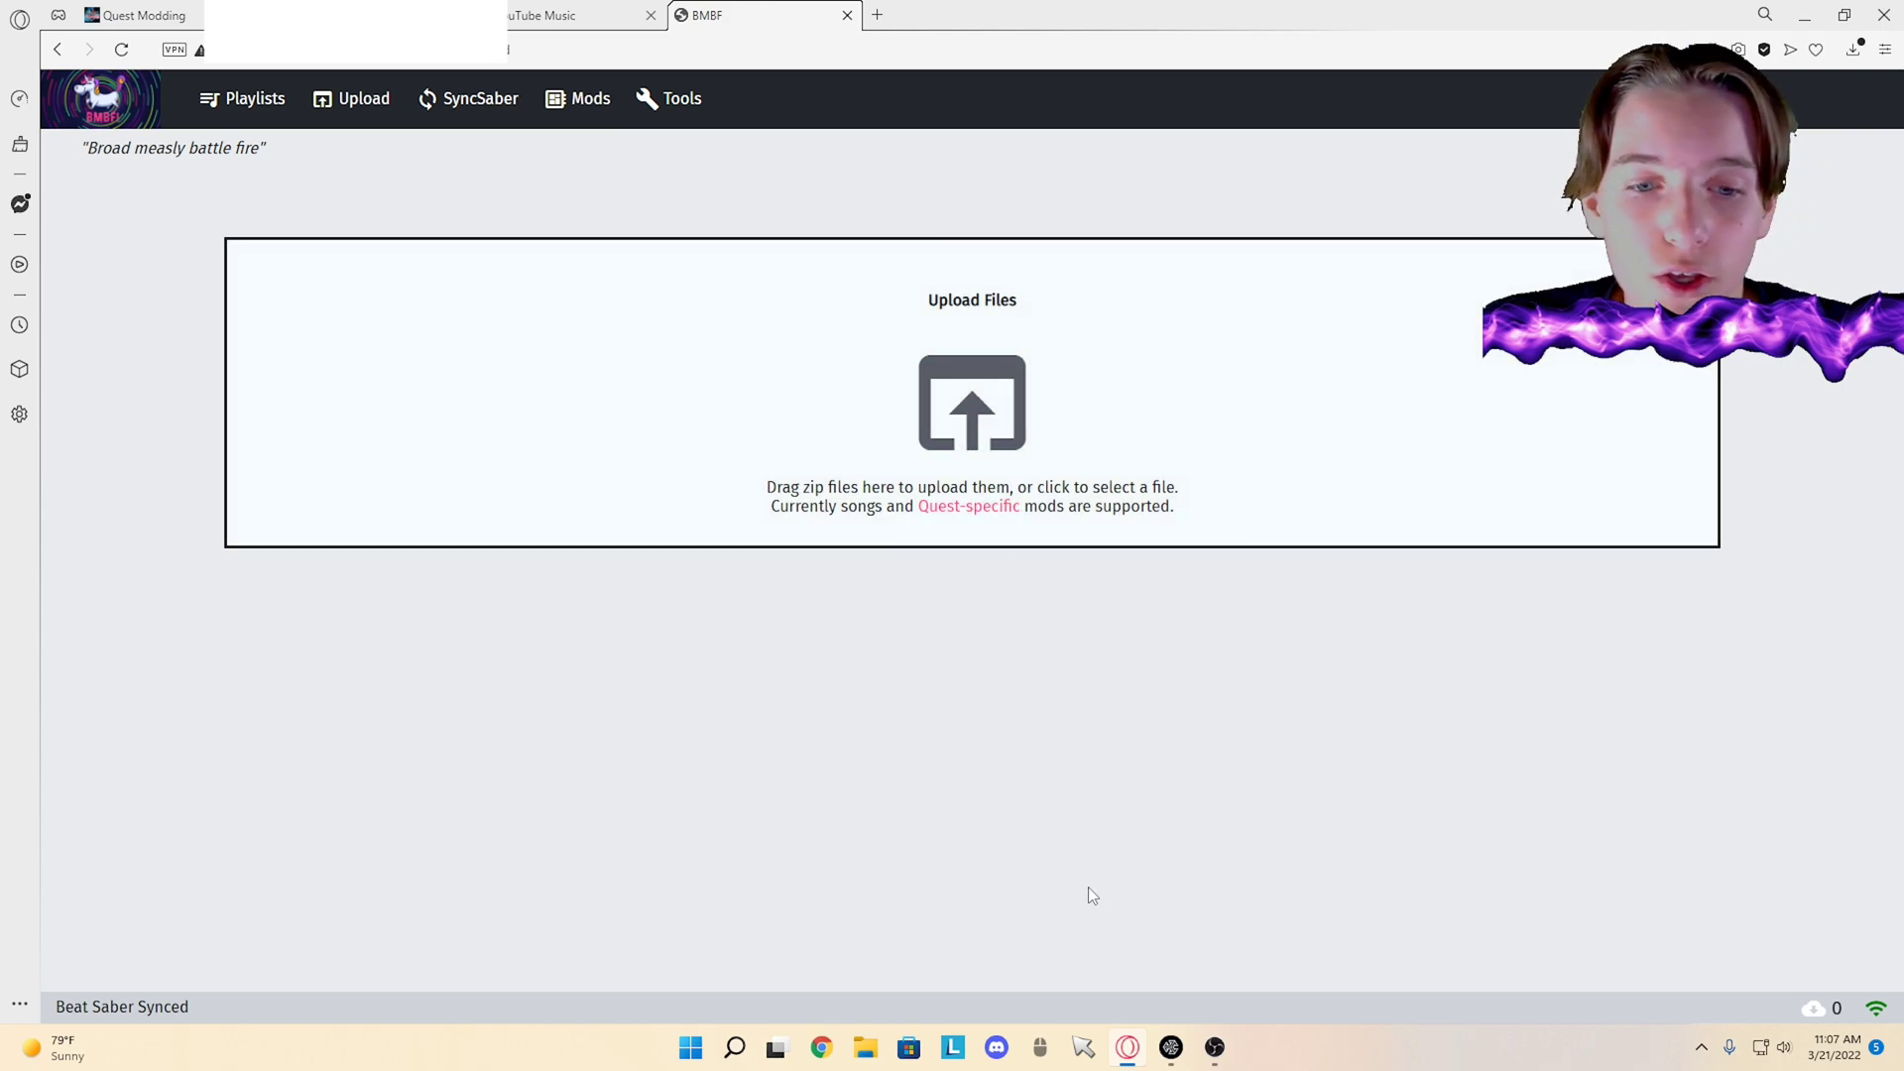
# Step: Upload the downloaded Beat Sage song zip to the headset through BMBF
pyautogui.click(972, 403)
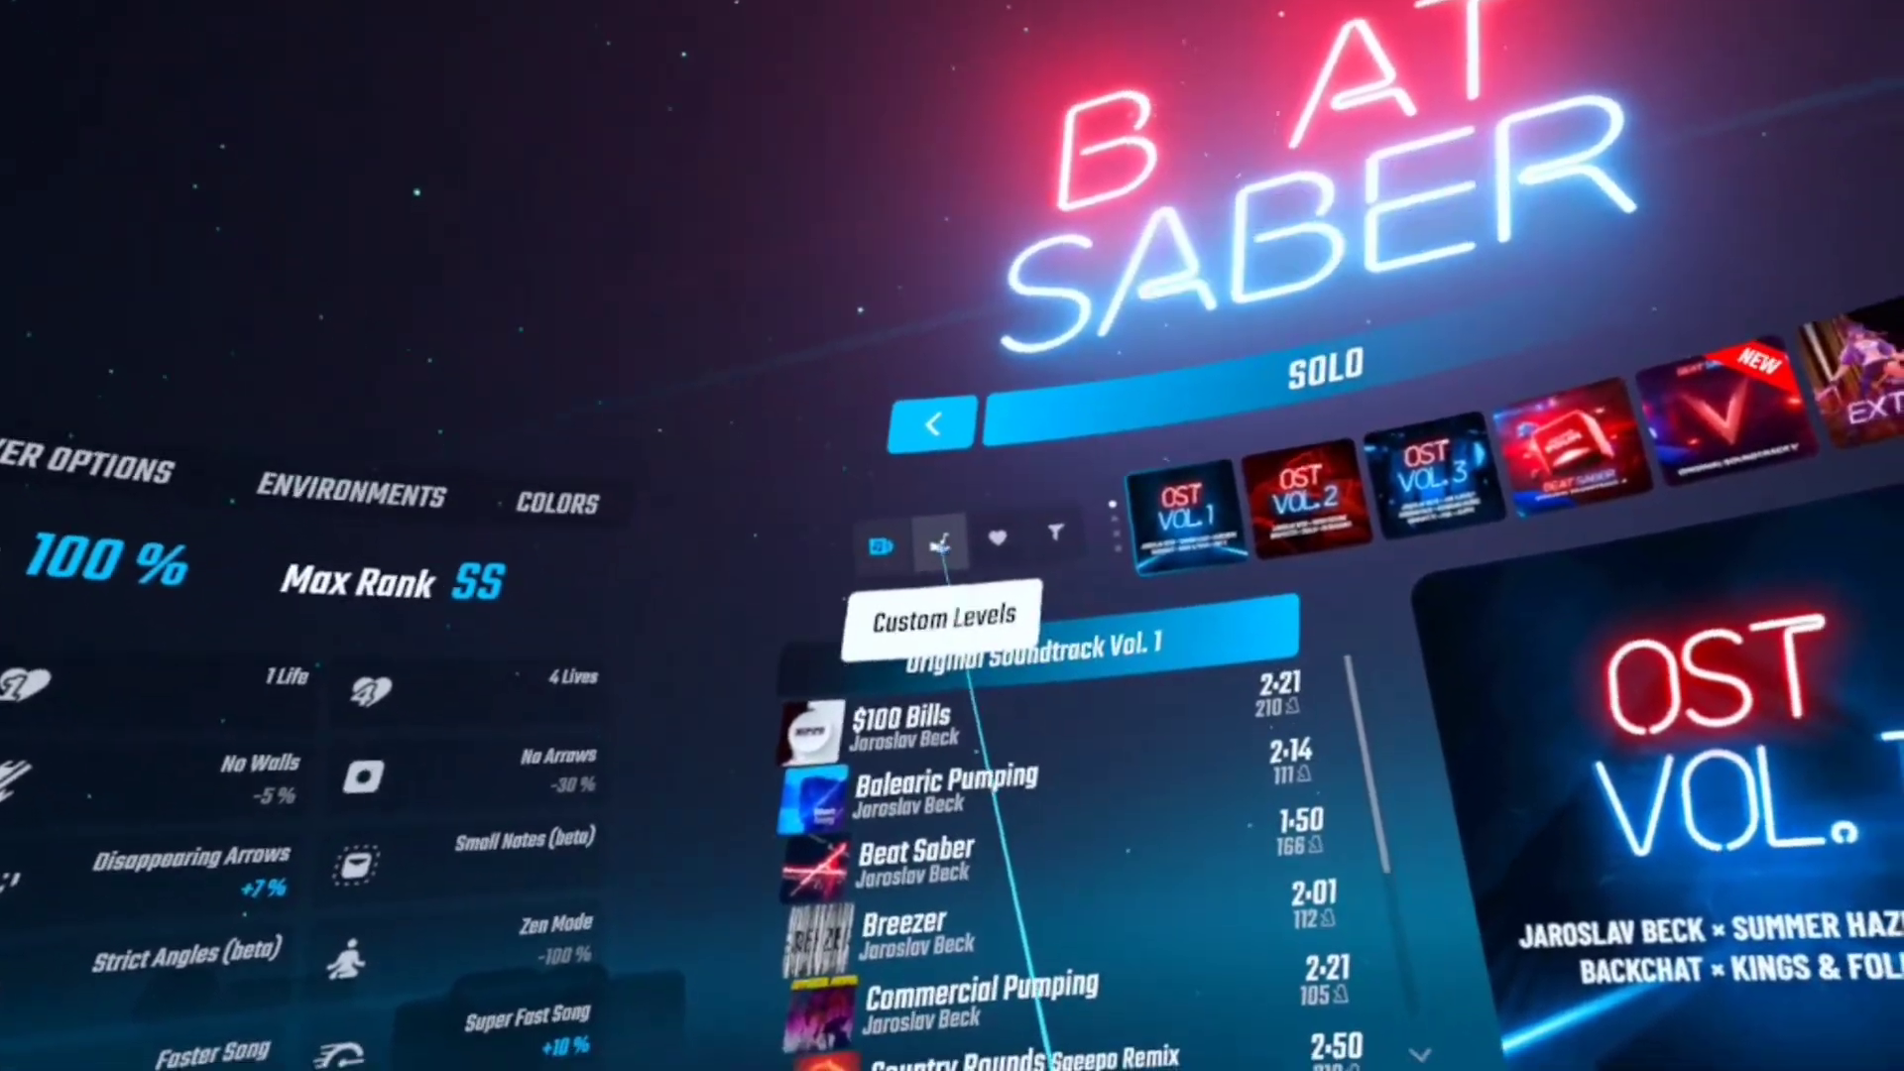
# Step: Switch Beat Saber's solo song list to Custom Levels
pyautogui.click(932, 565)
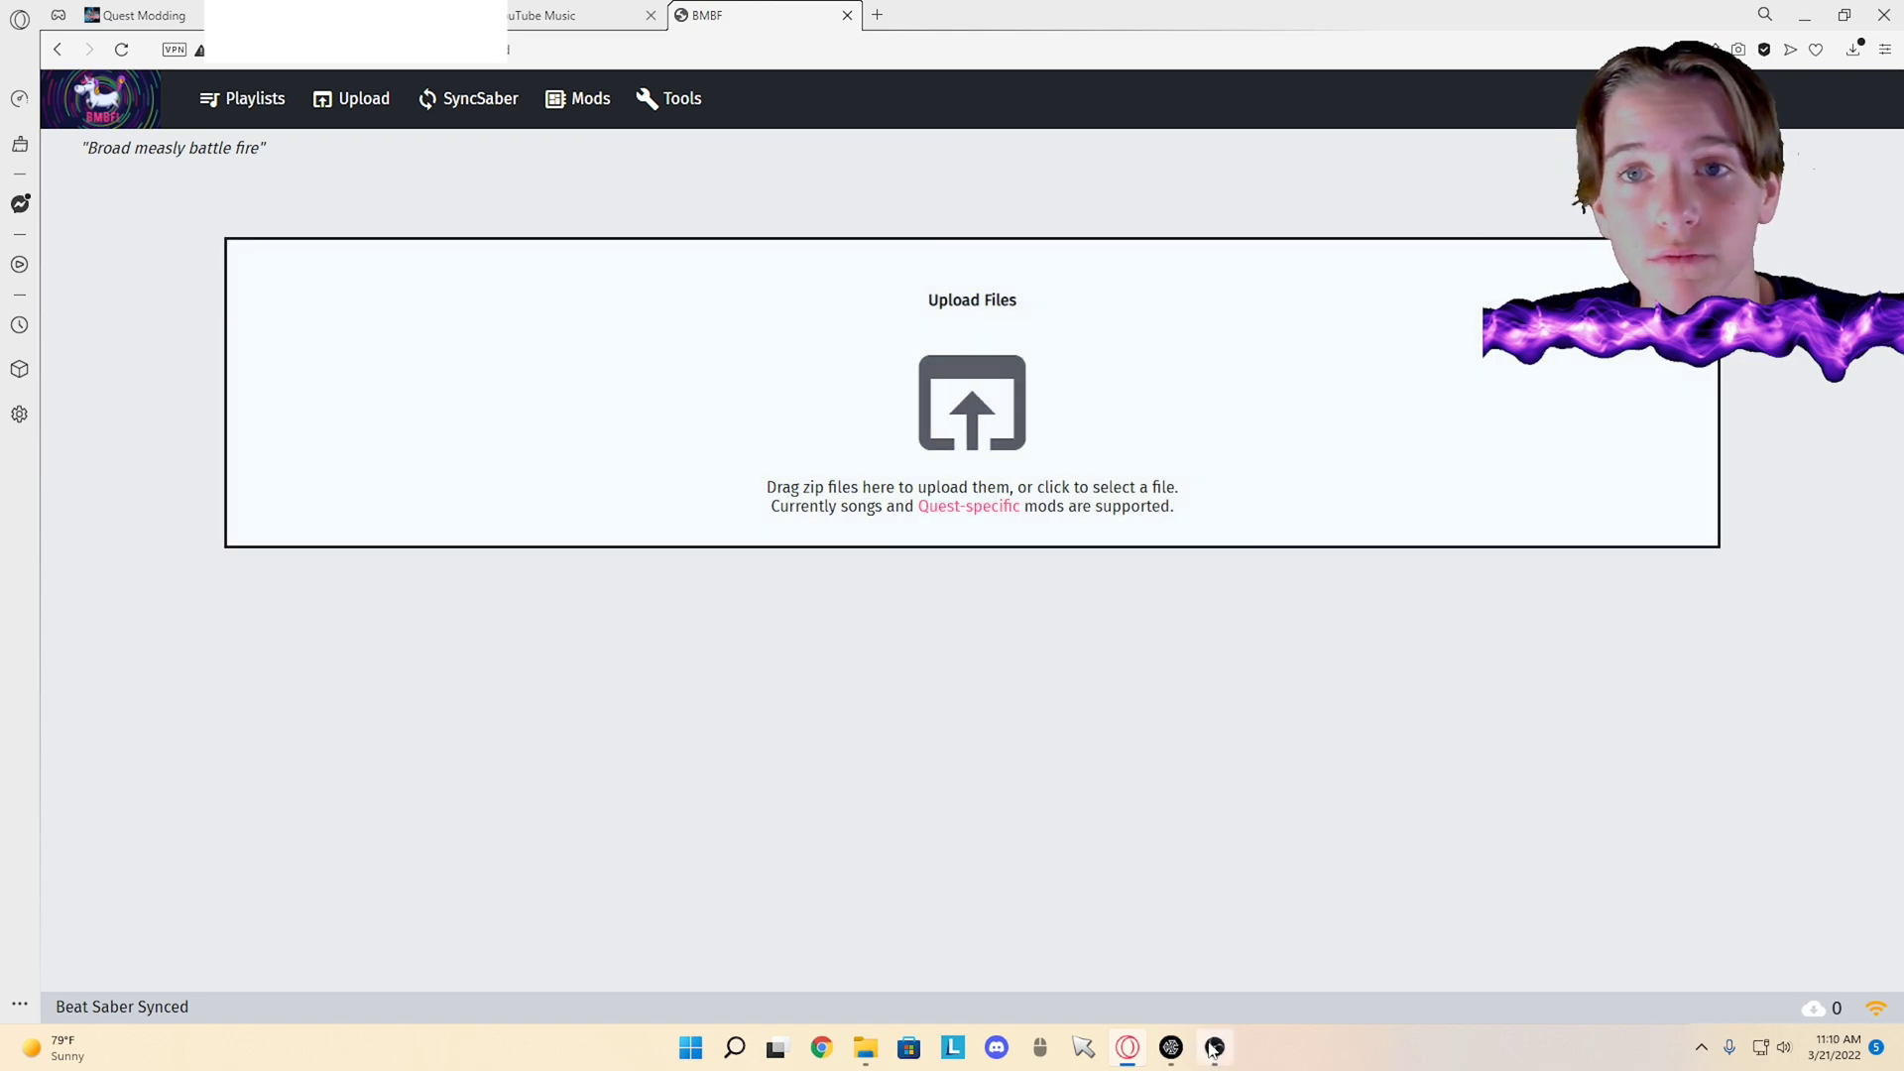
pyautogui.moveTo(790, 96)
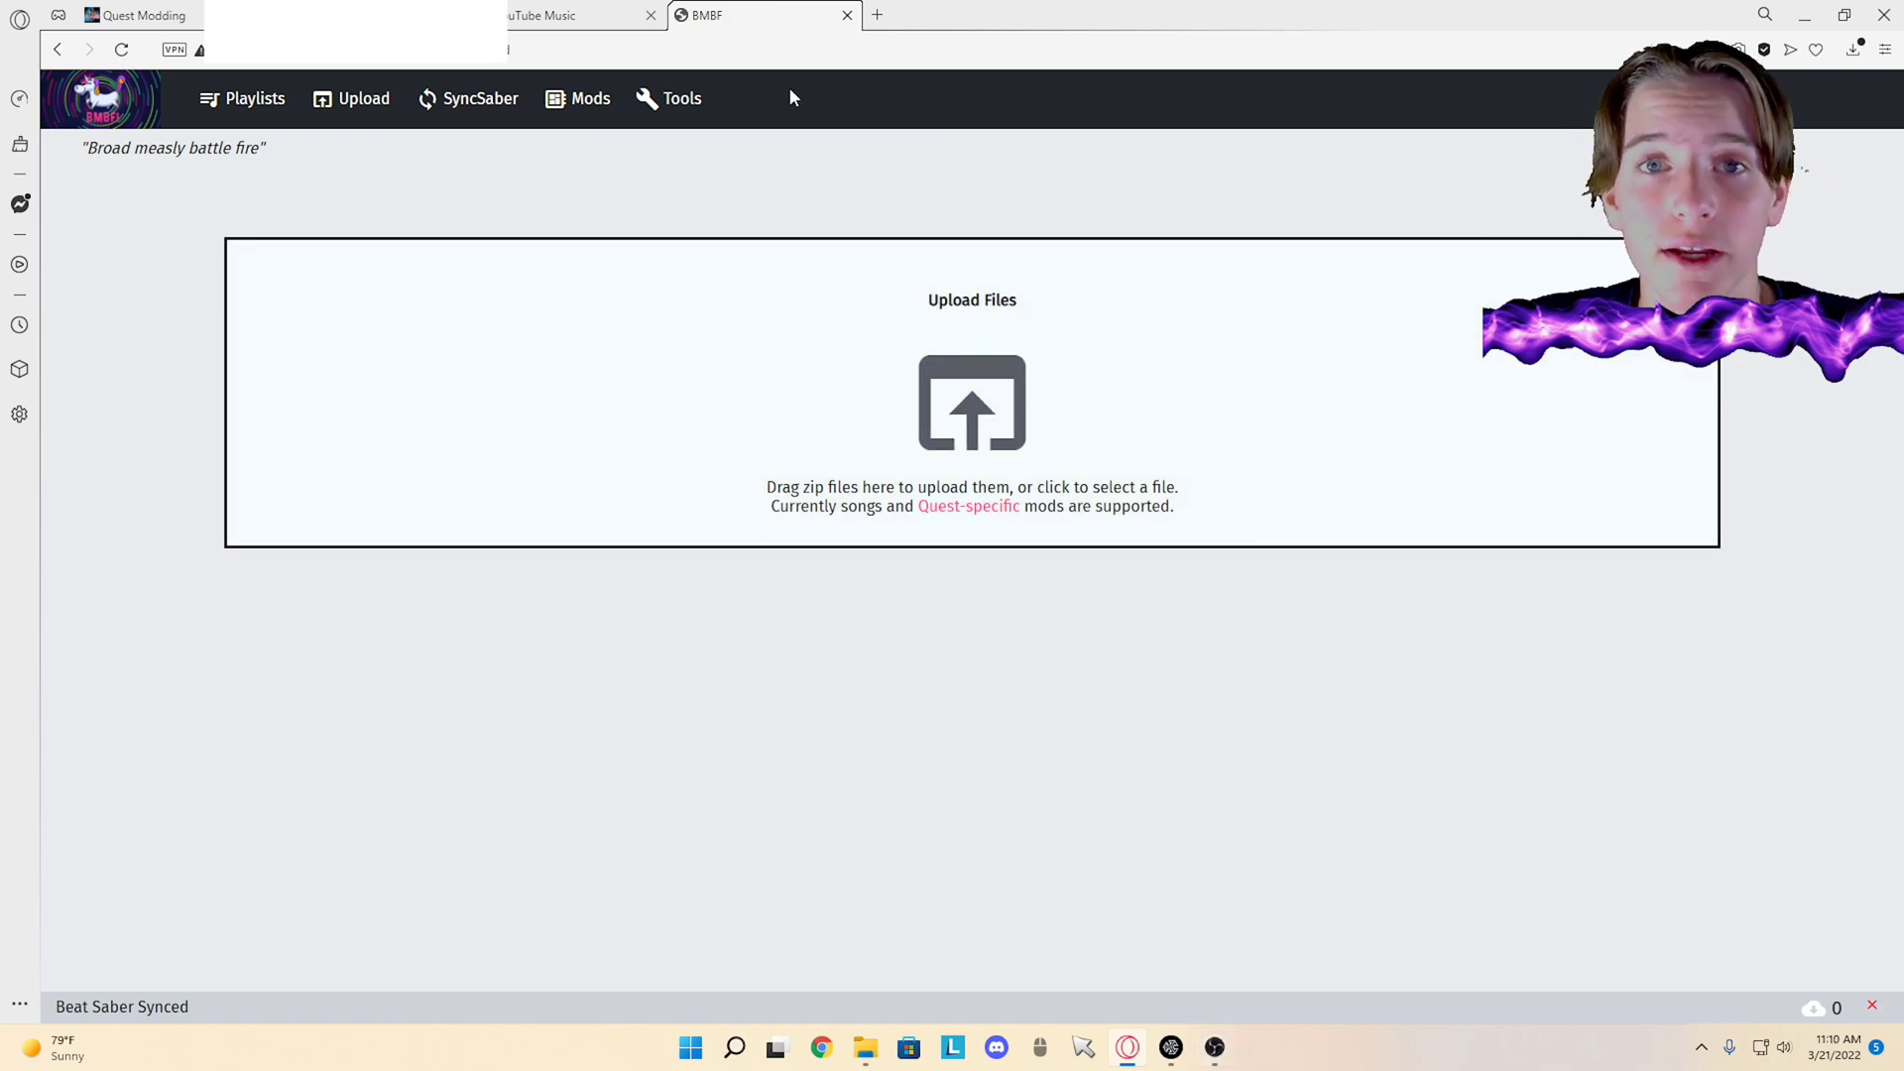